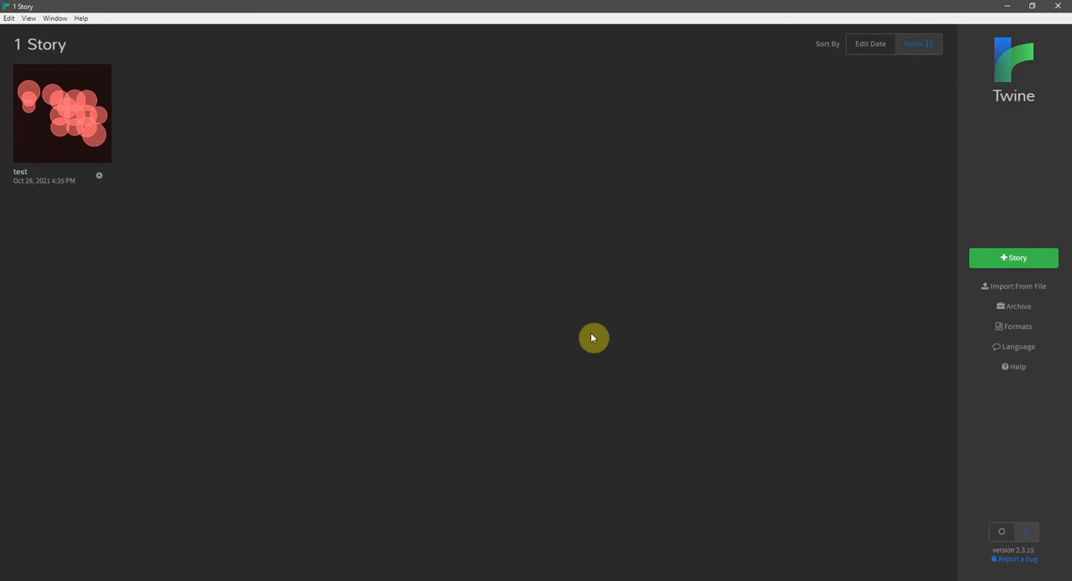
mouse_move(284, 209)
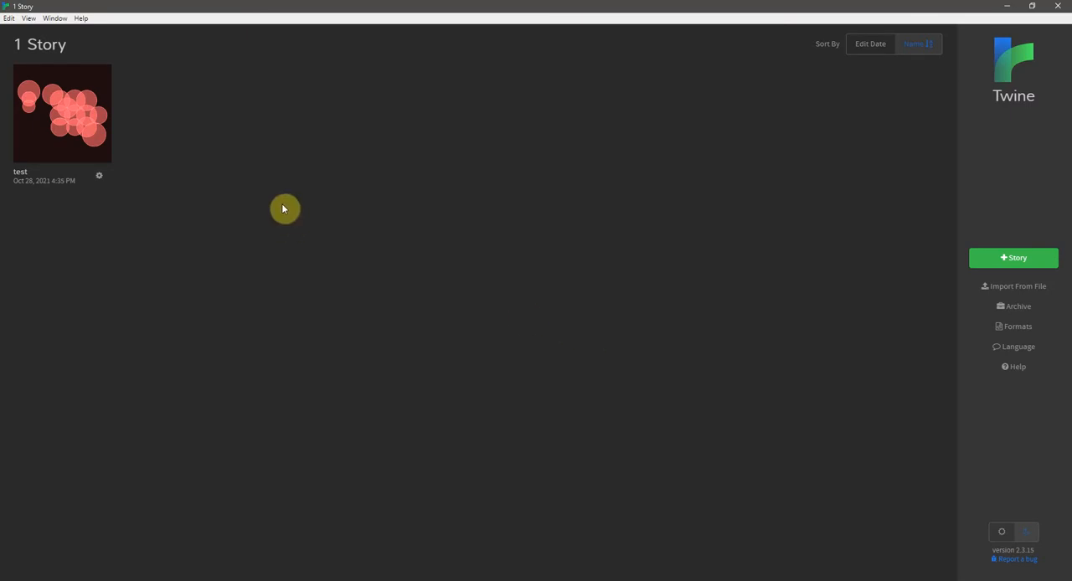
mouse_move(52, 134)
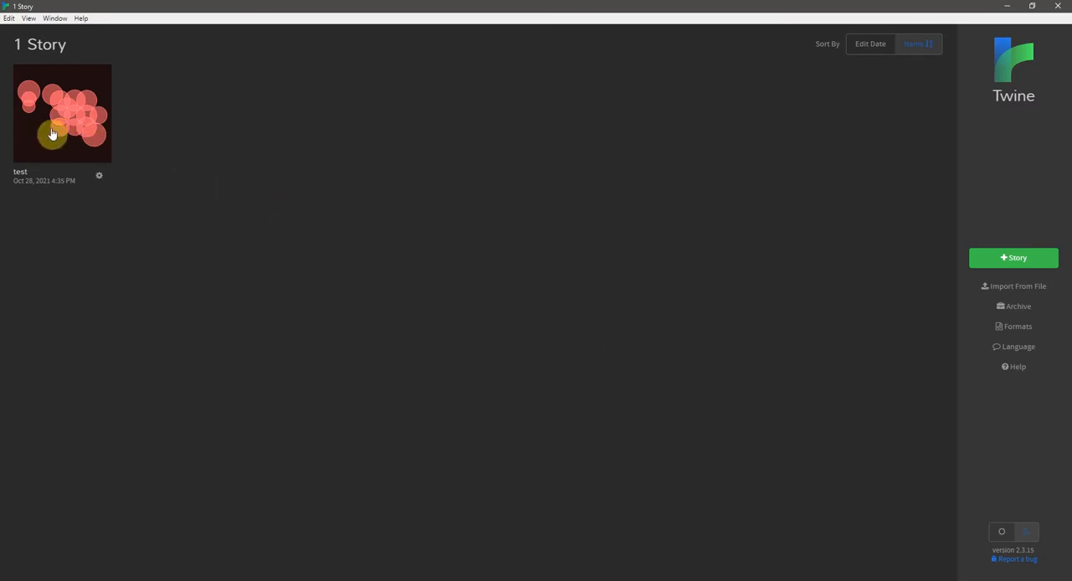
mouse_move(238, 146)
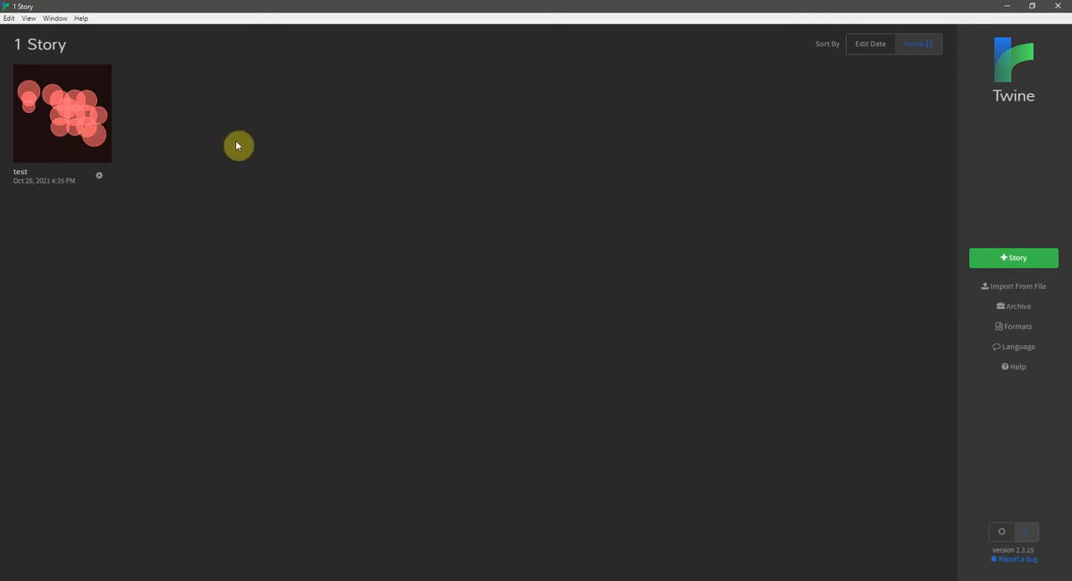
mouse_move(294, 188)
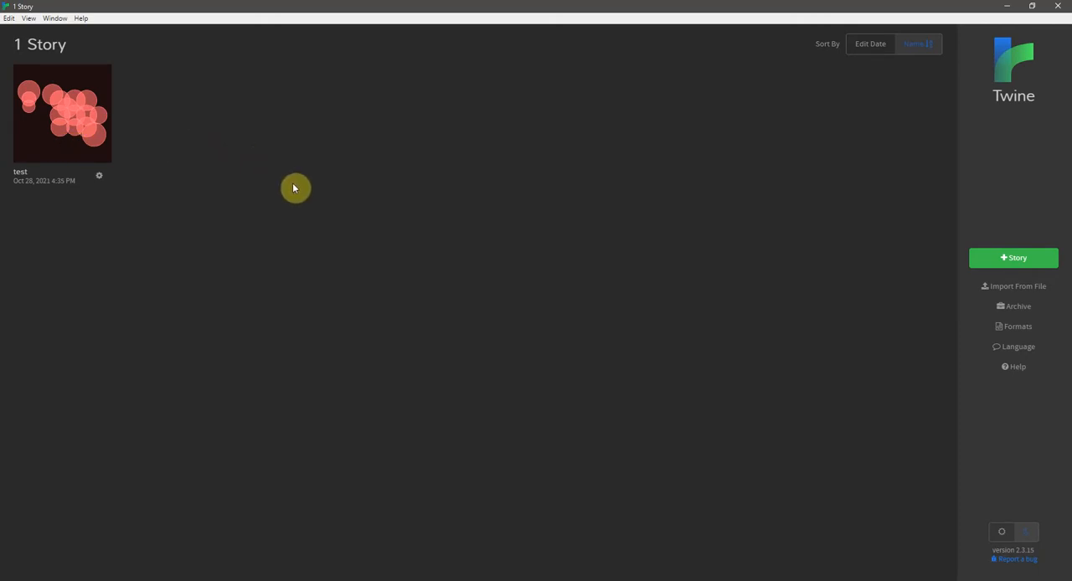
mouse_move(299, 192)
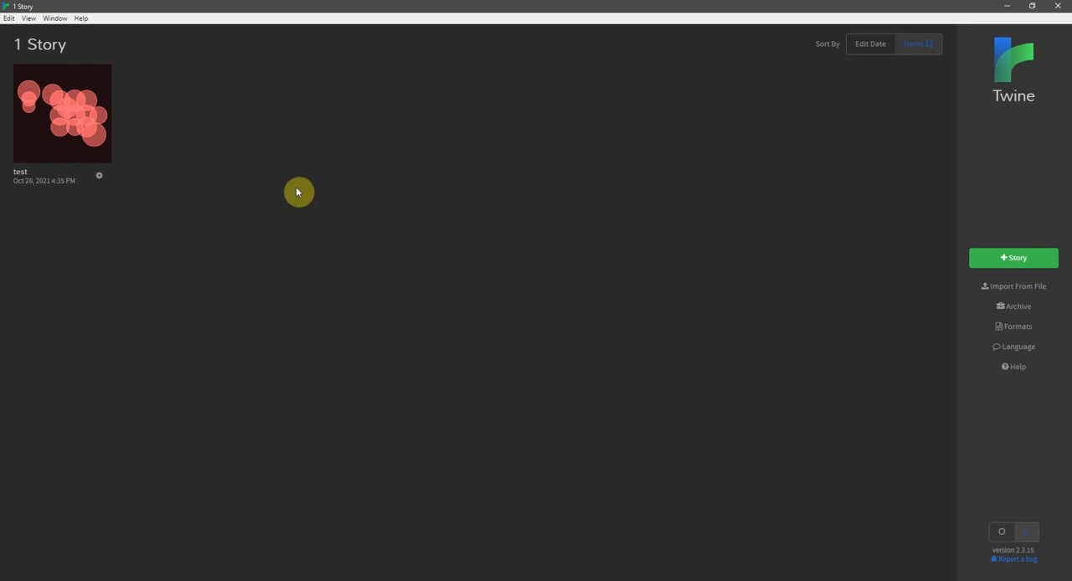
mouse_move(962, 260)
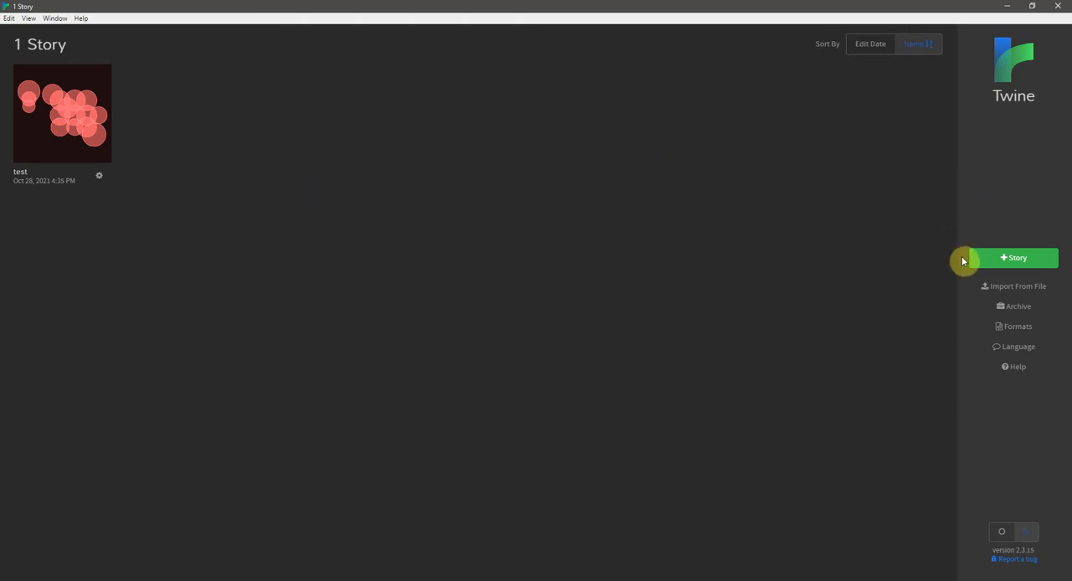
mouse_move(971, 305)
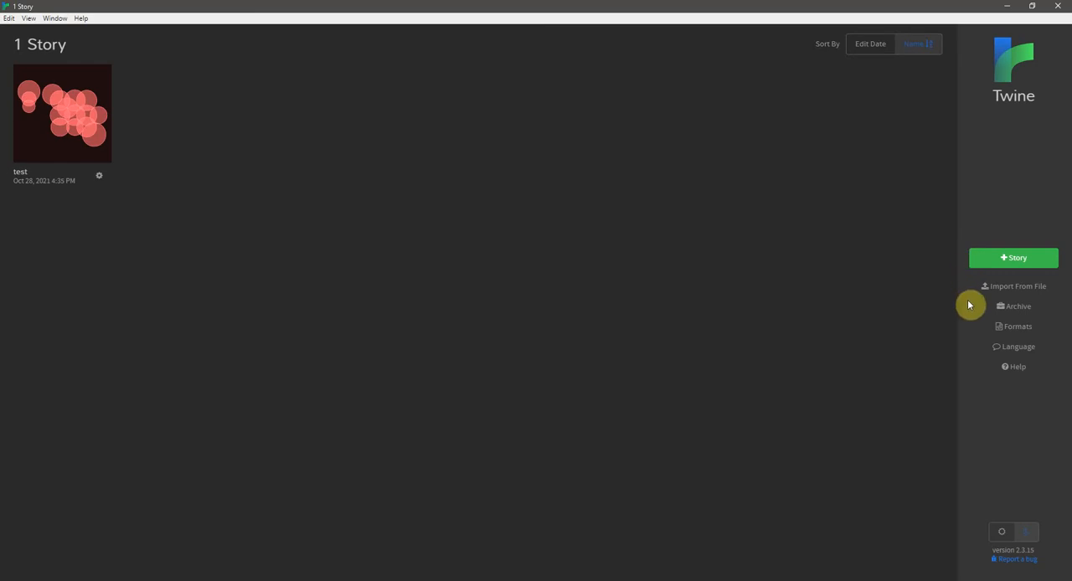
mouse_move(982, 537)
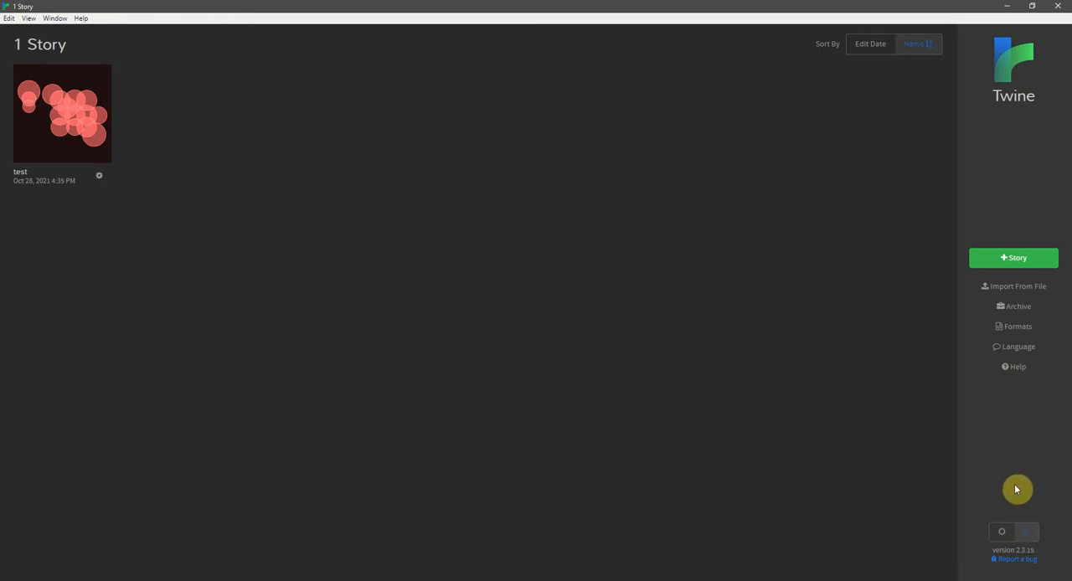
mouse_move(1013, 485)
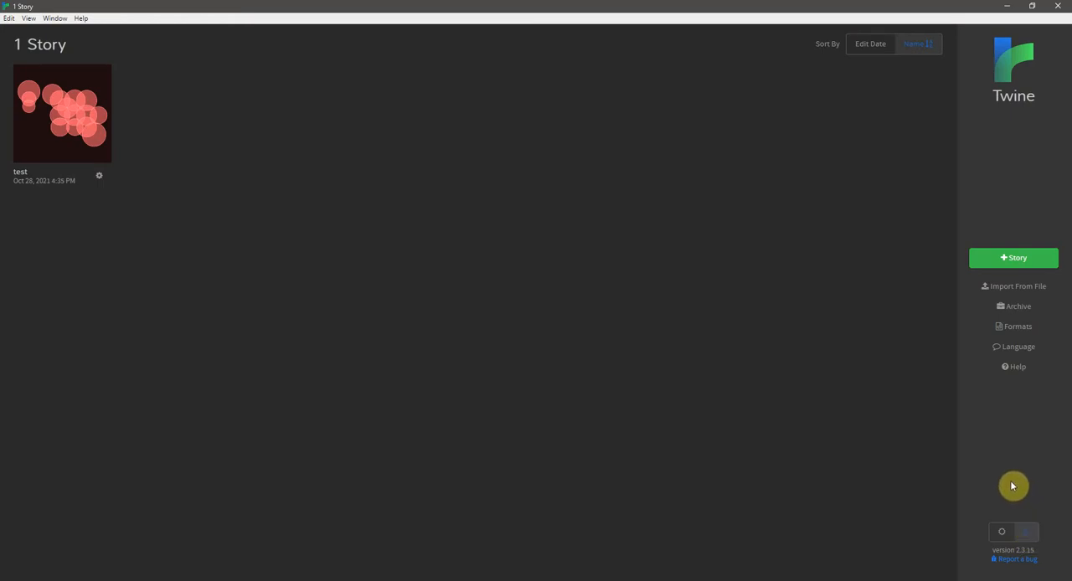
mouse_move(989, 456)
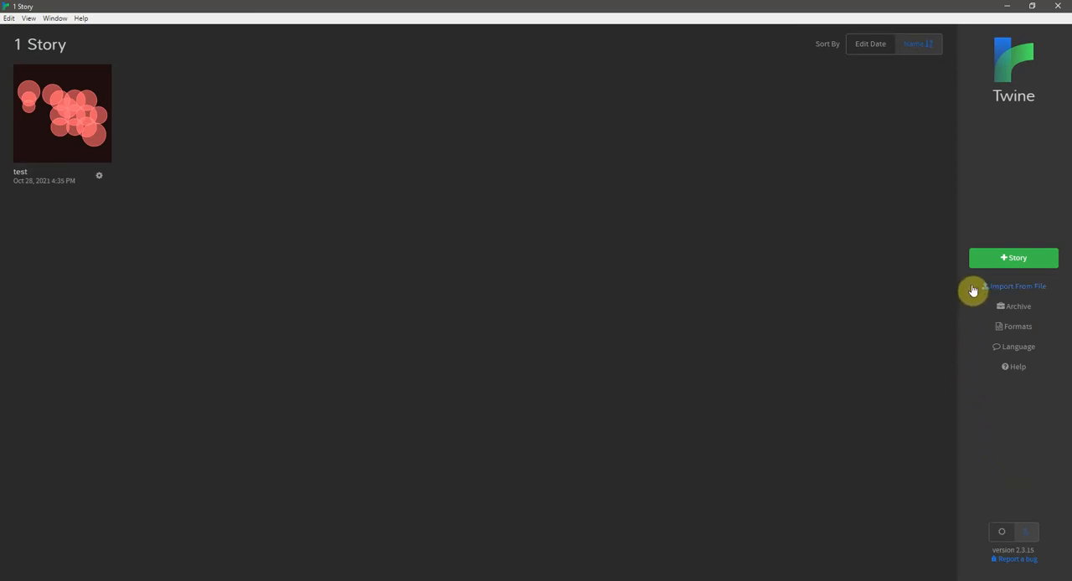
mouse_move(965, 287)
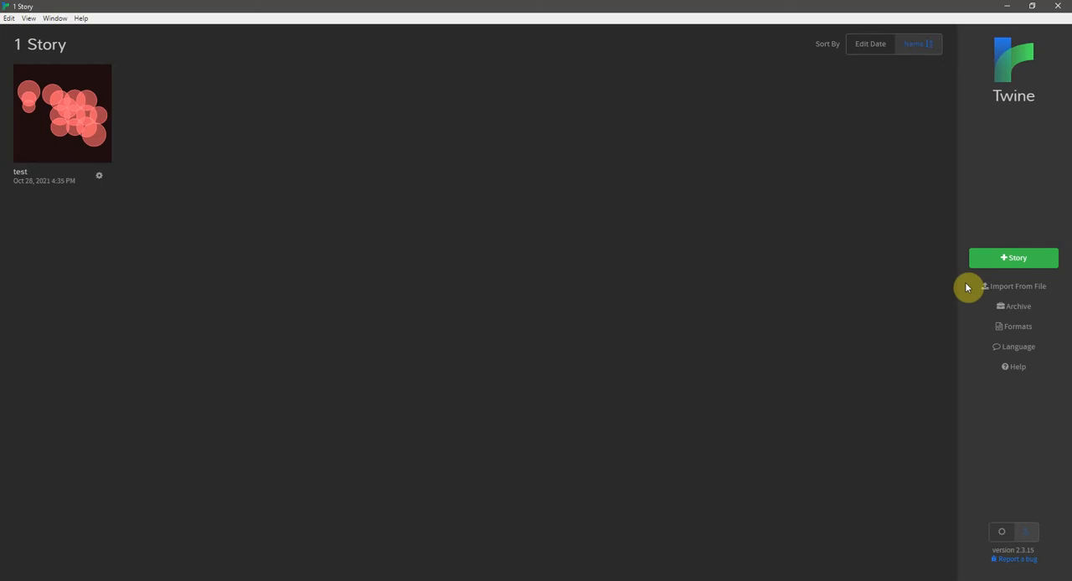
mouse_move(934, 282)
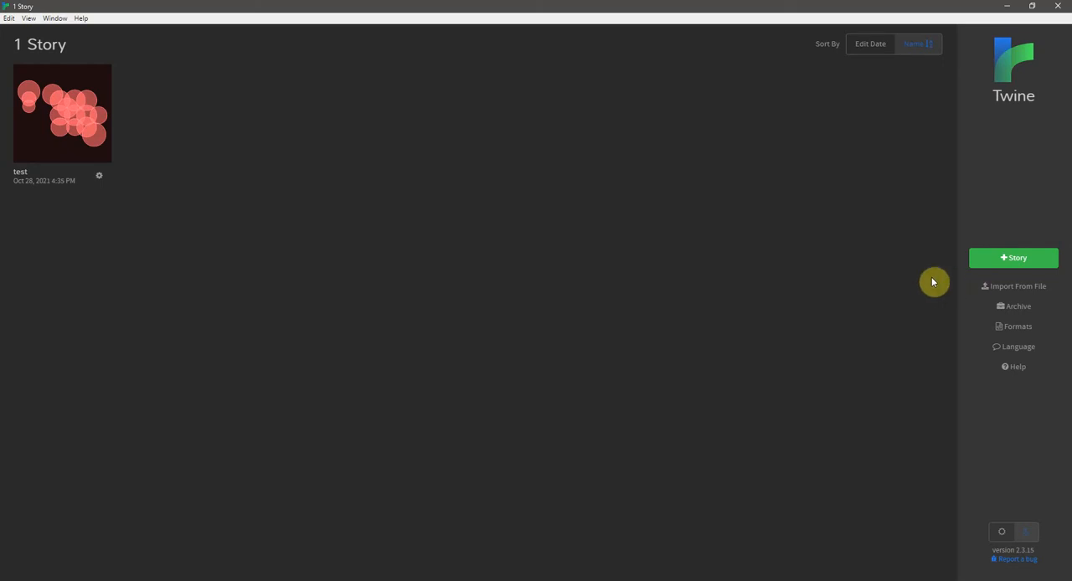
mouse_move(188, 214)
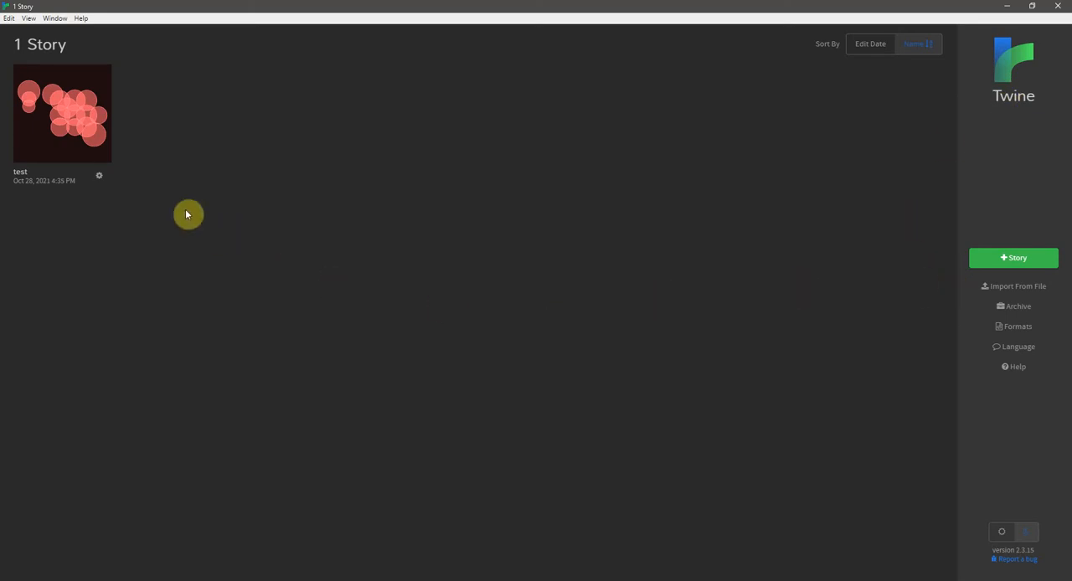
mouse_move(342, 273)
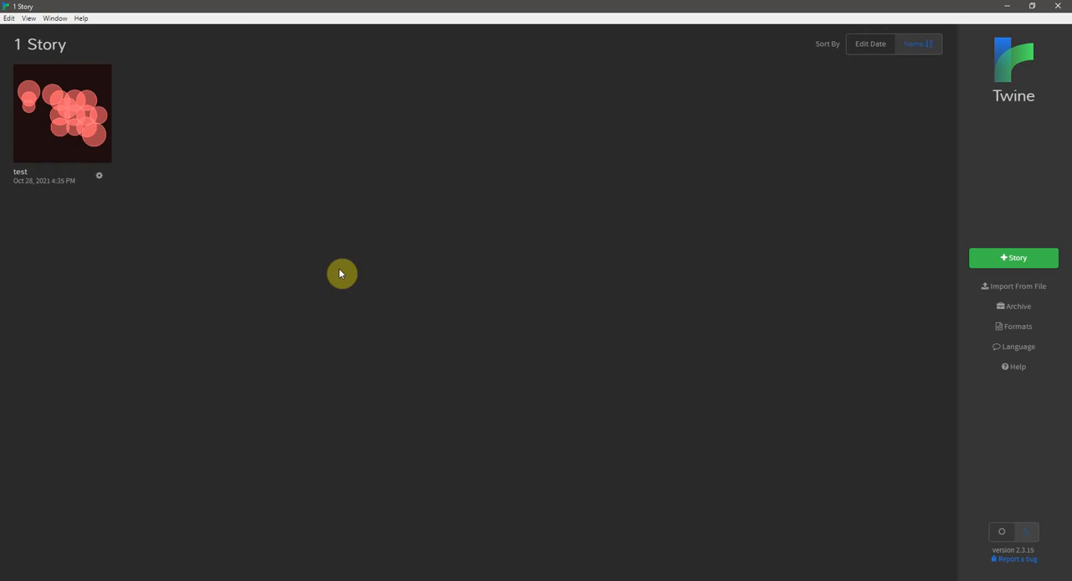
mouse_move(984, 329)
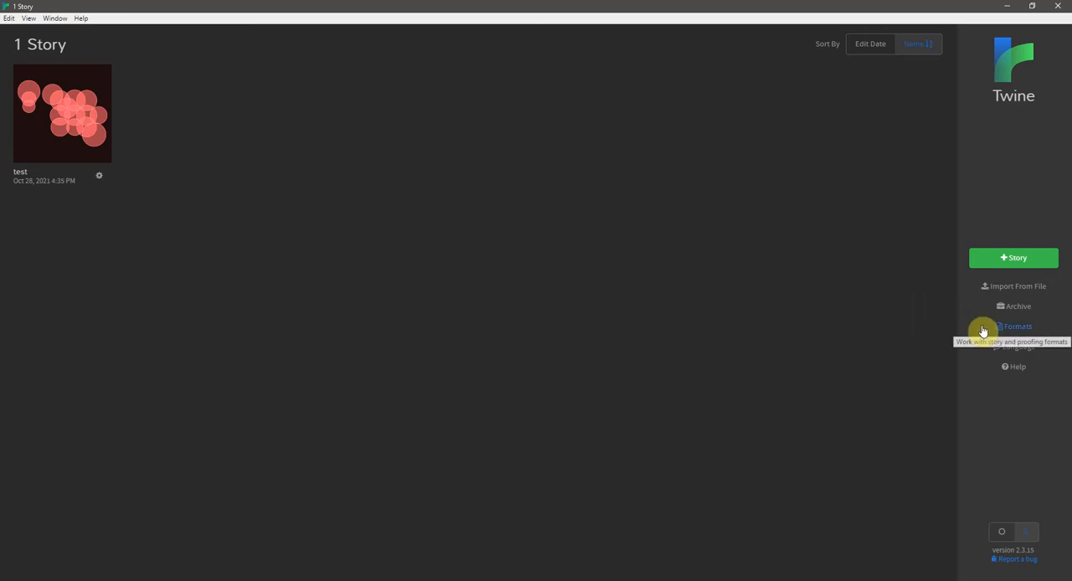
Show the installed story formats, with SugarCube 2.34.1 as default.
click(1014, 326)
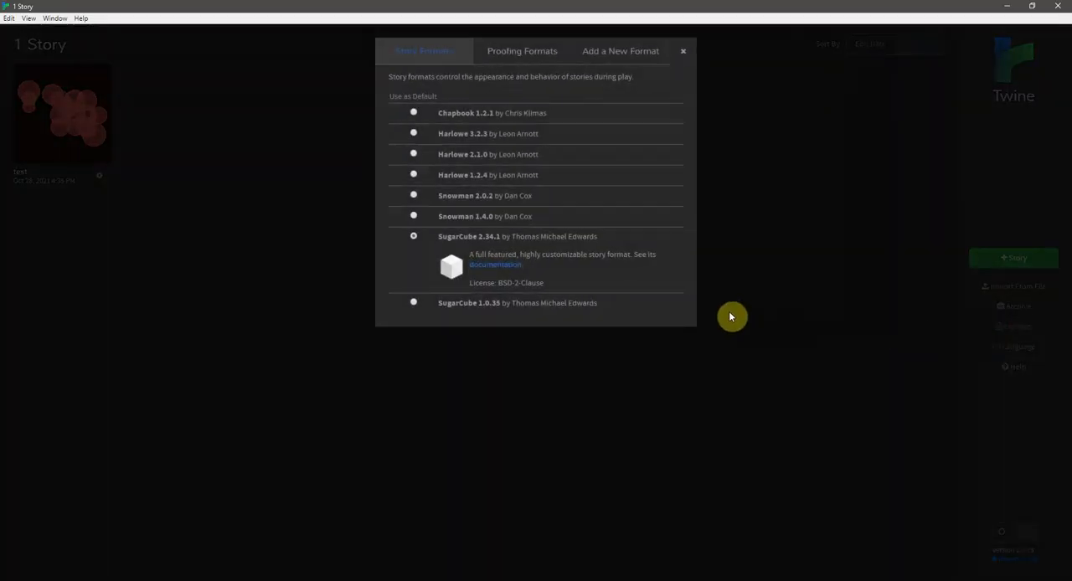
mouse_move(721, 302)
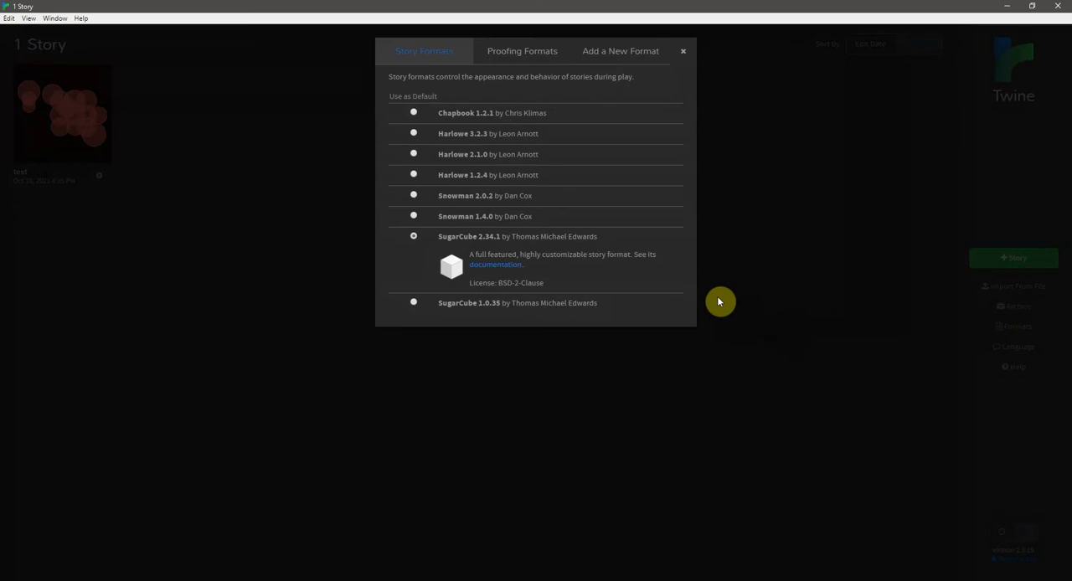
mouse_move(557, 140)
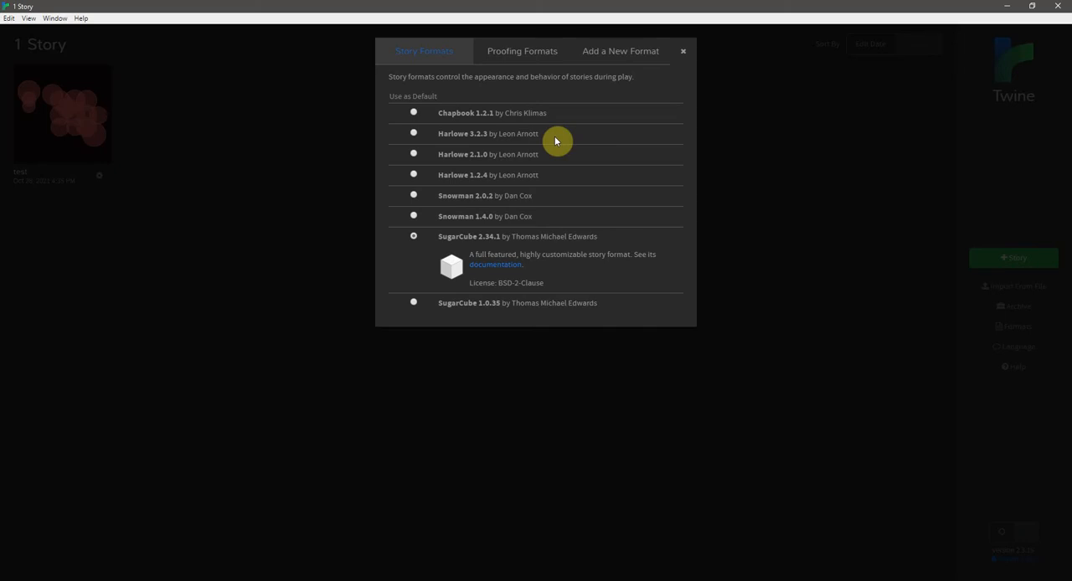
mouse_move(452, 246)
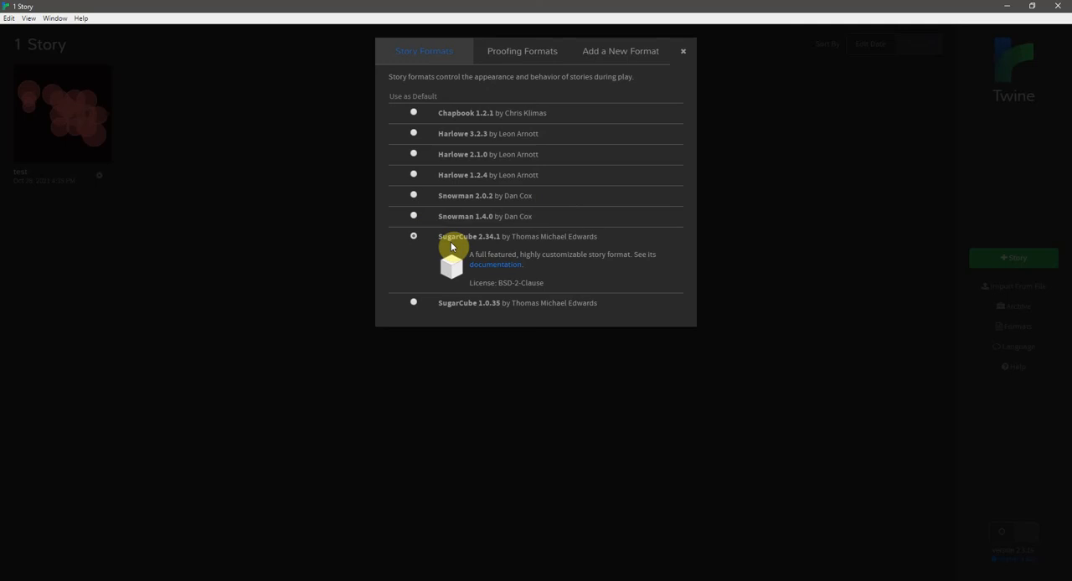
mouse_move(415, 258)
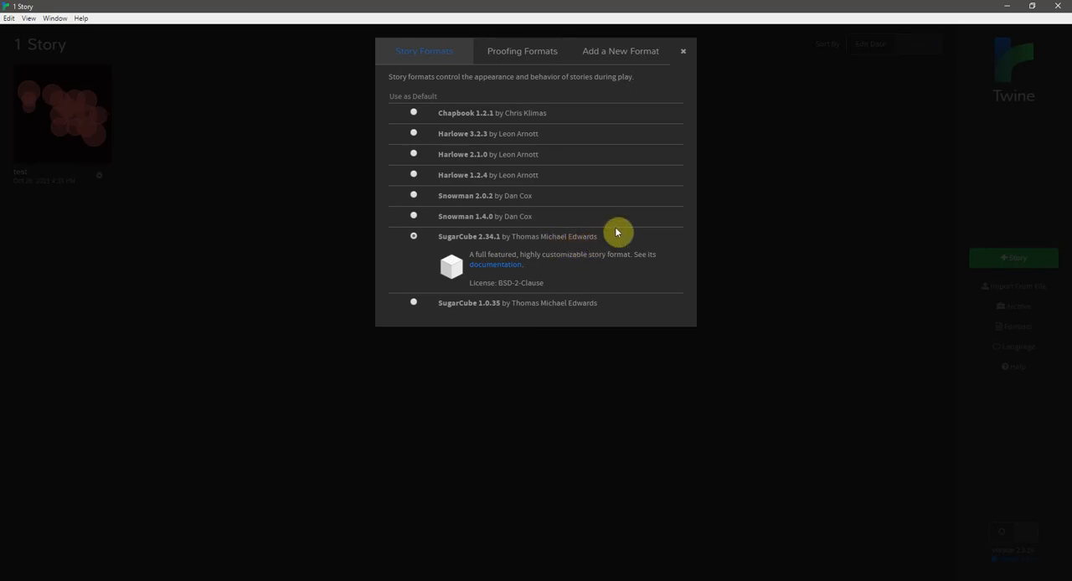
mouse_move(690, 54)
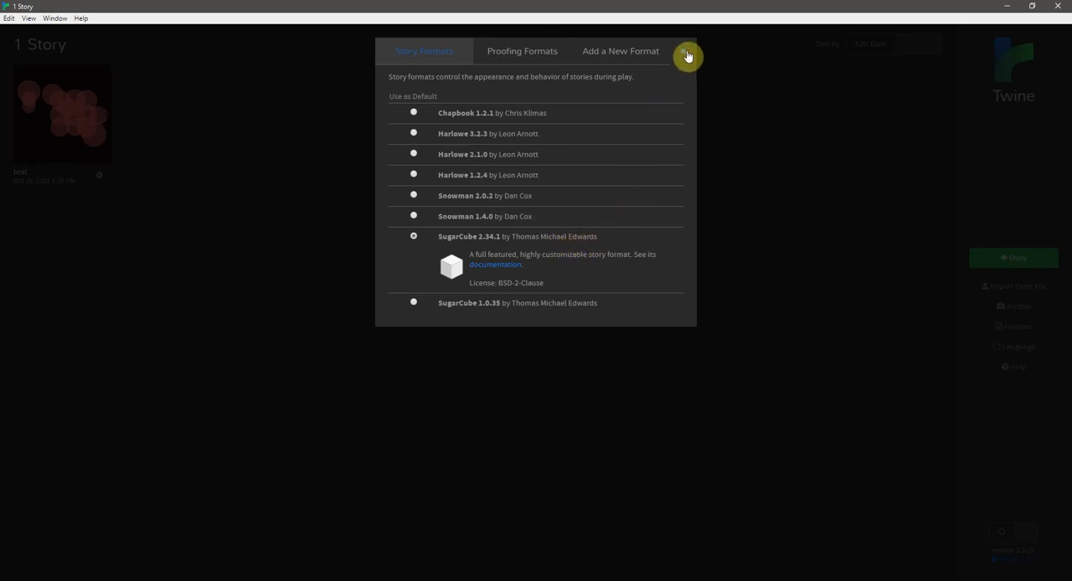
mouse_move(692, 83)
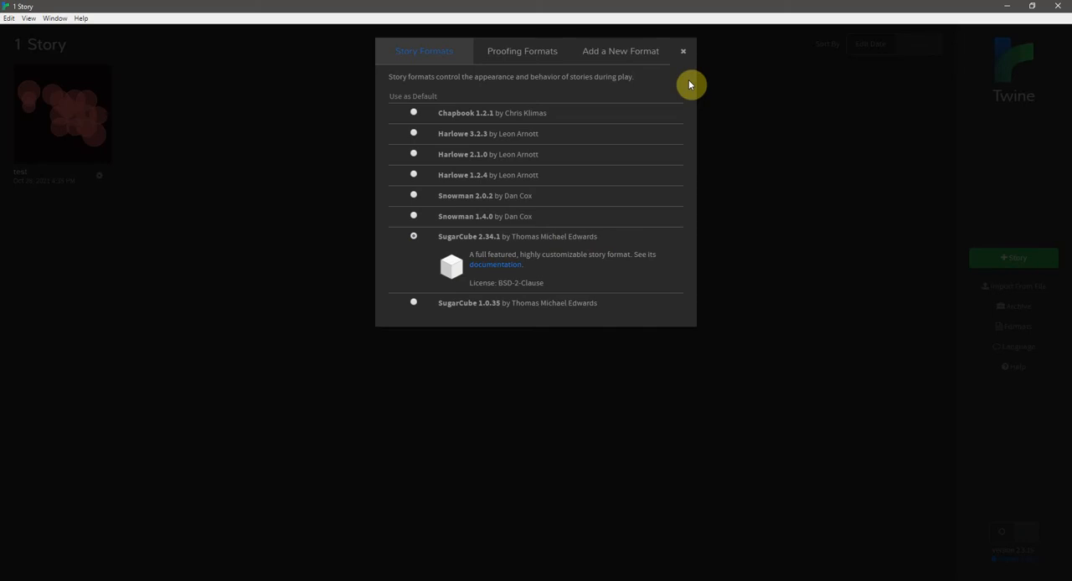
mouse_move(643, 283)
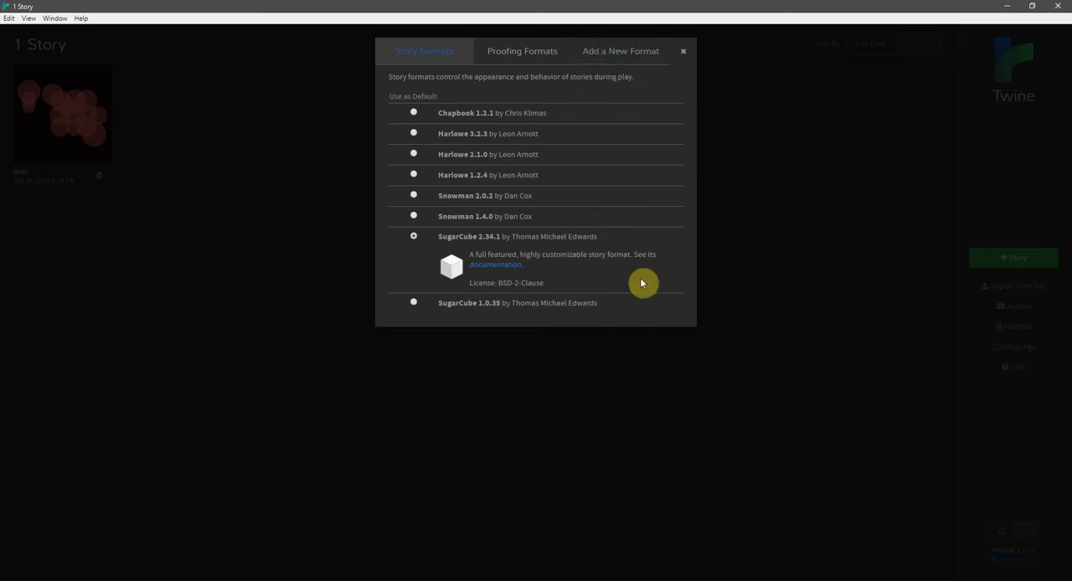
mouse_move(636, 243)
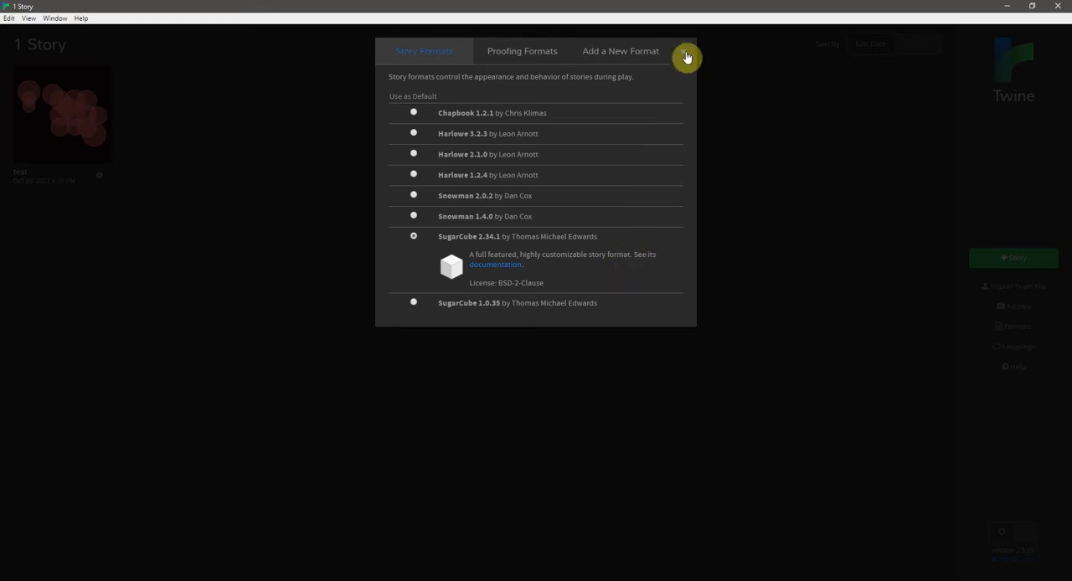
Close the formats list and add a new story named 'The Outsider'.
click(687, 54)
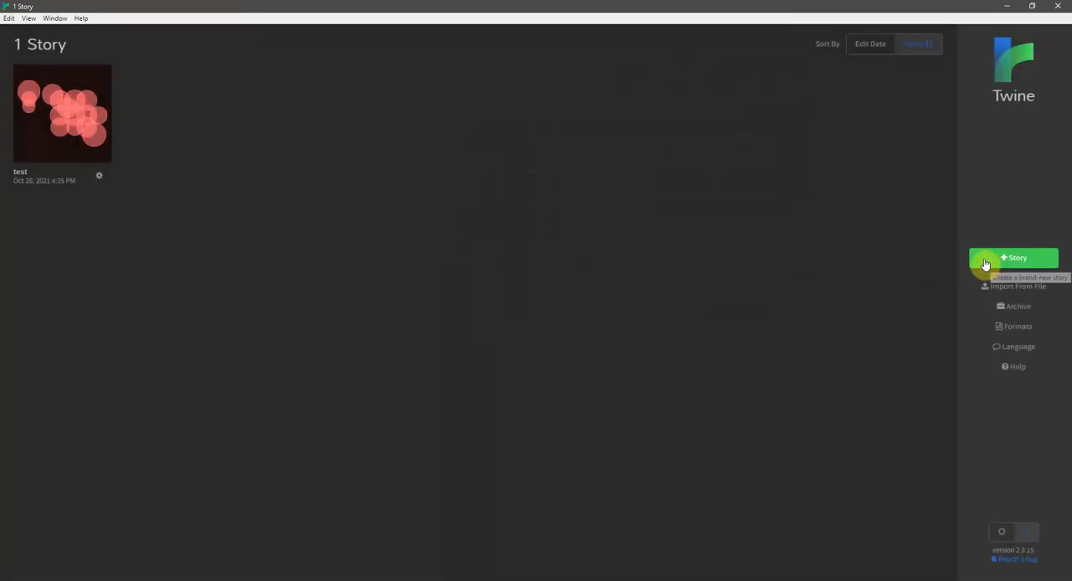
click(1012, 257)
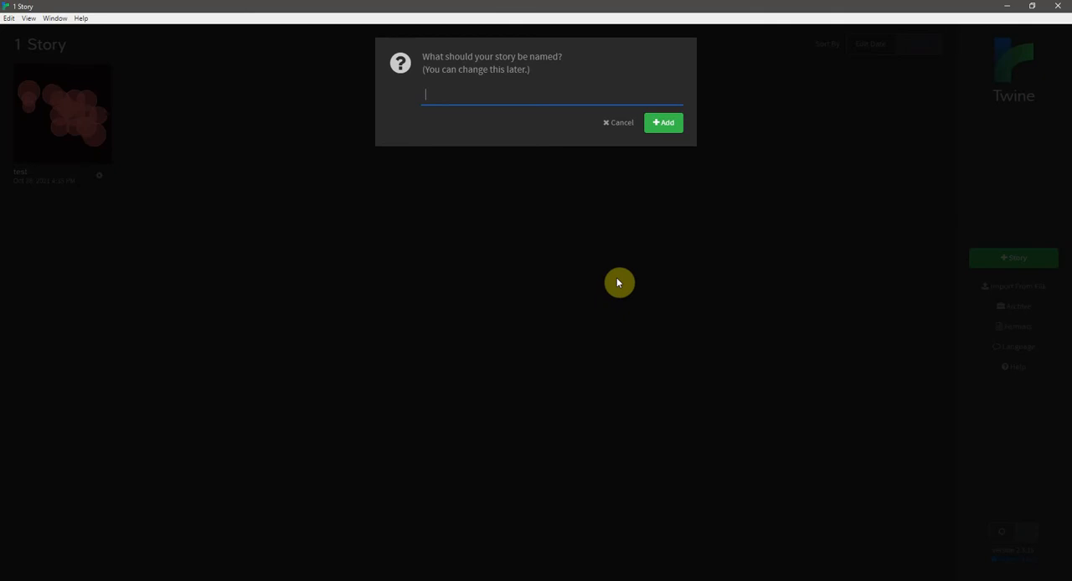
text(The Ou)
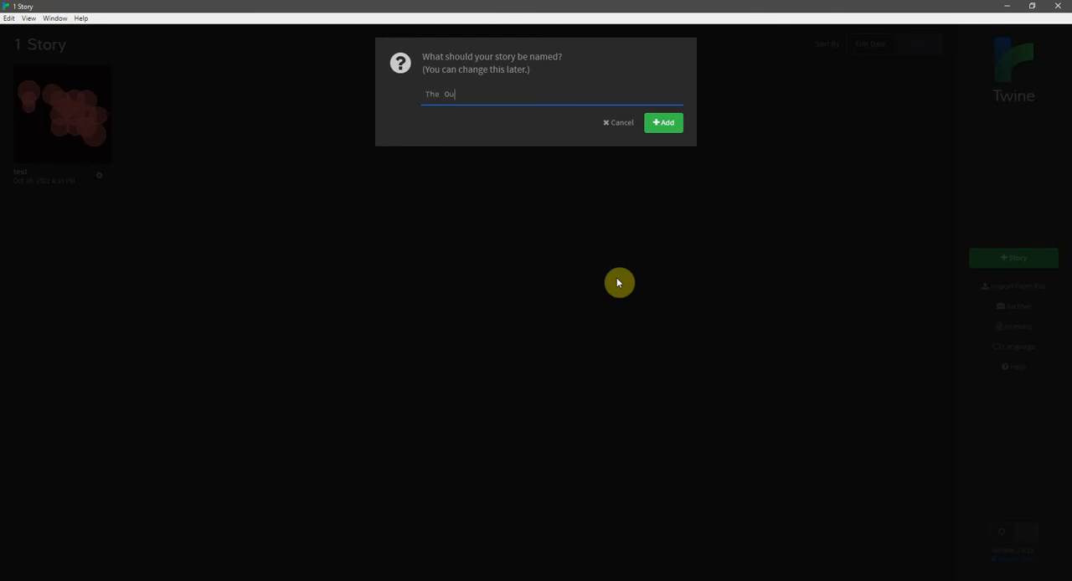
text(tsider)
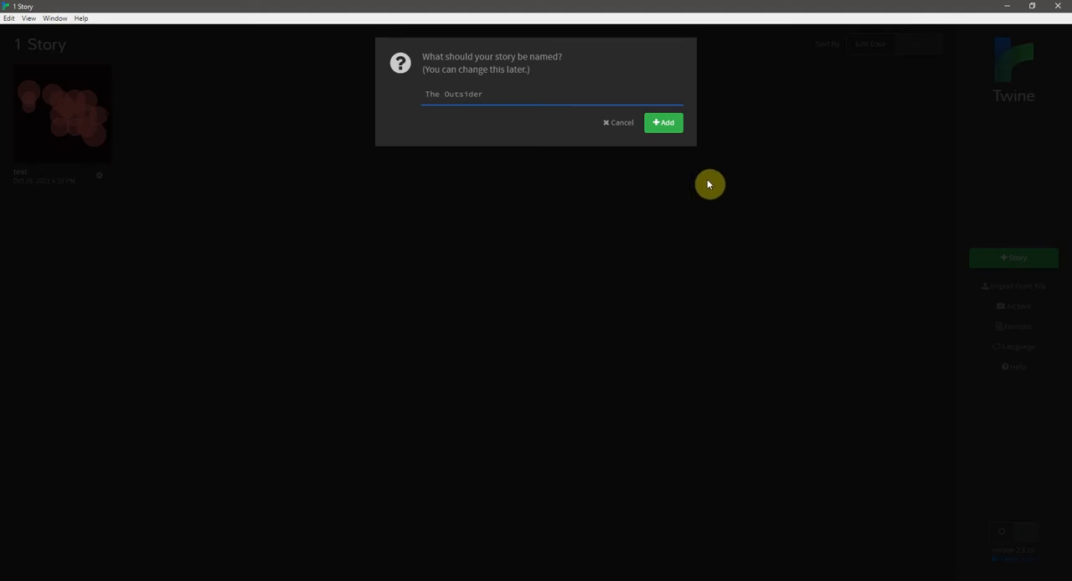
click(662, 122)
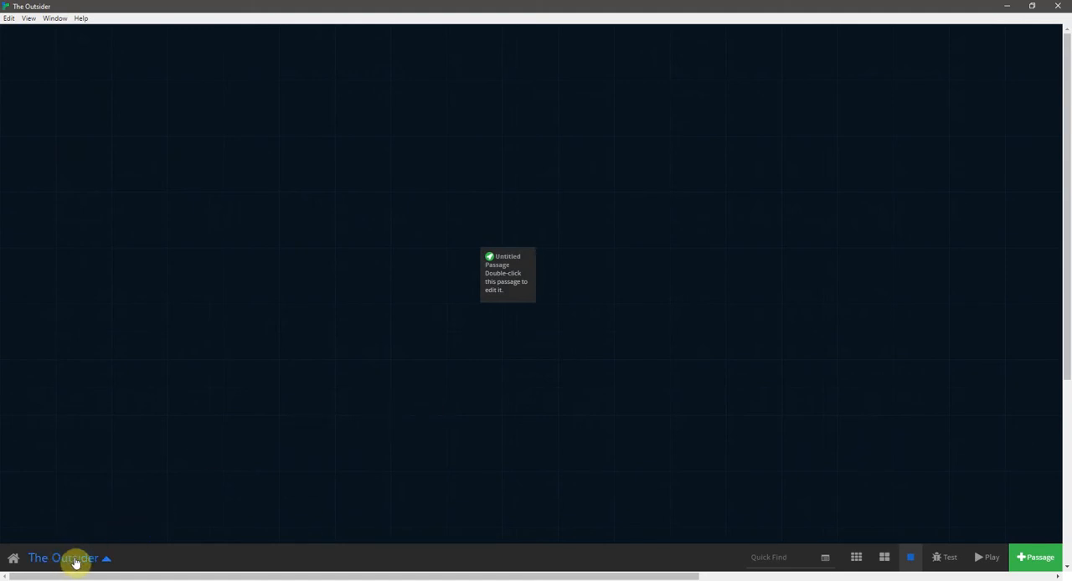
Set the story format to SugarCube 2.34.1 and return to the map.
click(105, 559)
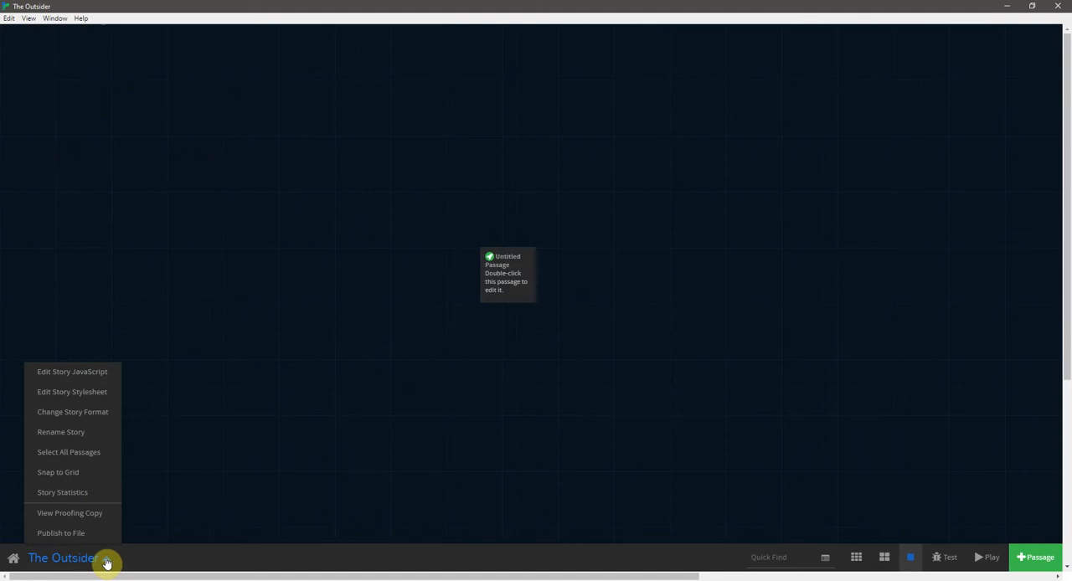
click(72, 412)
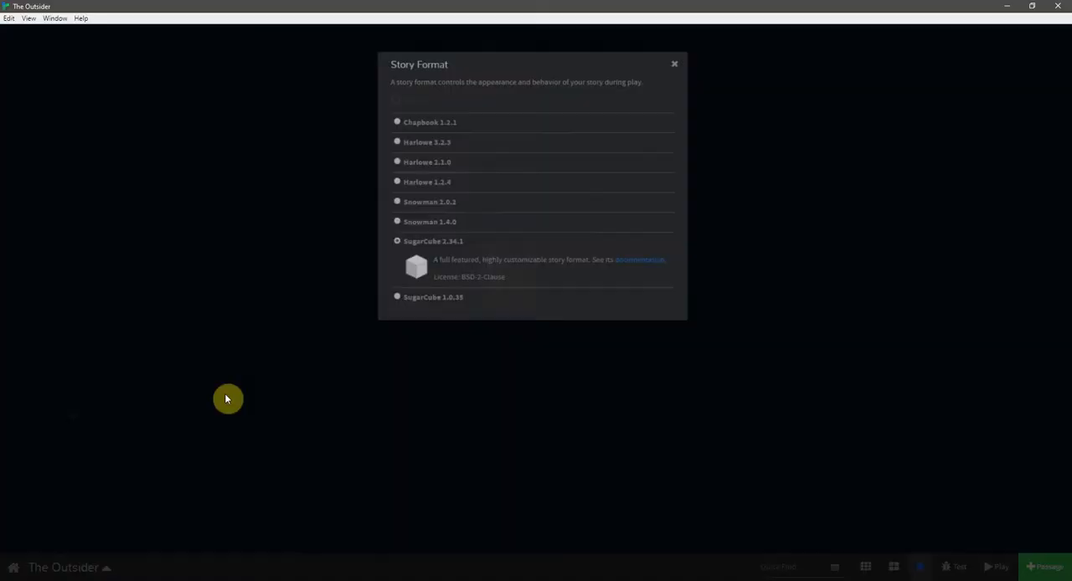
click(674, 62)
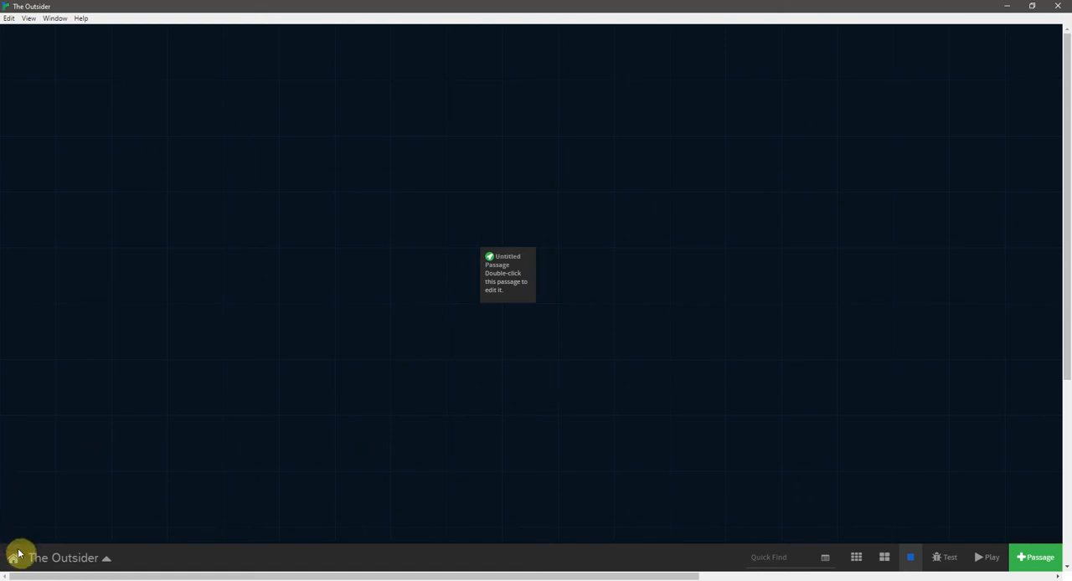
mouse_move(256, 468)
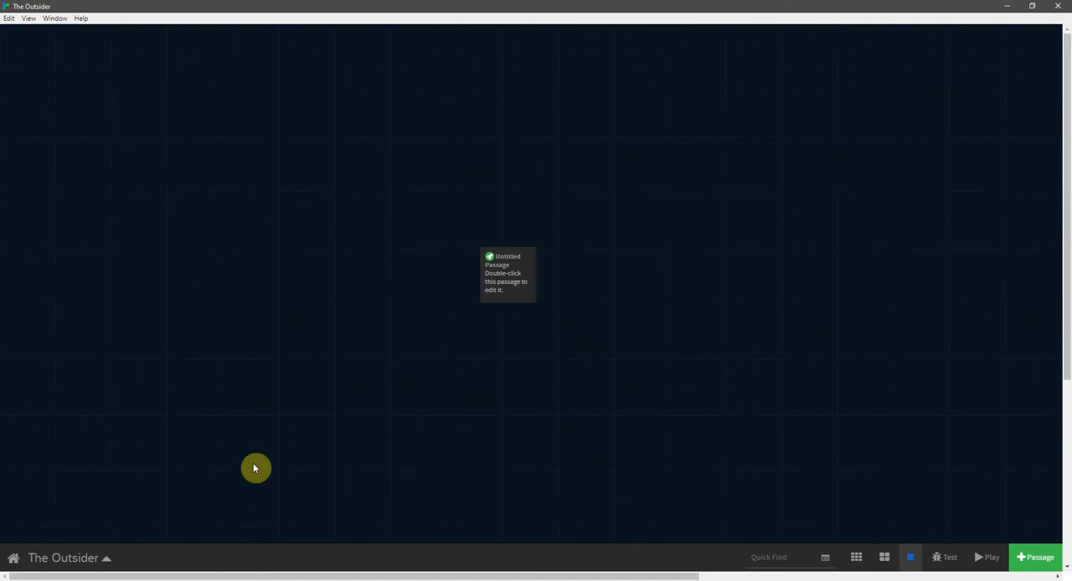
mouse_move(400, 436)
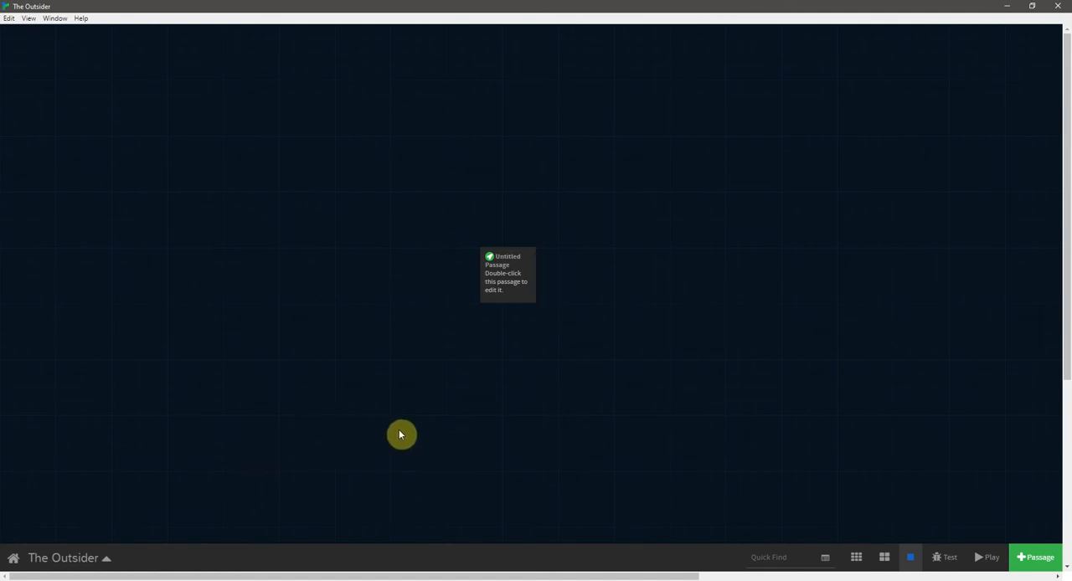
mouse_move(542, 282)
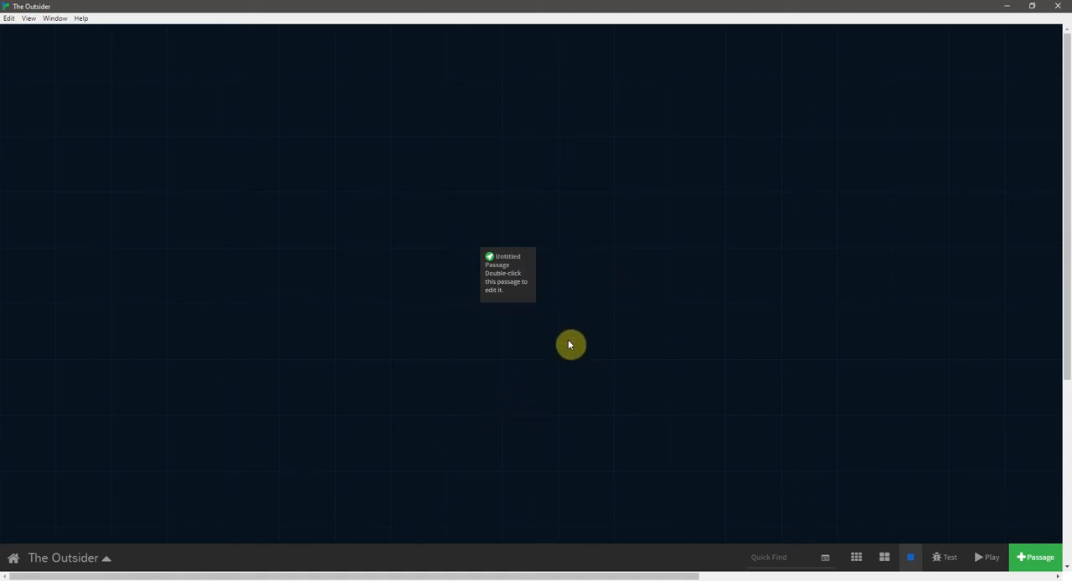
Open the Untitled Passage in the passage editor.
click(507, 276)
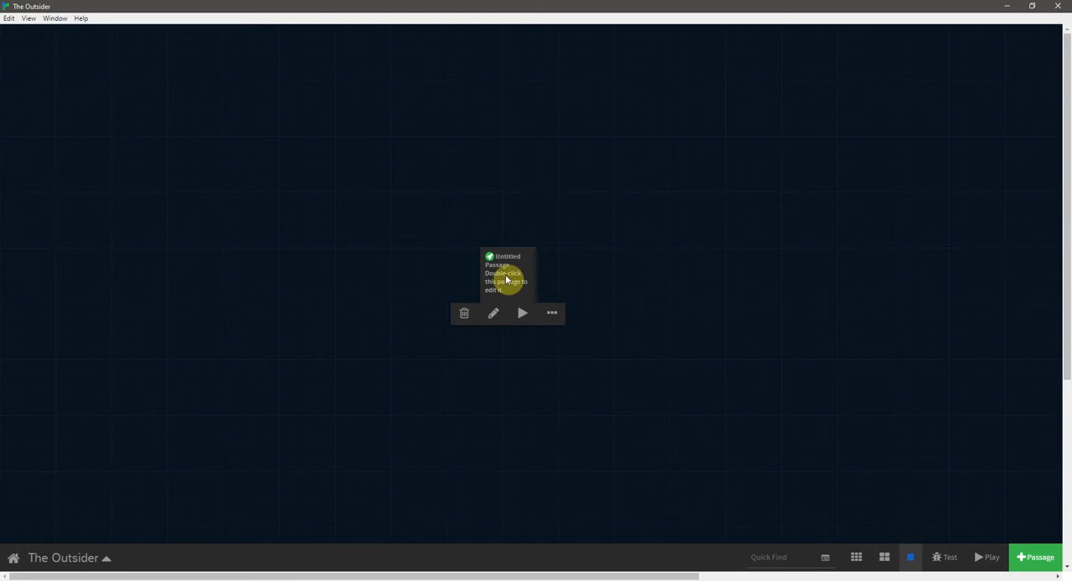
double_click(508, 276)
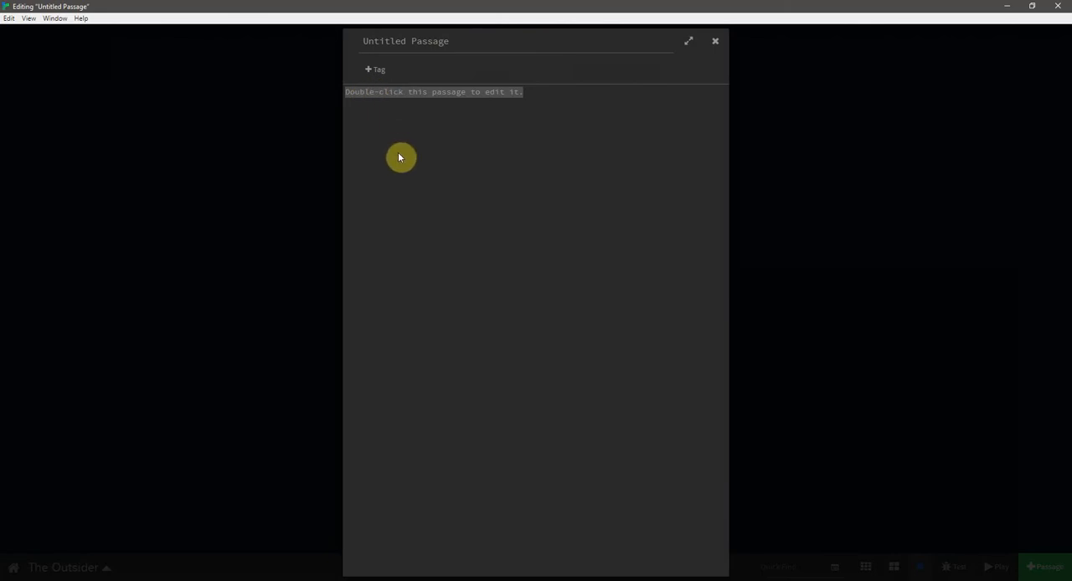
mouse_move(405, 126)
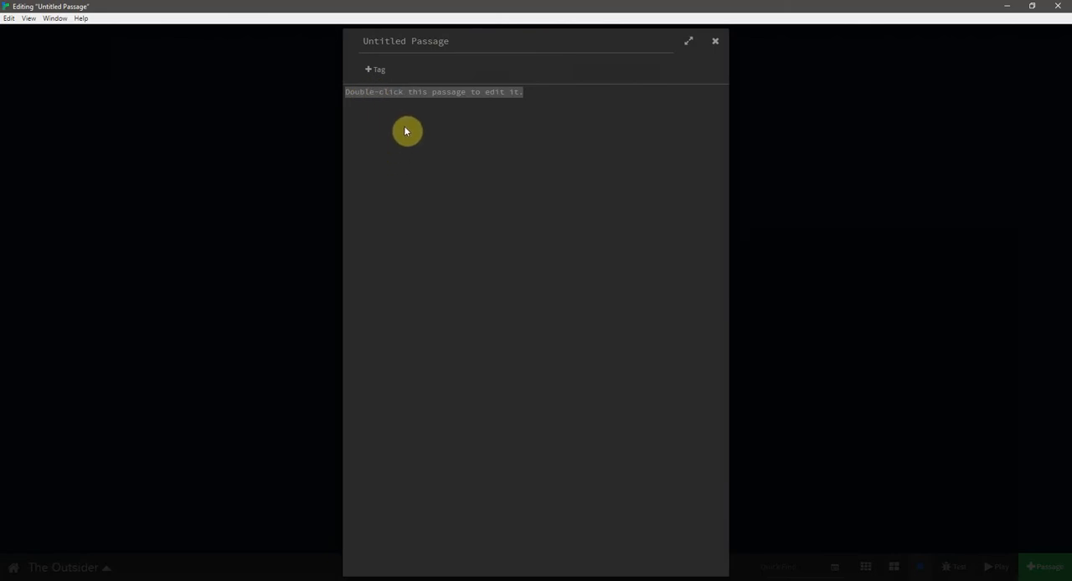
mouse_move(810, 124)
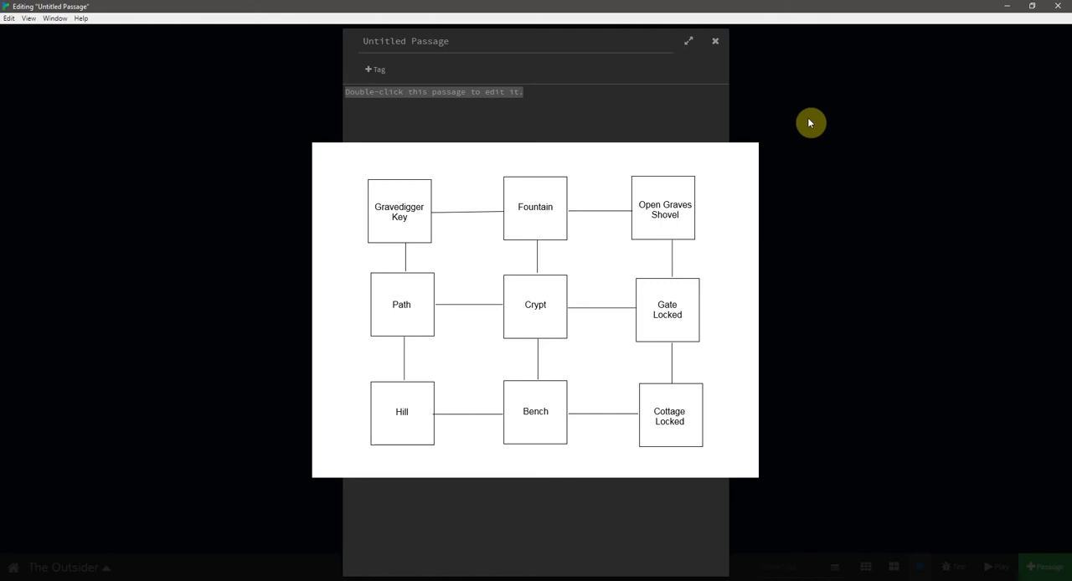
click(689, 40)
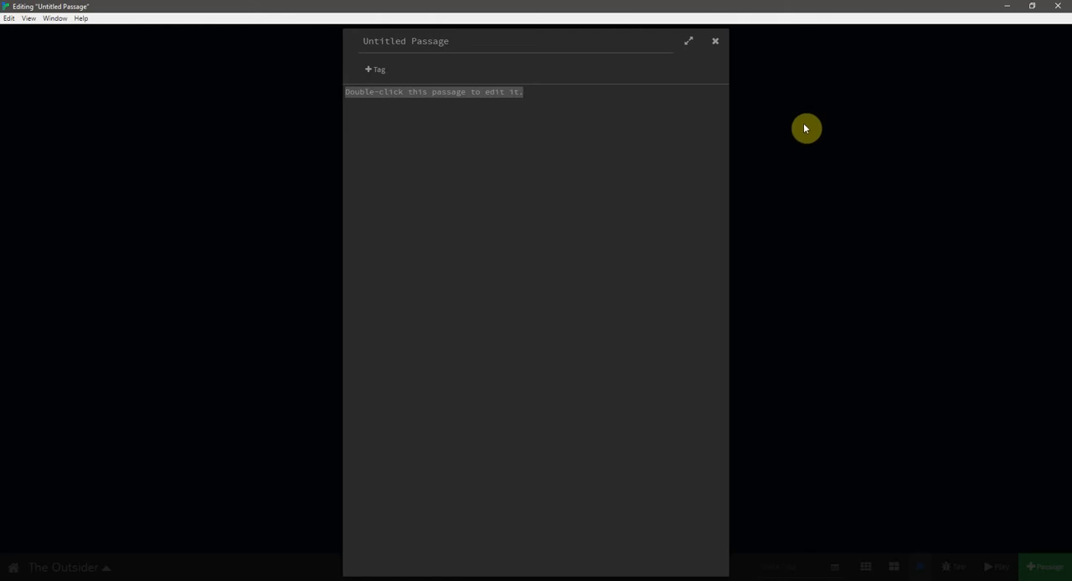
mouse_move(573, 240)
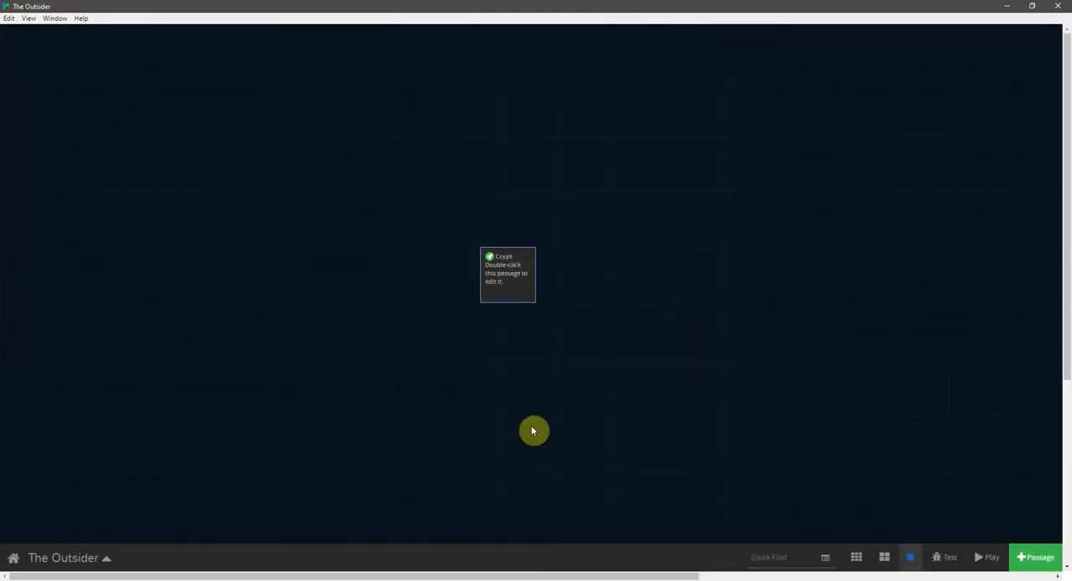
Reopen the renamed Crypt passage in the editor.
double_click(507, 275)
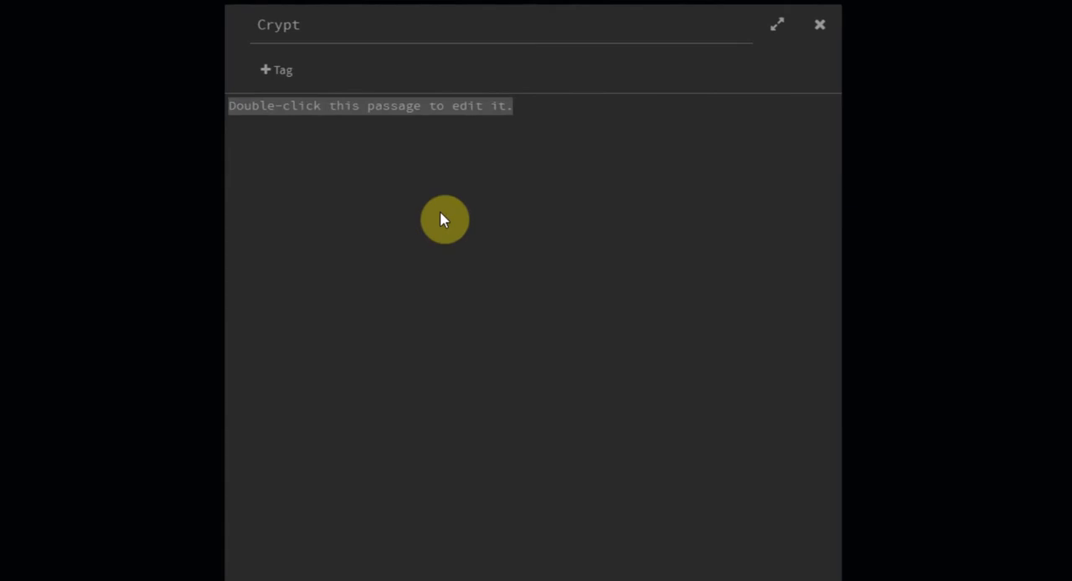
Write 'Inside a Crypt' and an [[Outside]] link in Crypt, then close the editor.
text(Inside)
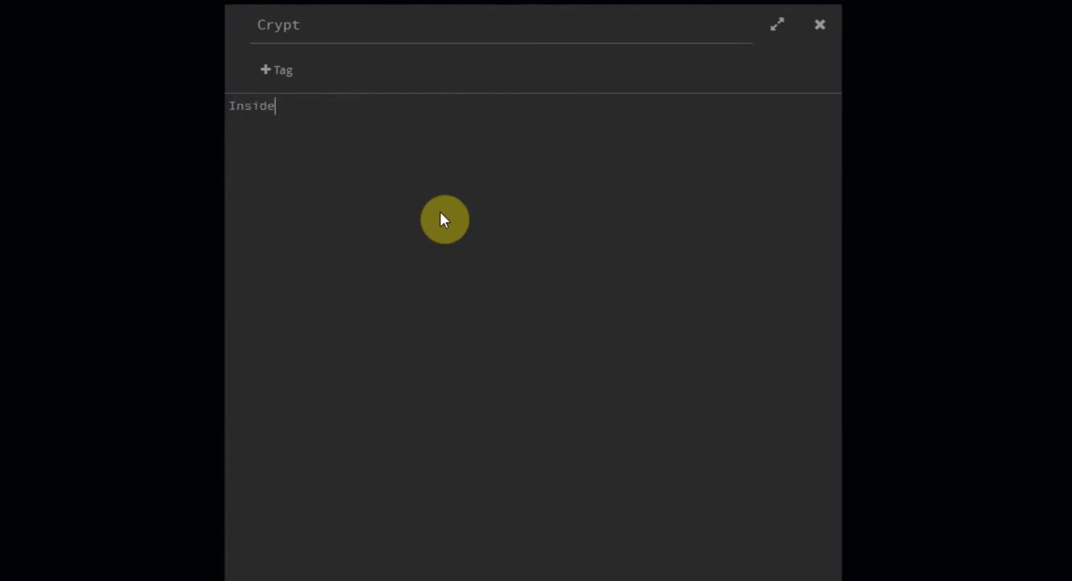
text(a Cry)
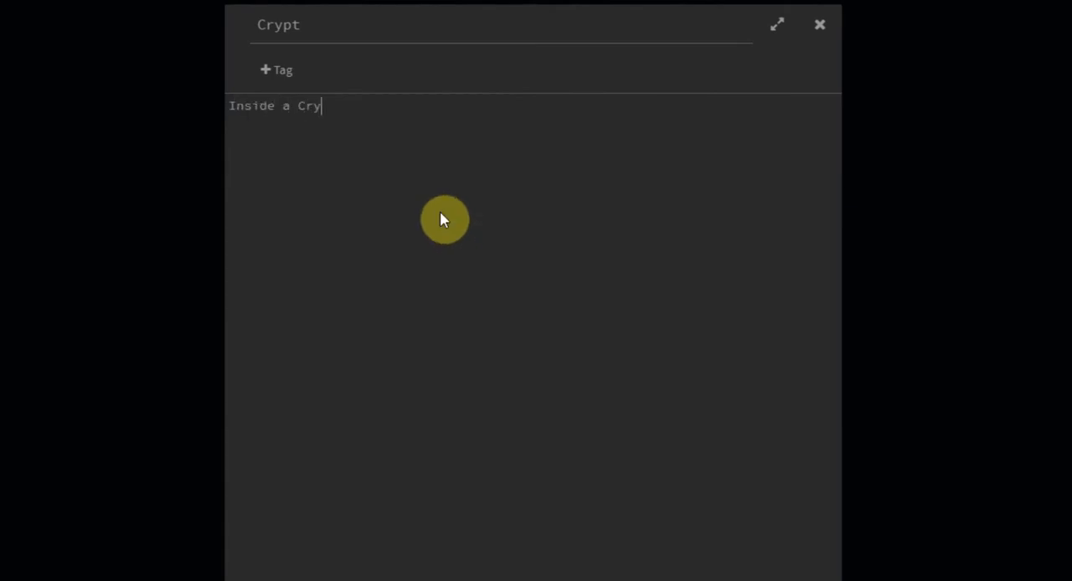
text(pt)
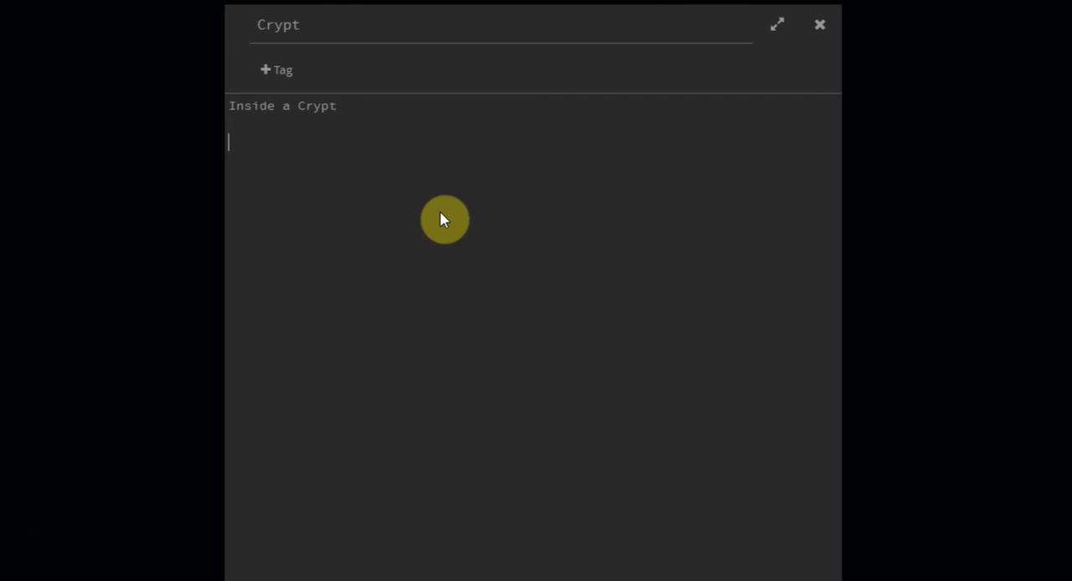
text([[)
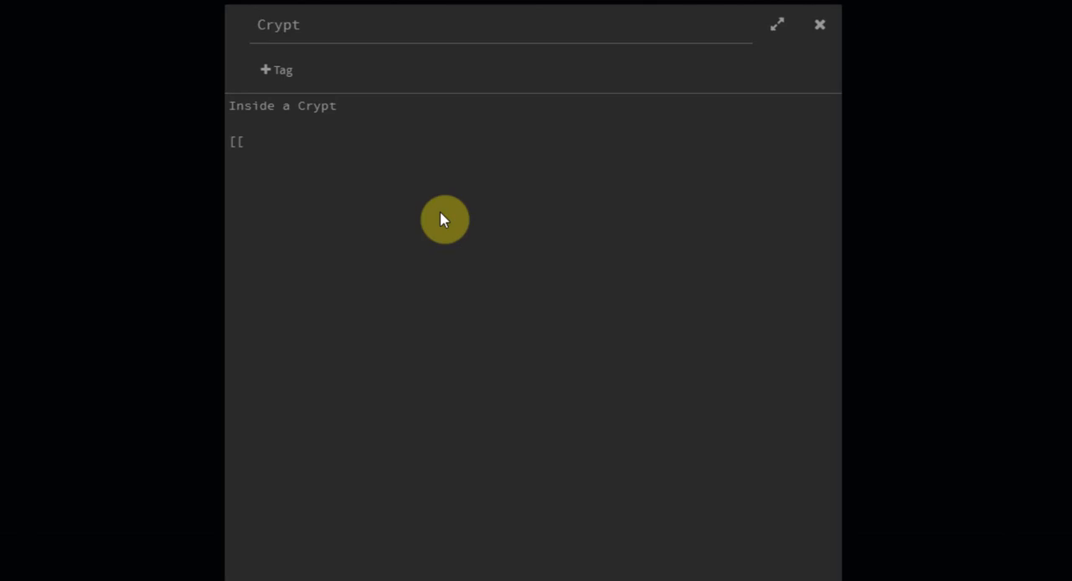
text(Outs)
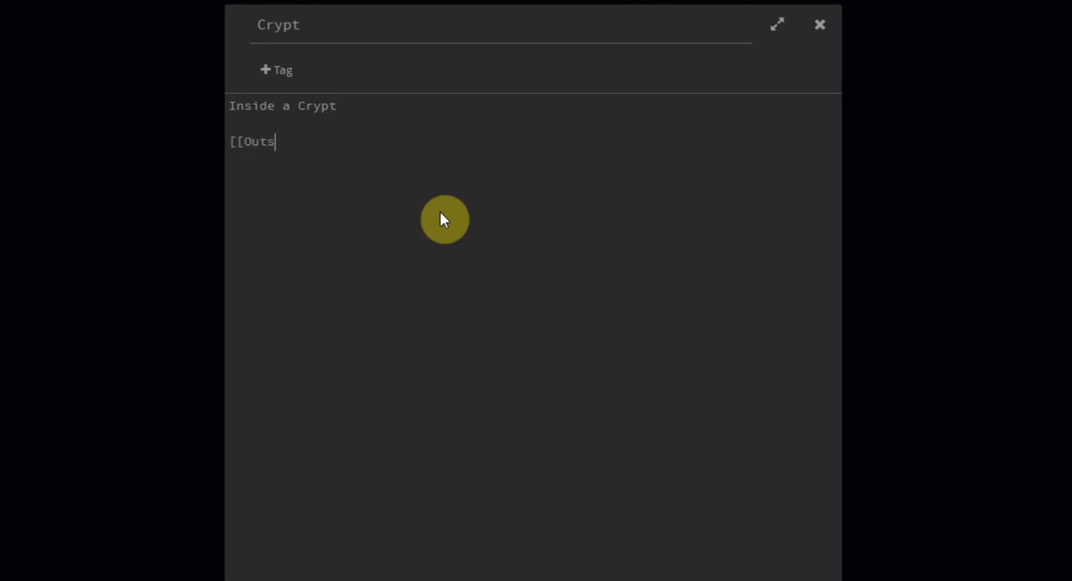
text(ide]])
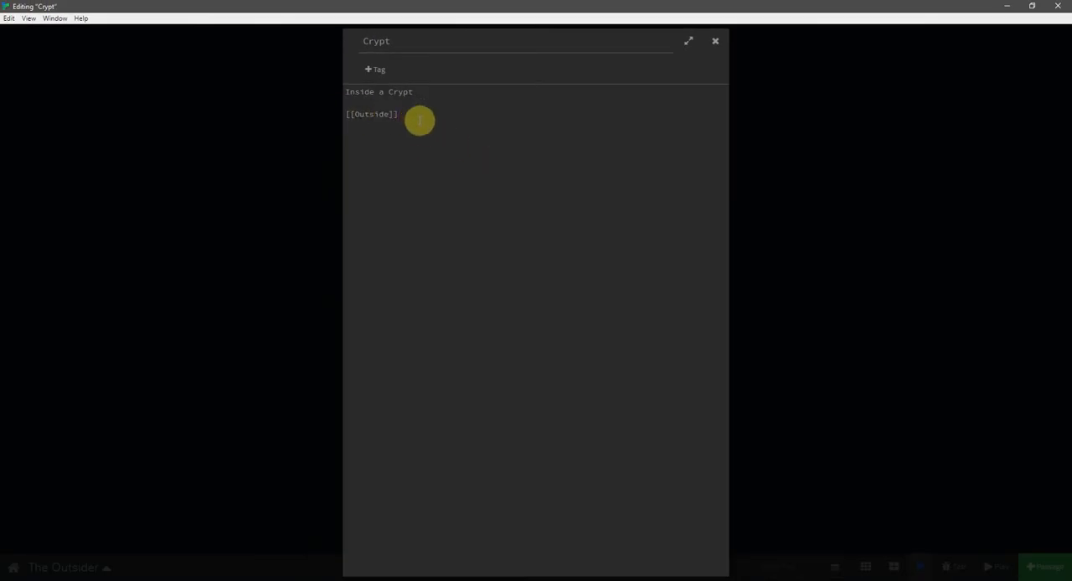
click(716, 41)
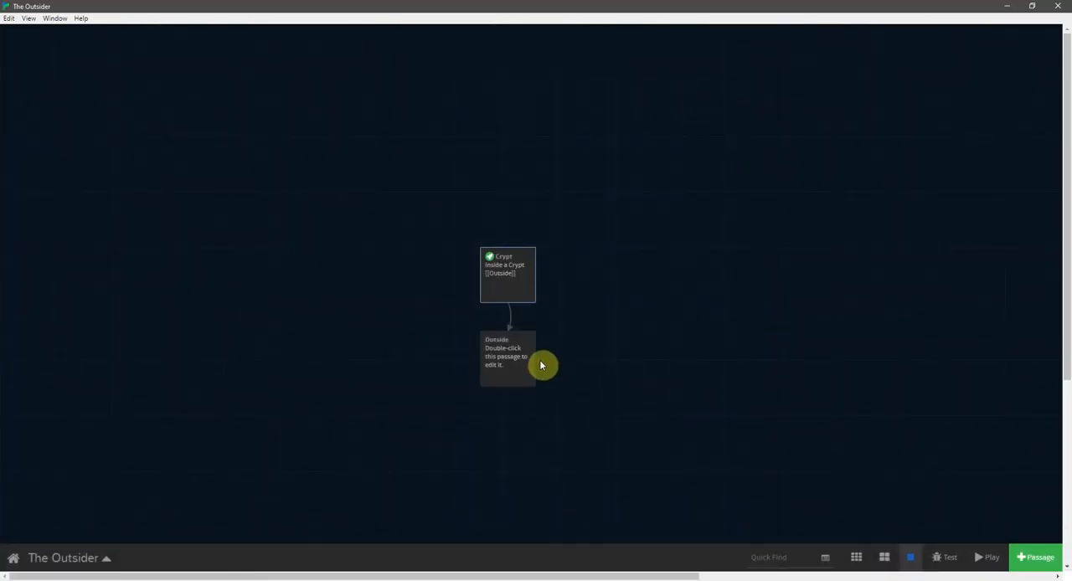
Open the new Outside passage beneath Crypt in the editor.
click(506, 362)
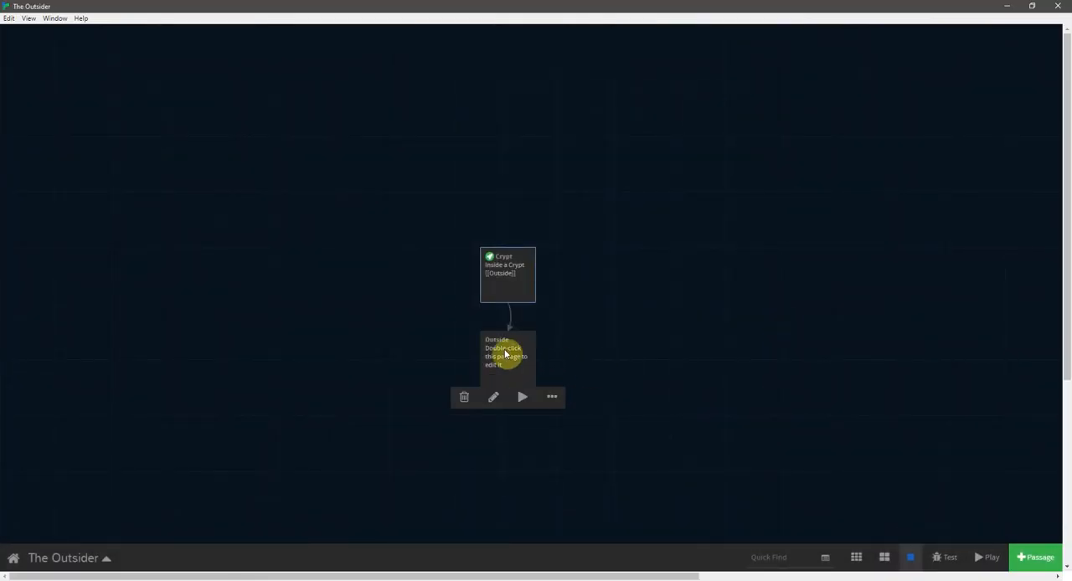
click(506, 274)
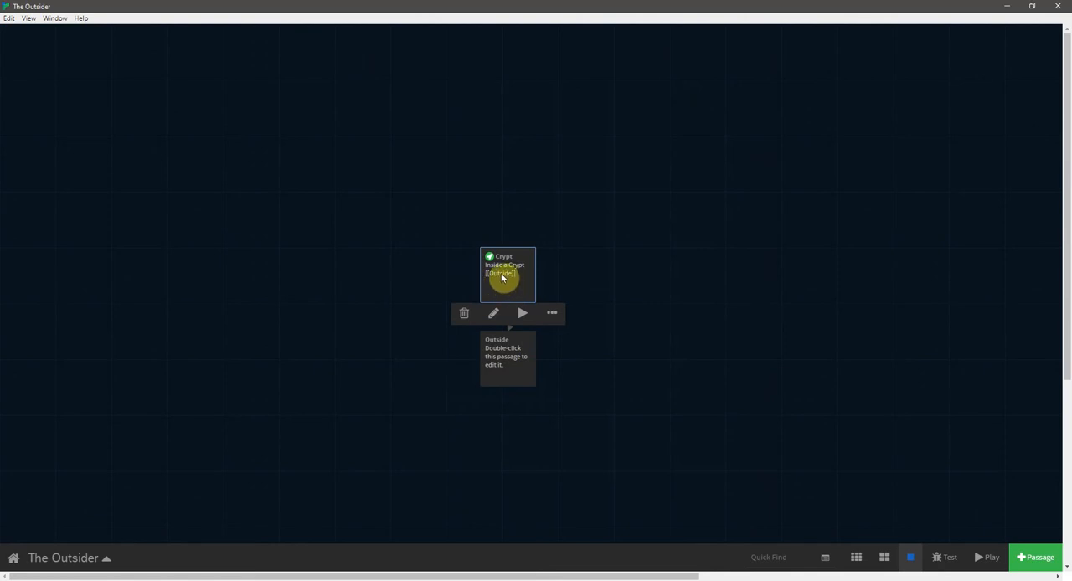
click(508, 358)
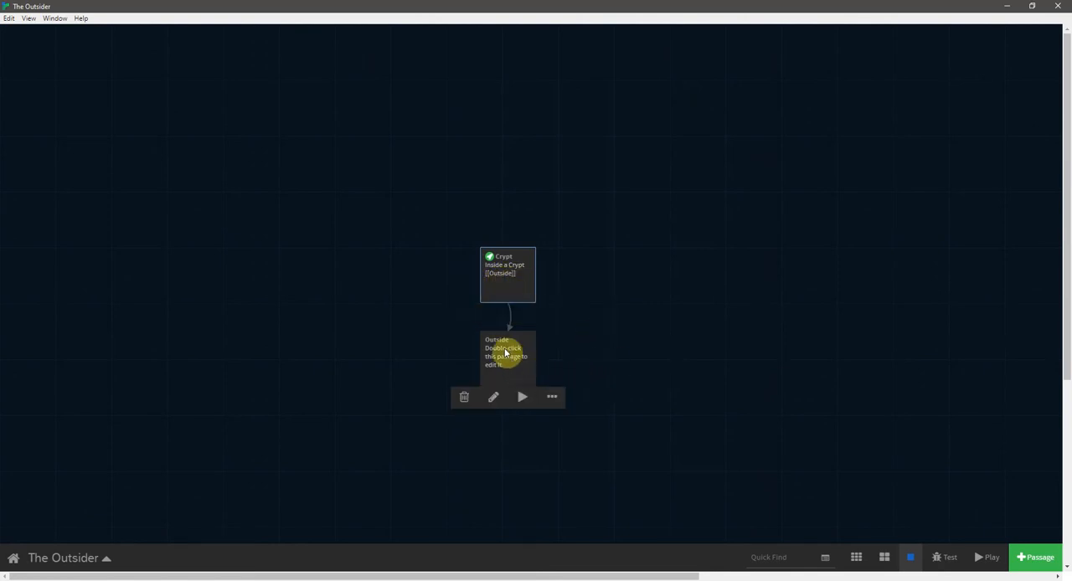
double_click(504, 357)
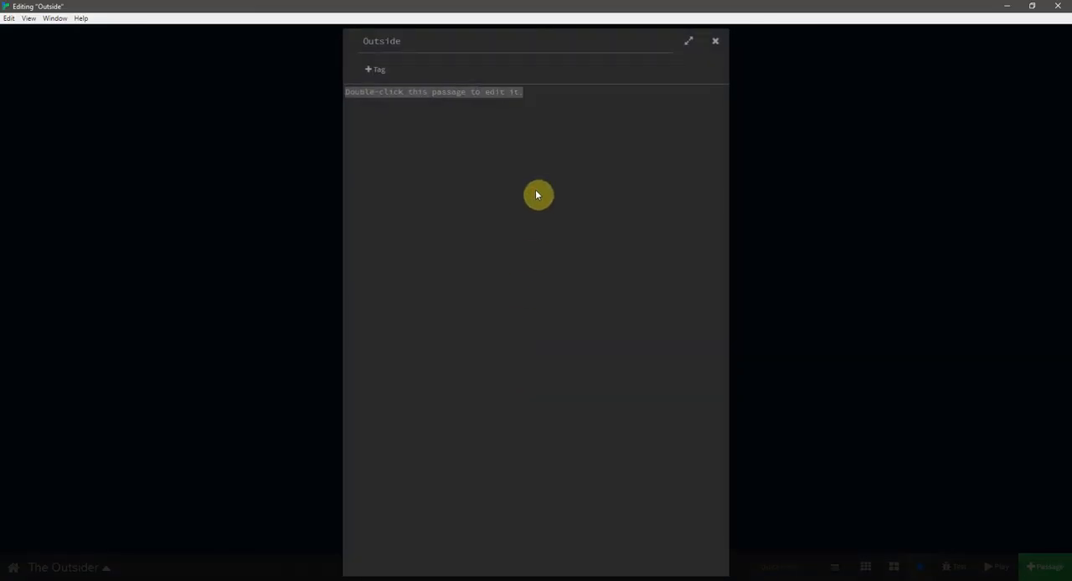
Close the Outside passage editor after entering 'Outside the Crypt'.
click(714, 40)
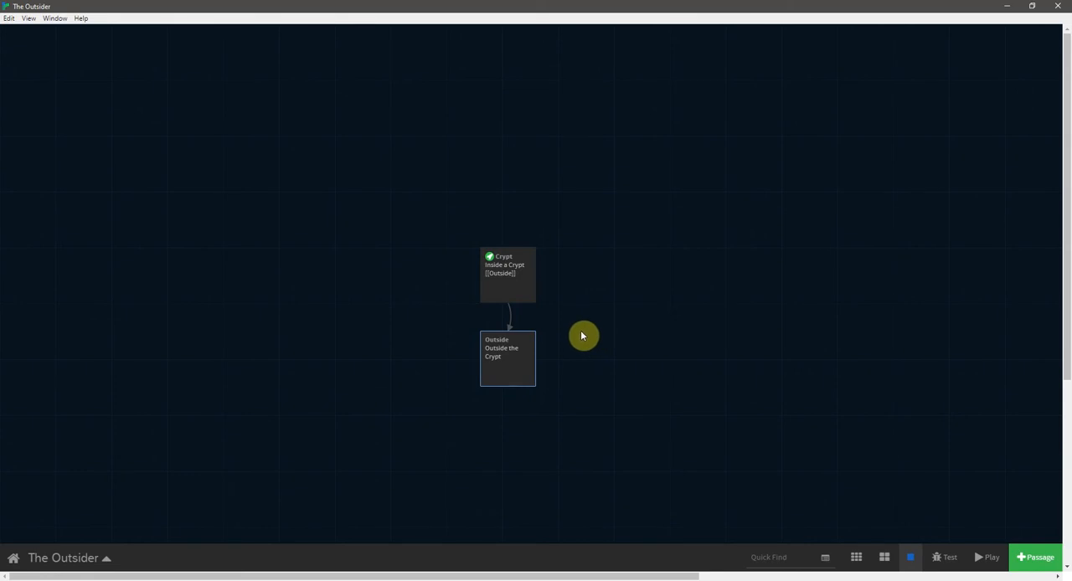
mouse_move(565, 298)
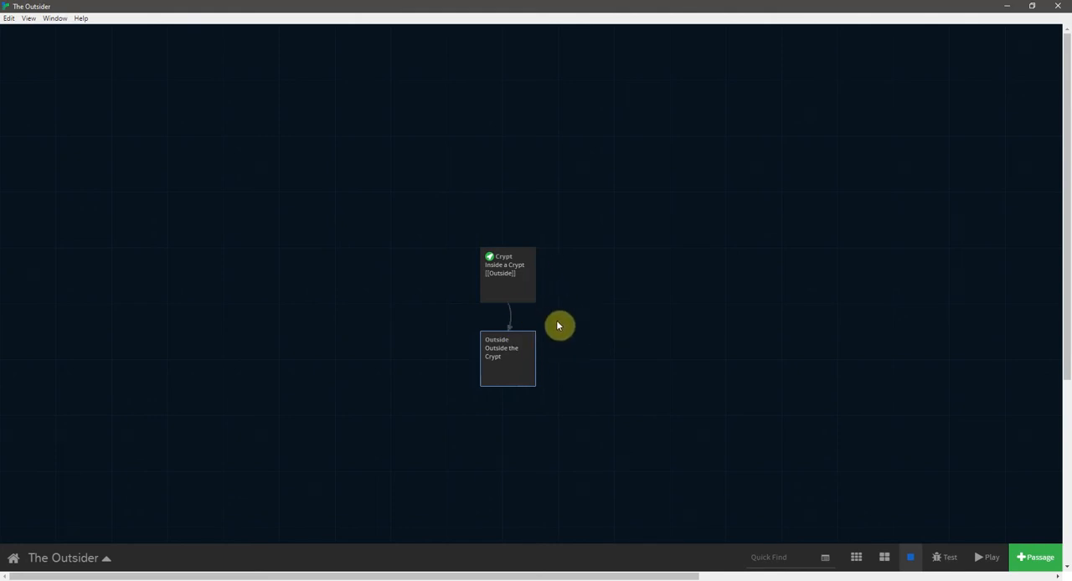
mouse_move(546, 275)
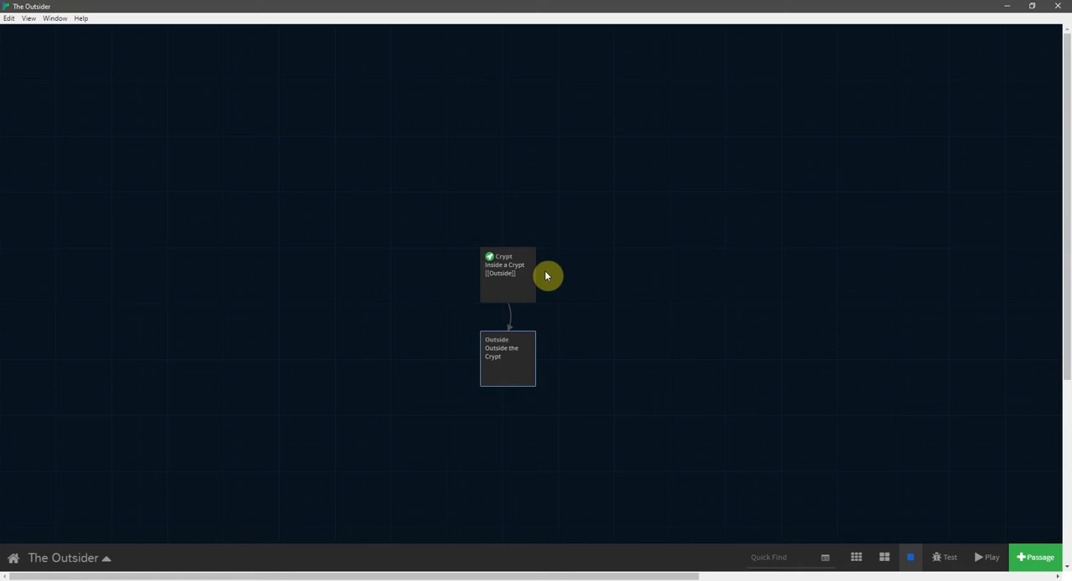
mouse_move(520, 330)
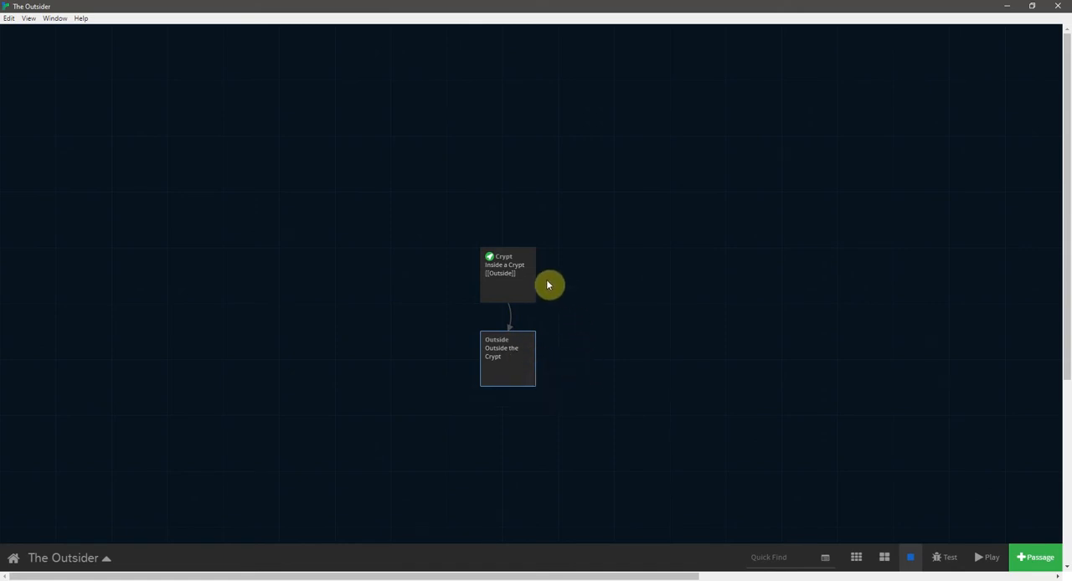
Launch a browser play-through of The Outsider from the story map.
click(492, 371)
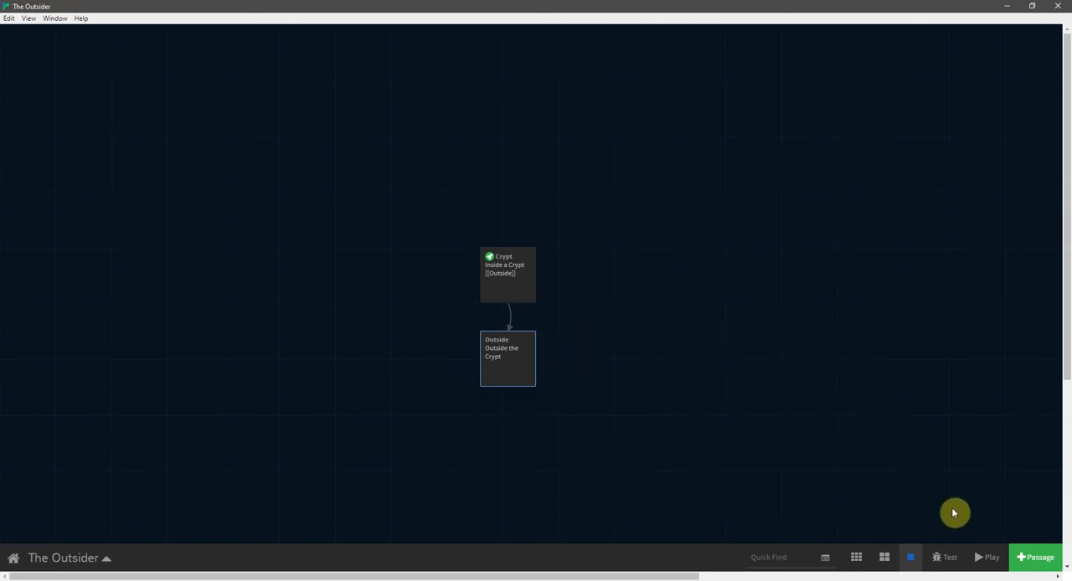
mouse_move(986, 558)
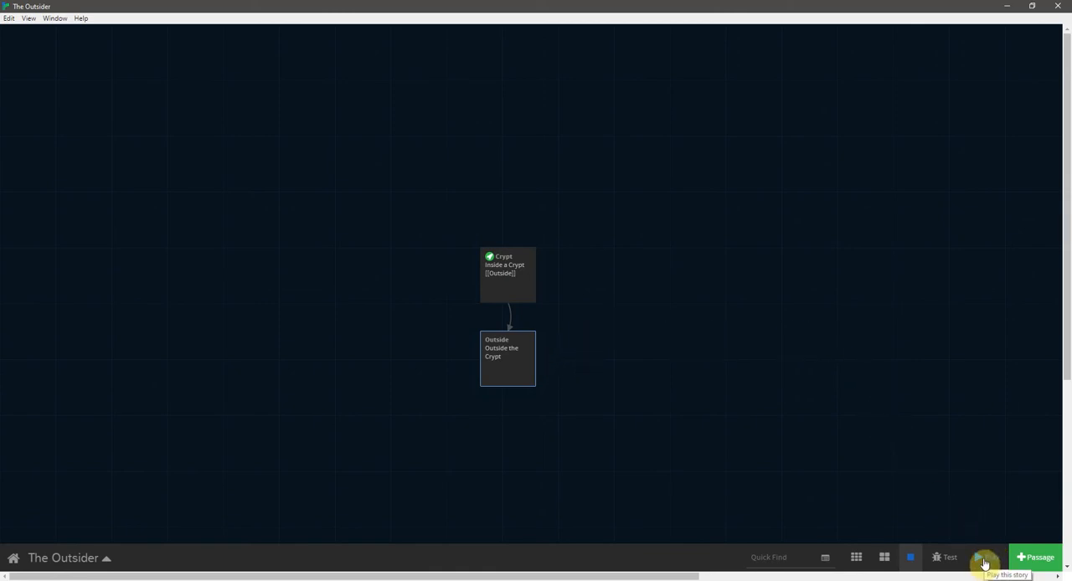
click(987, 558)
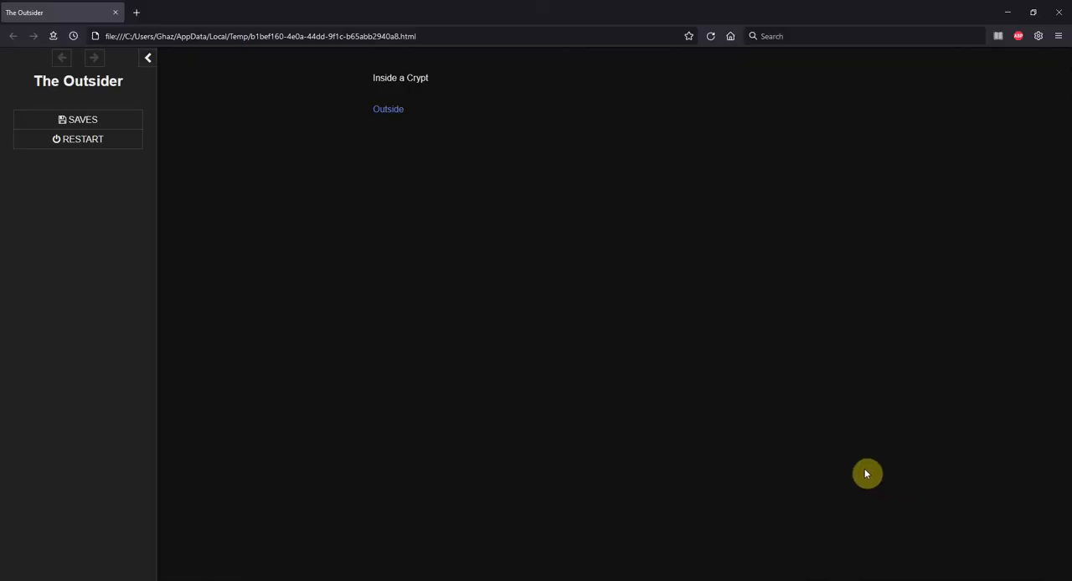
mouse_move(718, 401)
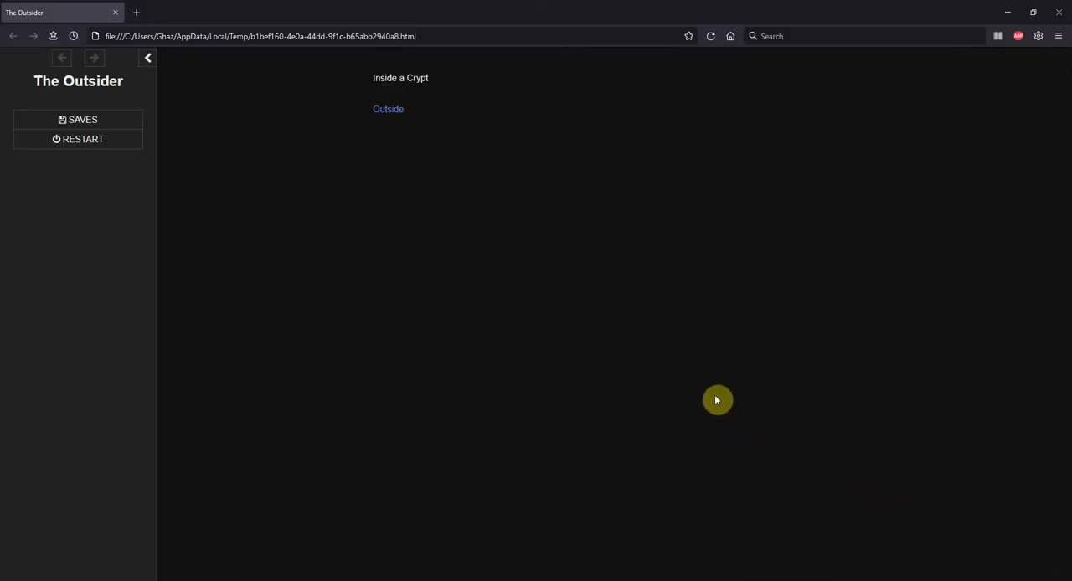
mouse_move(546, 313)
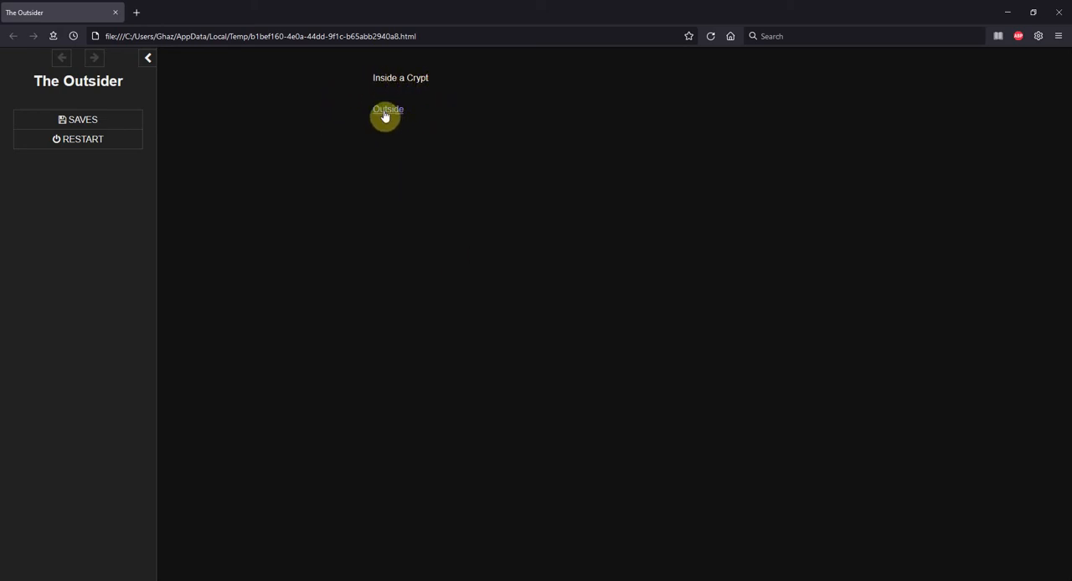
Follow the Outside link from the Crypt passage in Firefox.
click(385, 110)
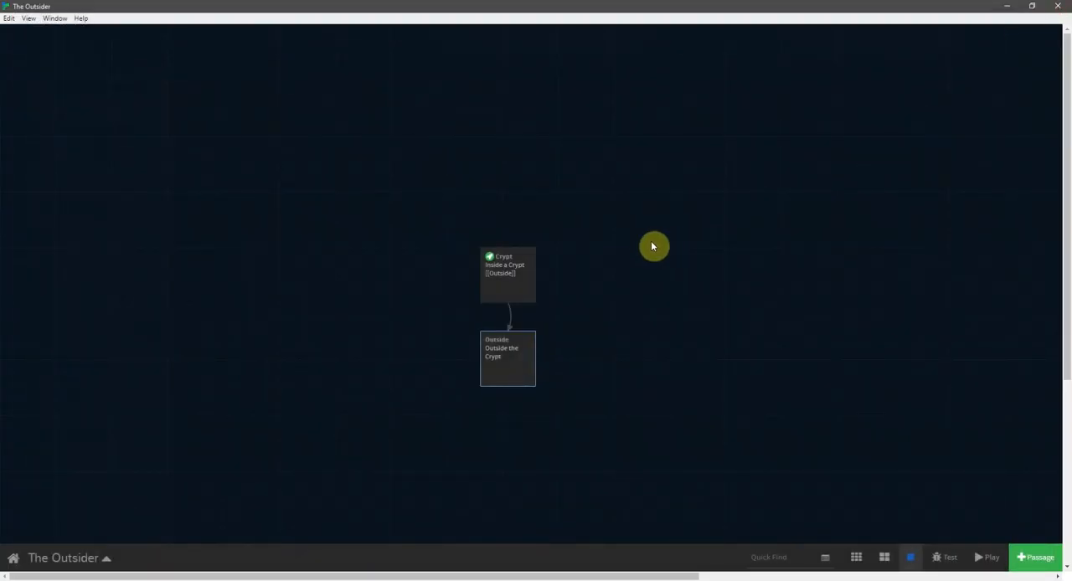
click(515, 364)
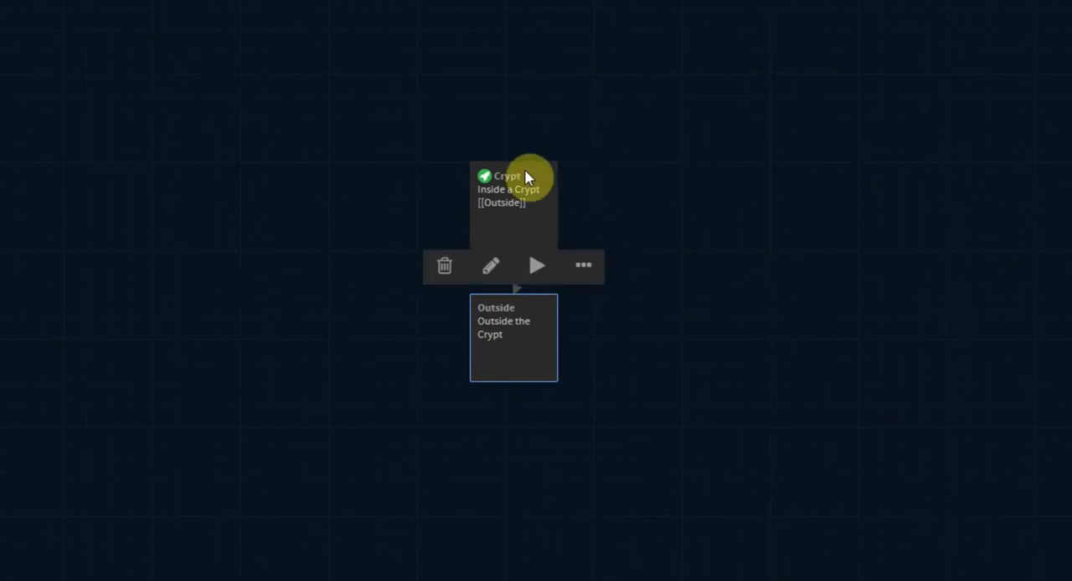
mouse_move(549, 237)
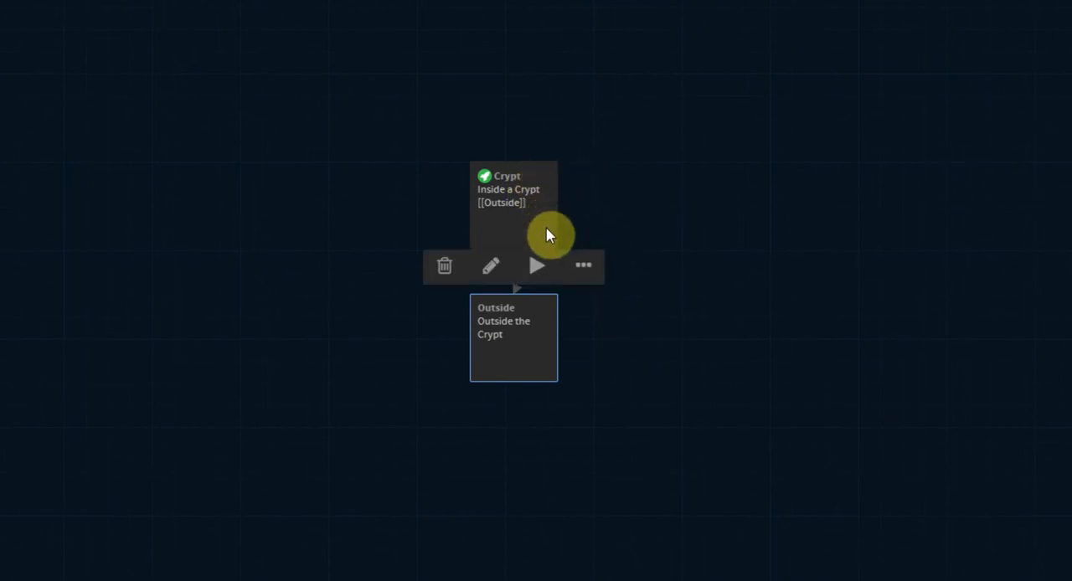
mouse_move(488, 182)
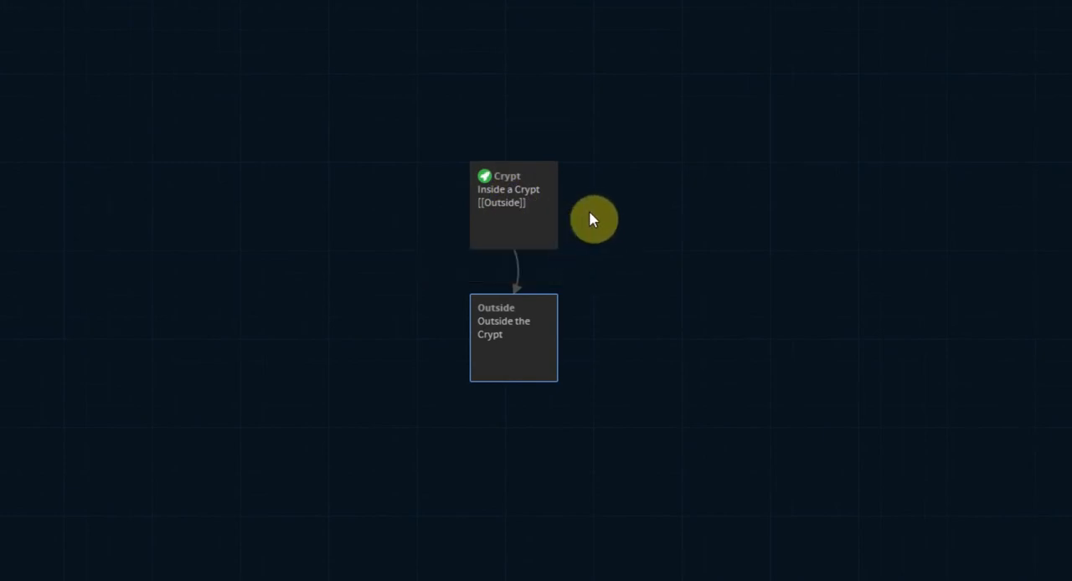
click(513, 344)
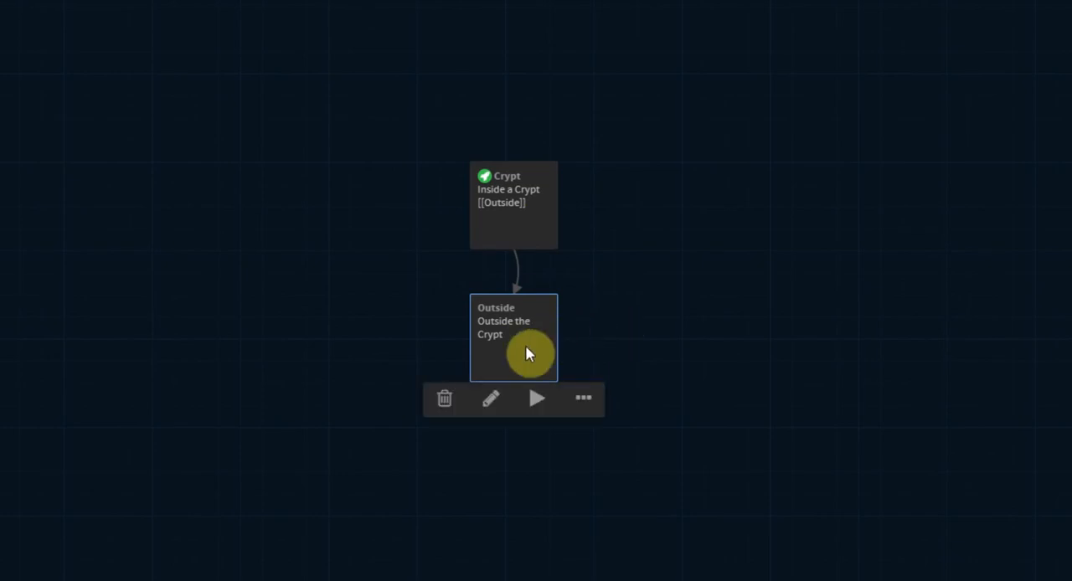
mouse_move(516, 352)
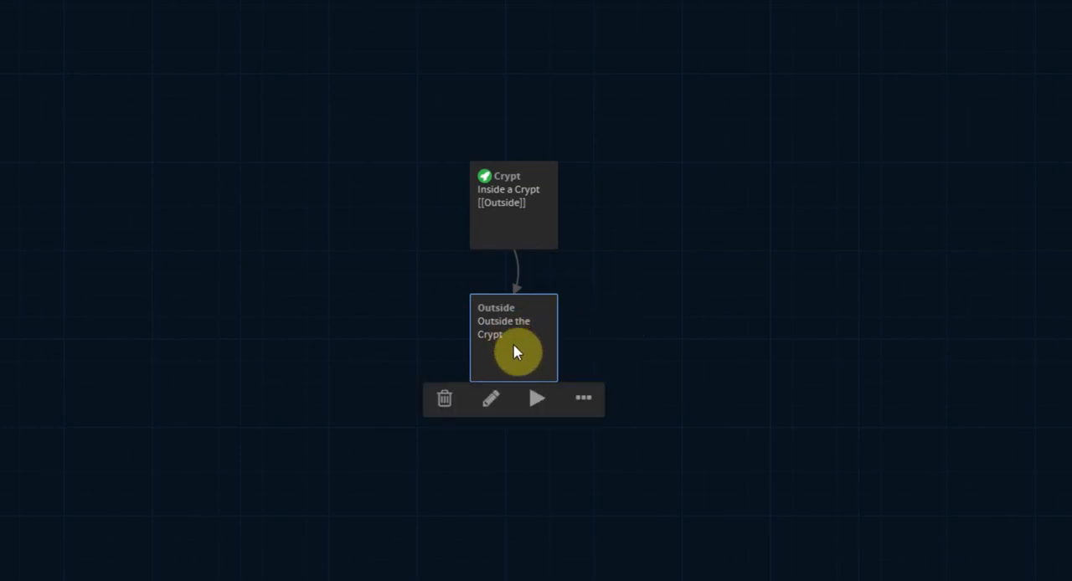
mouse_move(584, 399)
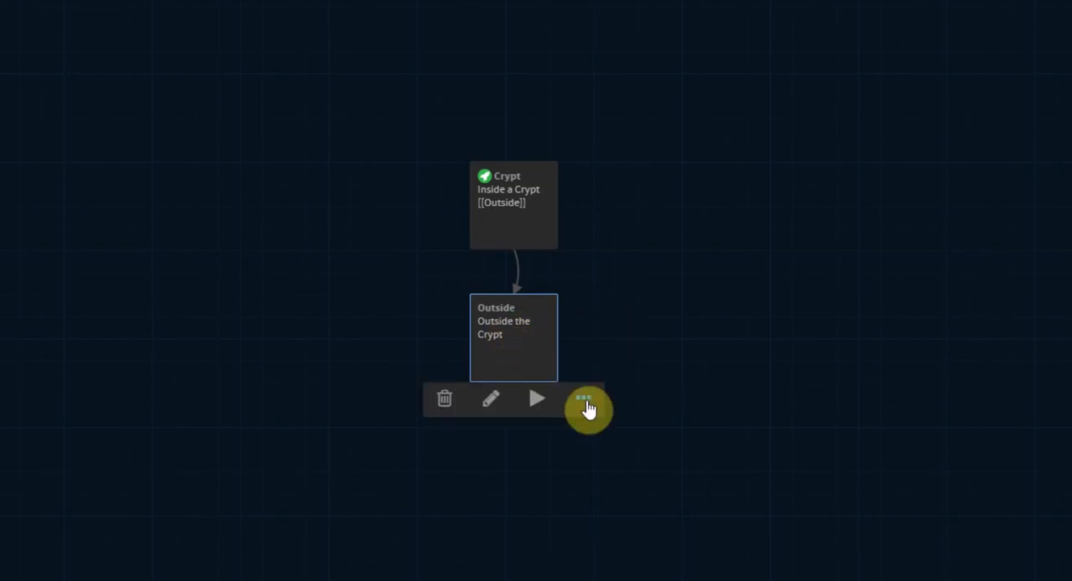
click(584, 399)
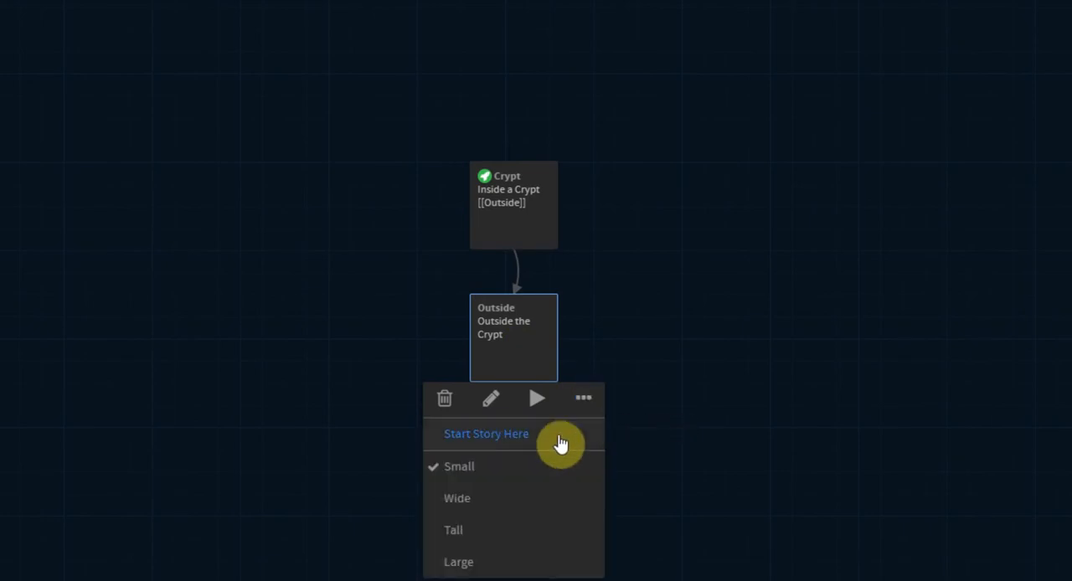
click(486, 434)
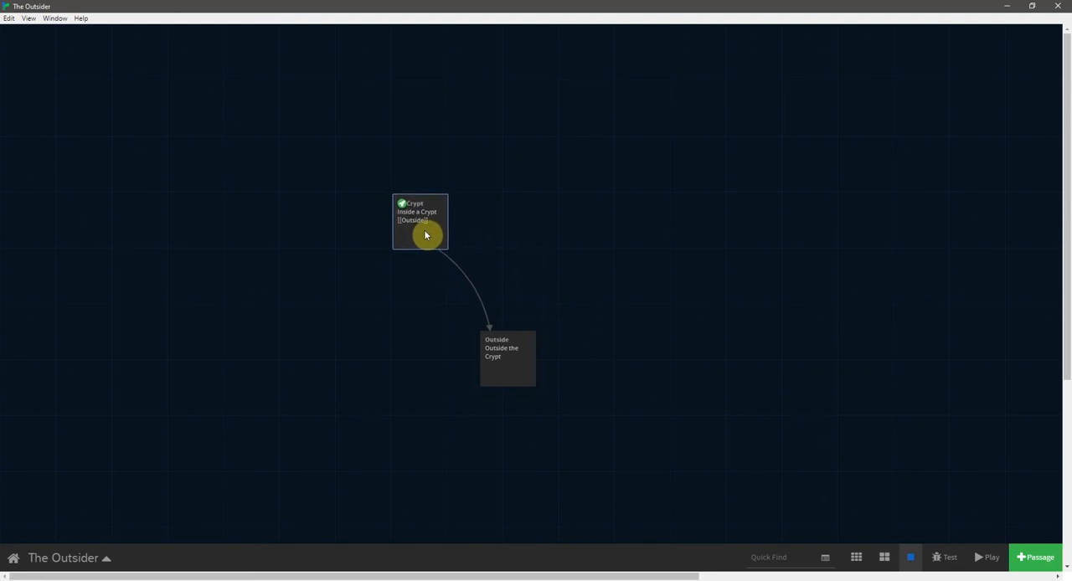
Drag the Outside passage up beside Crypt, glance at the story menu, and select Outside.
drag(507, 359, 487, 287)
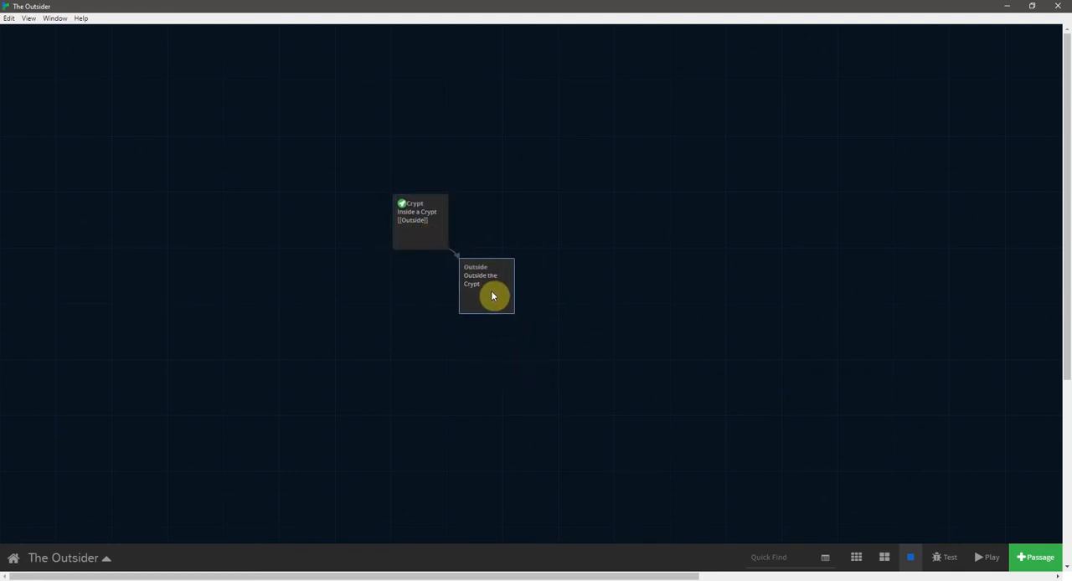
mouse_move(553, 392)
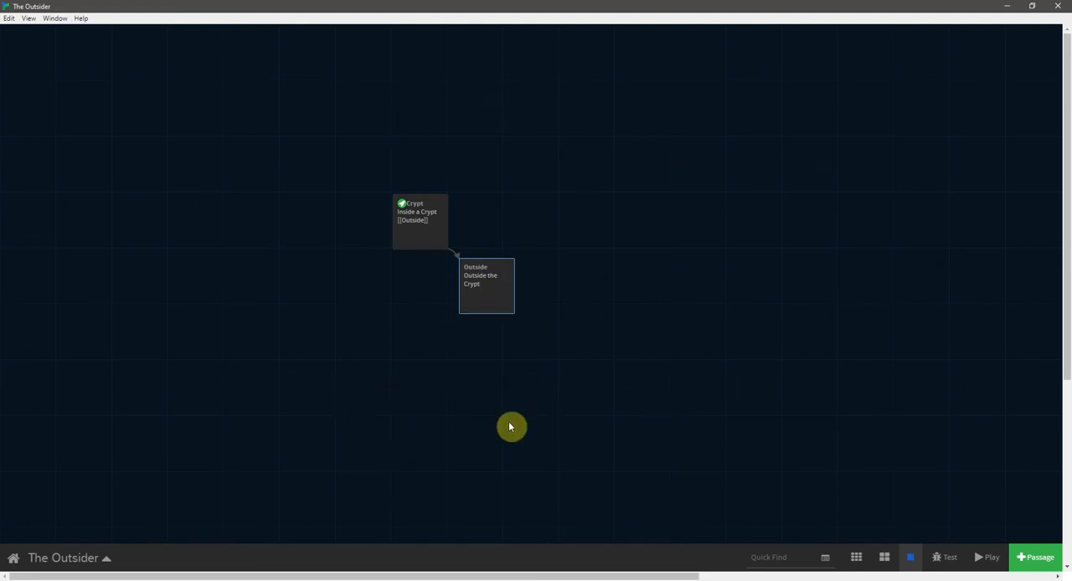
mouse_move(131, 498)
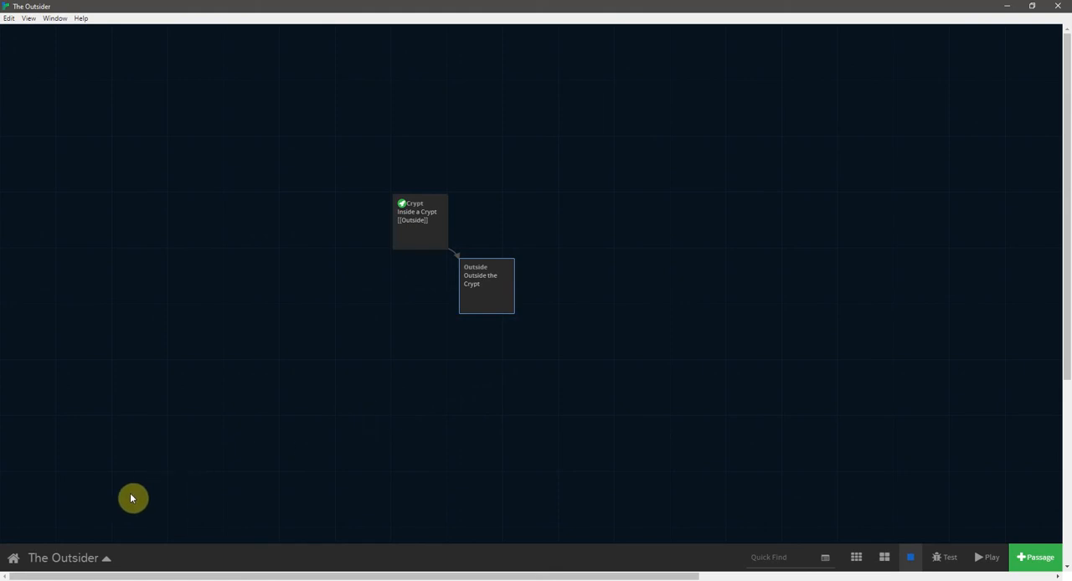
click(110, 558)
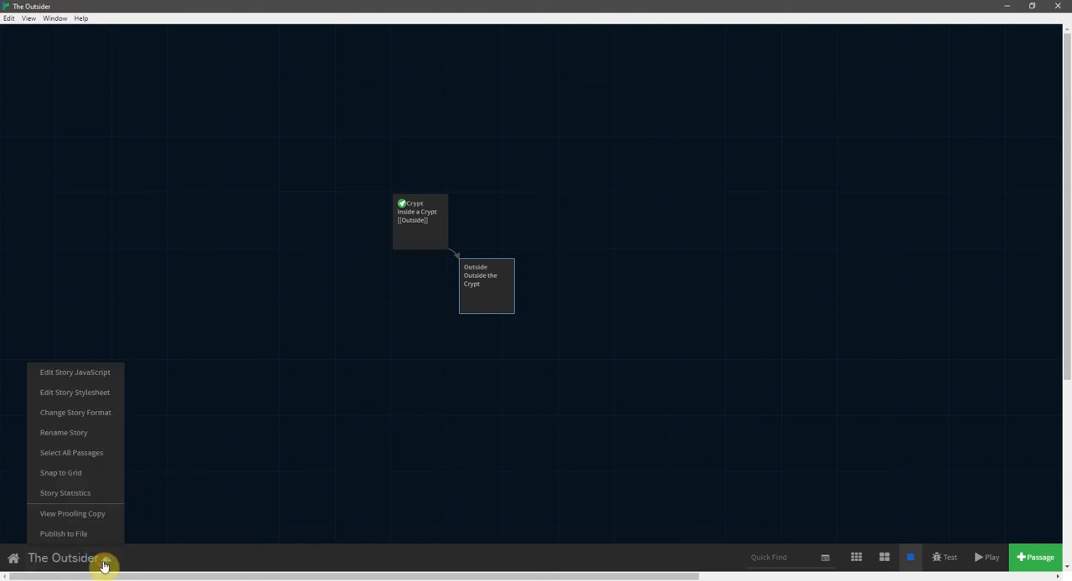
mouse_move(60, 475)
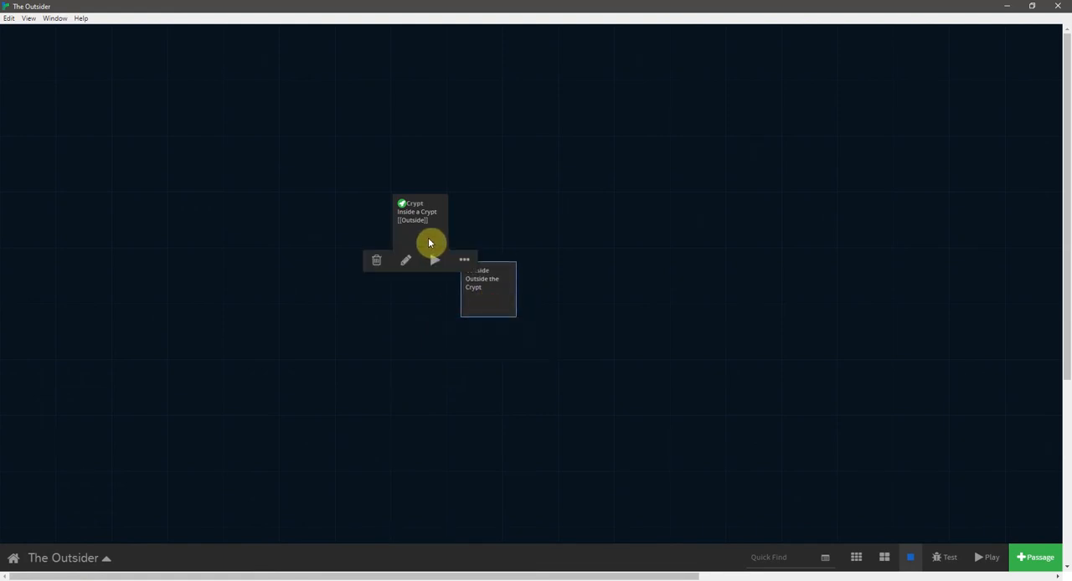
mouse_move(536, 319)
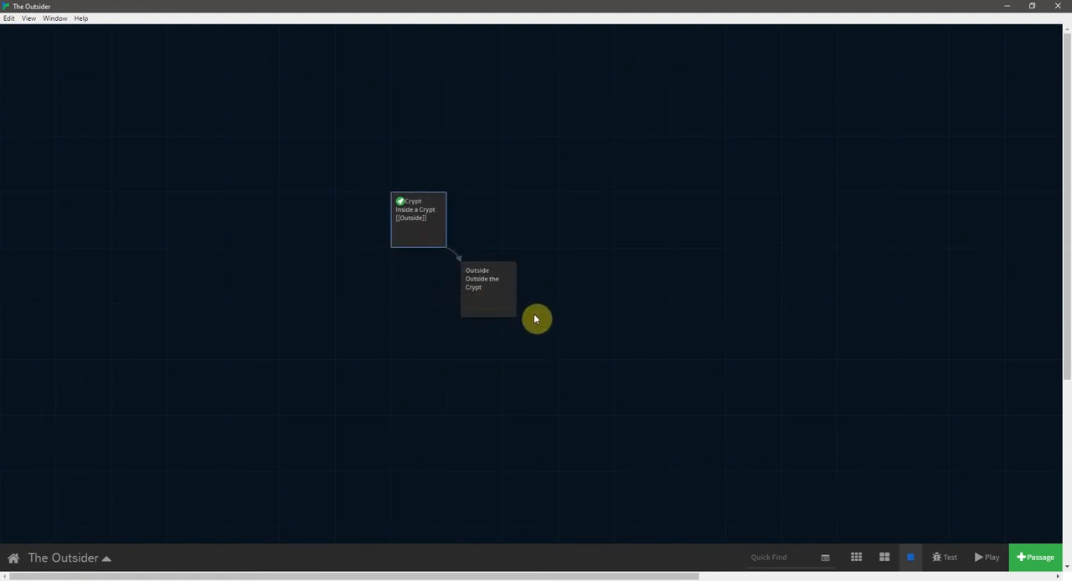
mouse_move(528, 323)
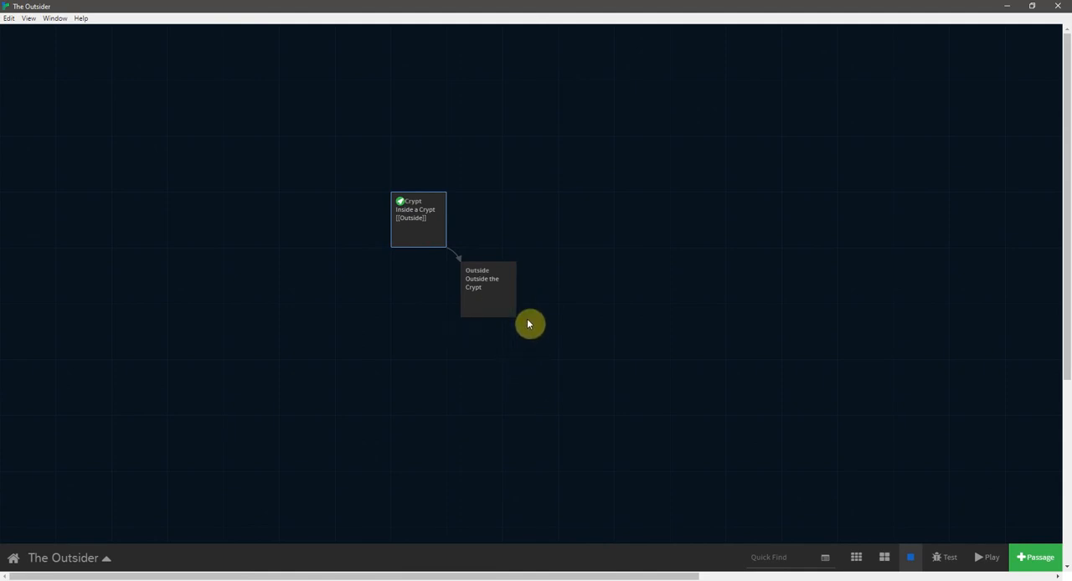
click(490, 295)
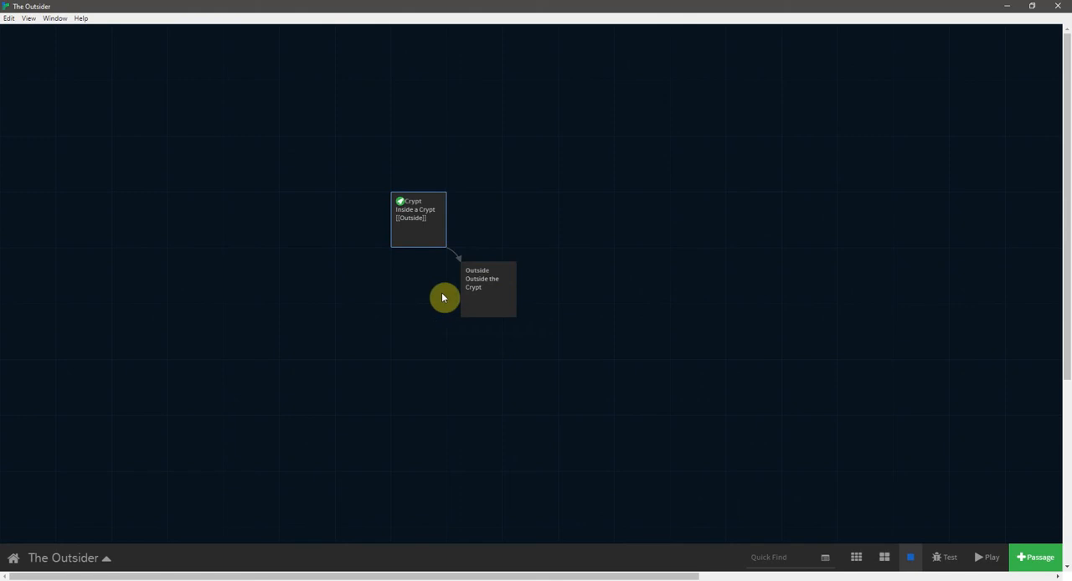
click(490, 289)
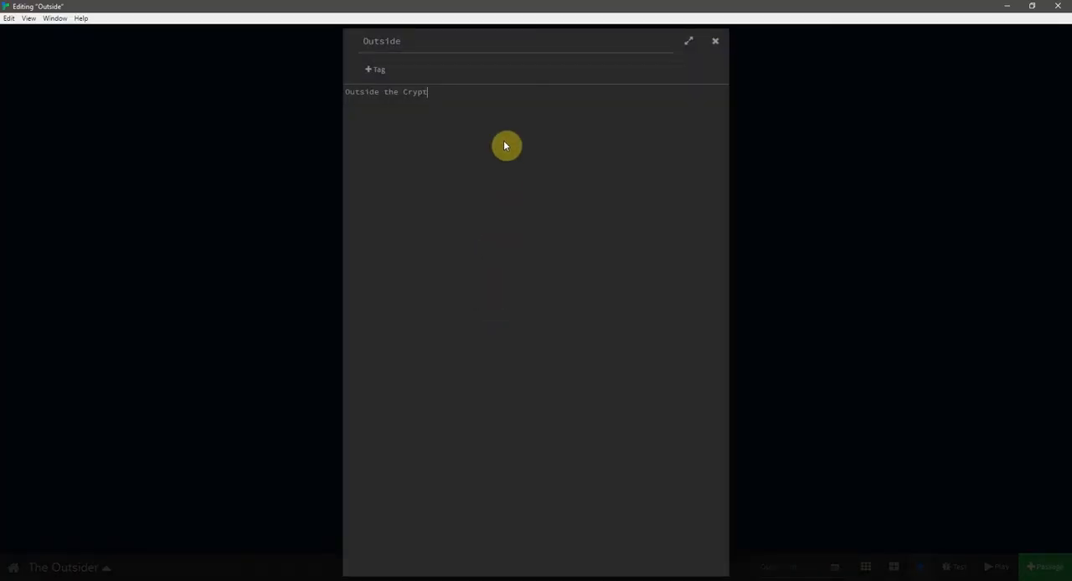
Add [[North]], [[East]], [[South]] and [[West]] links beneath the Outside passage's text.
text([[North]])
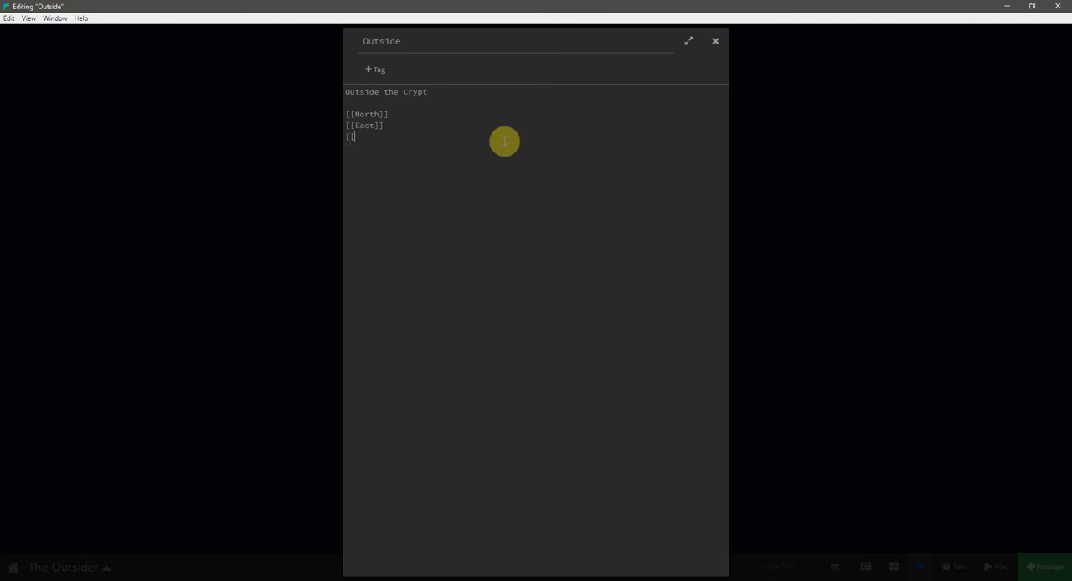
text(South]])
text([[)
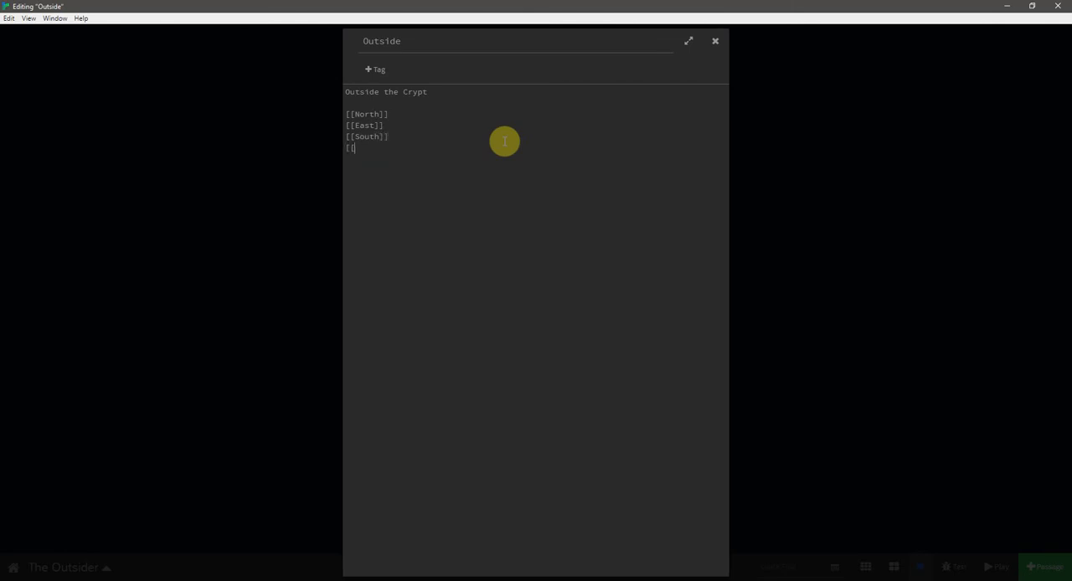
text(West]])
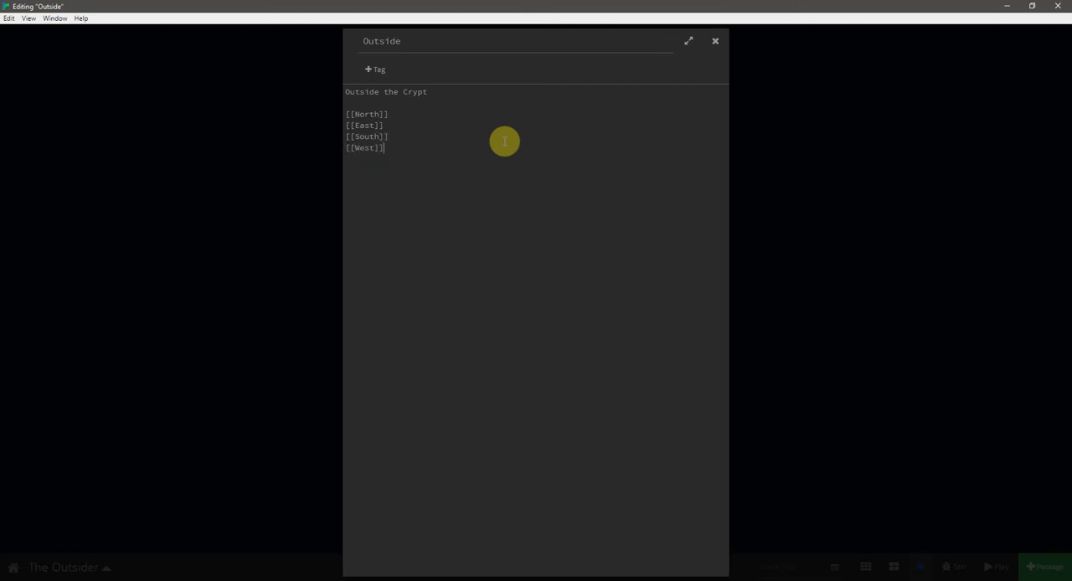
click(714, 42)
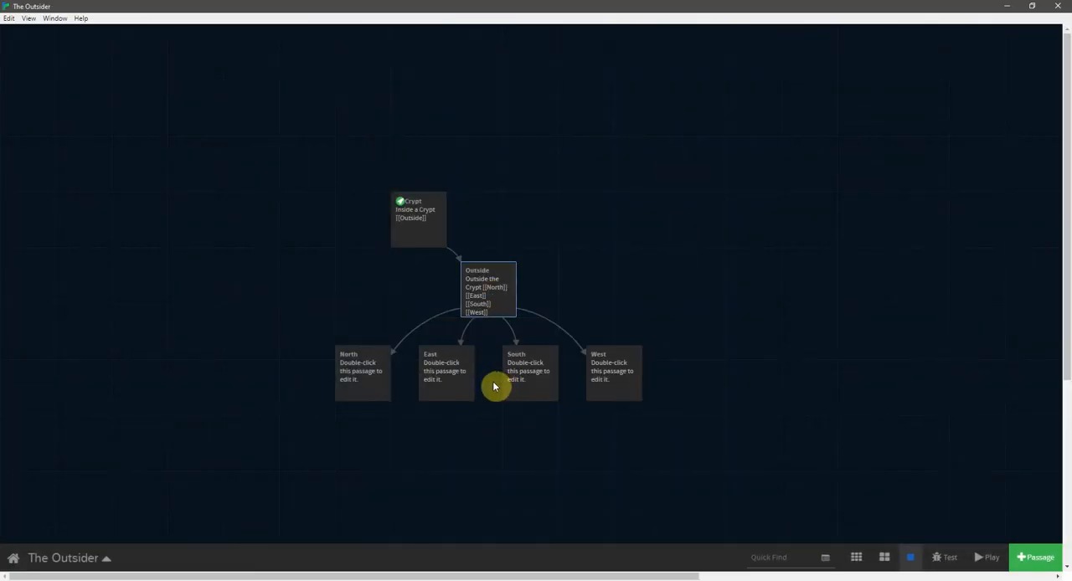
mouse_move(483, 398)
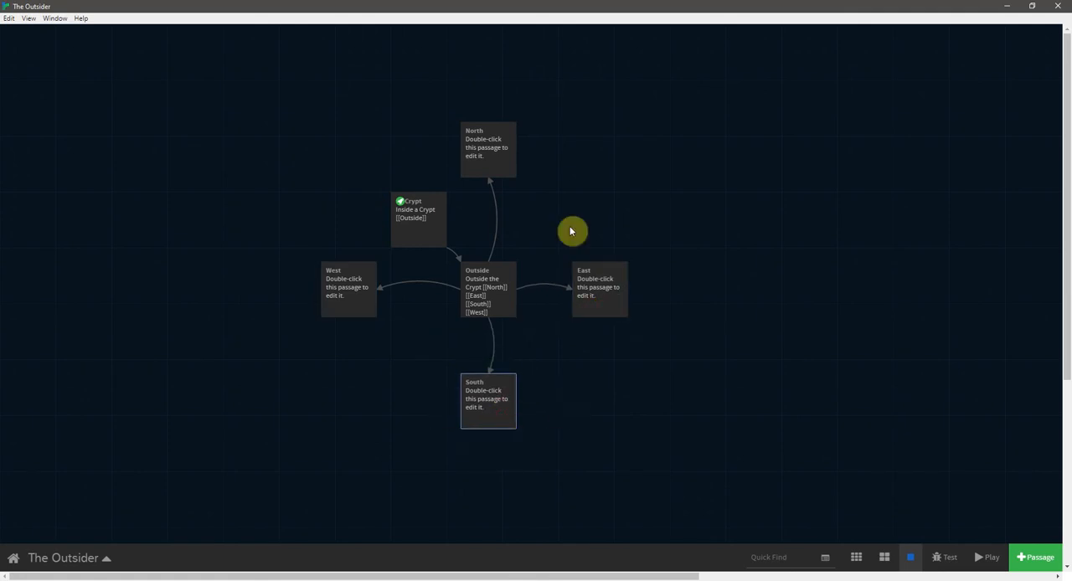
mouse_move(518, 211)
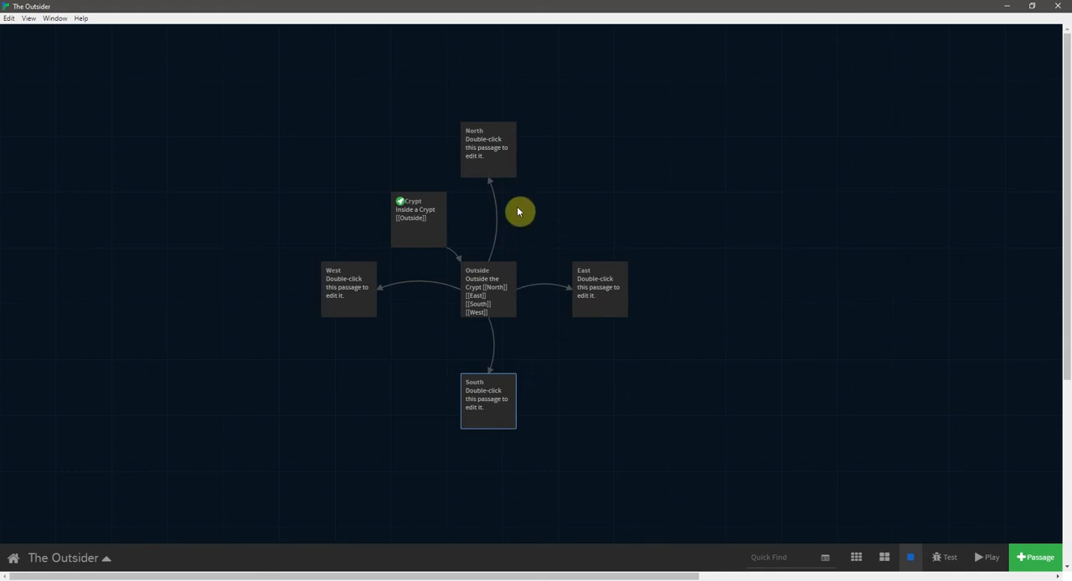
mouse_move(576, 214)
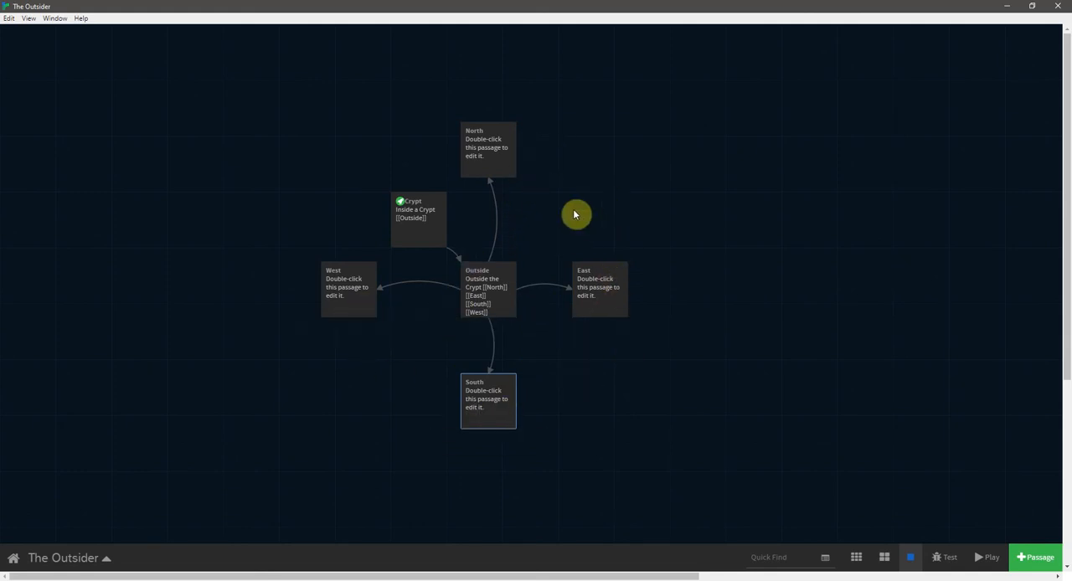
mouse_move(538, 164)
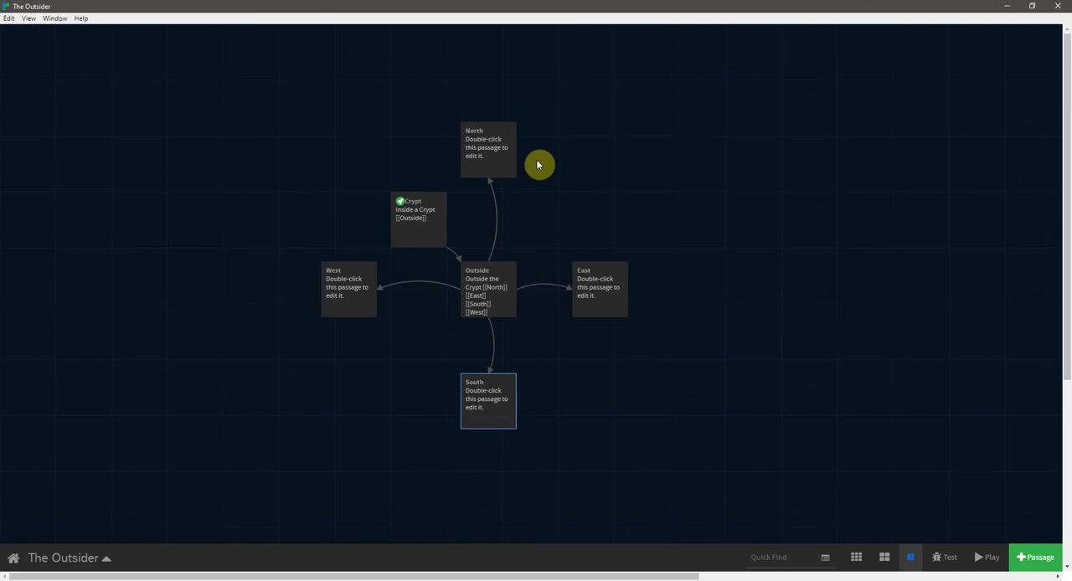
Change Outside's first link from North to Fountain.
double_click(480, 289)
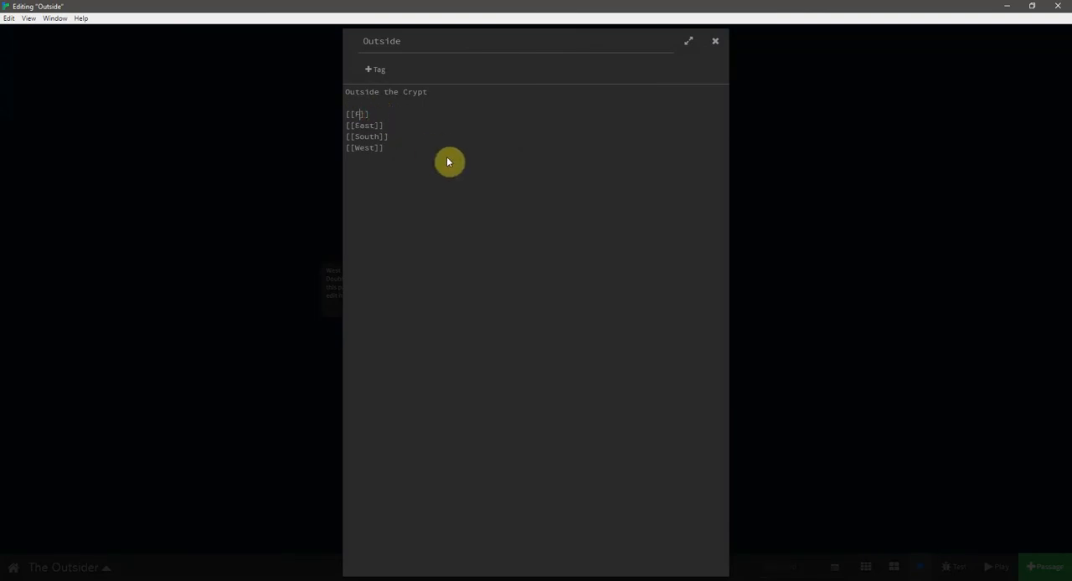
text(ountain)
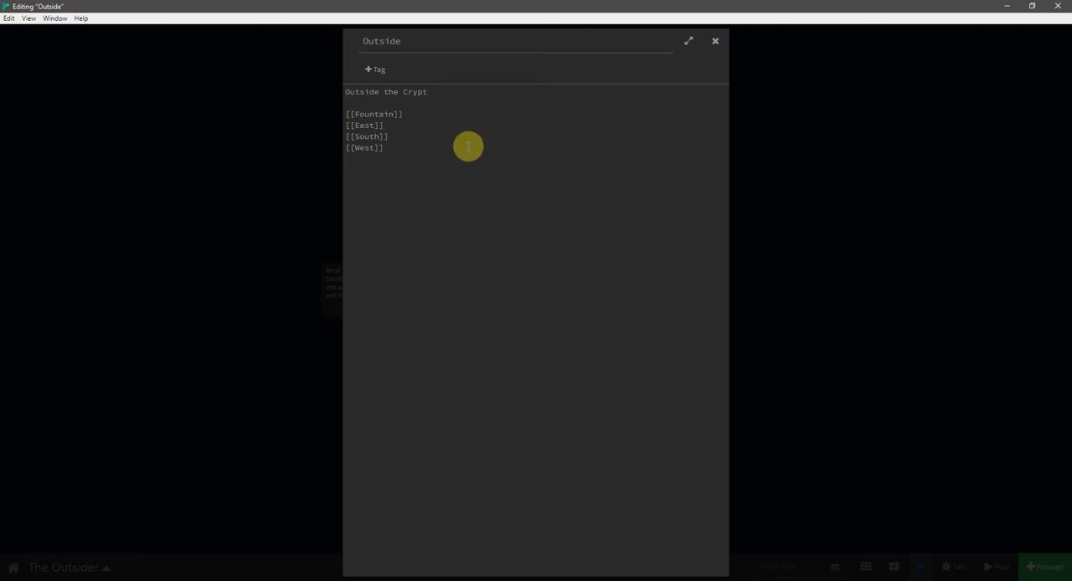
click(715, 41)
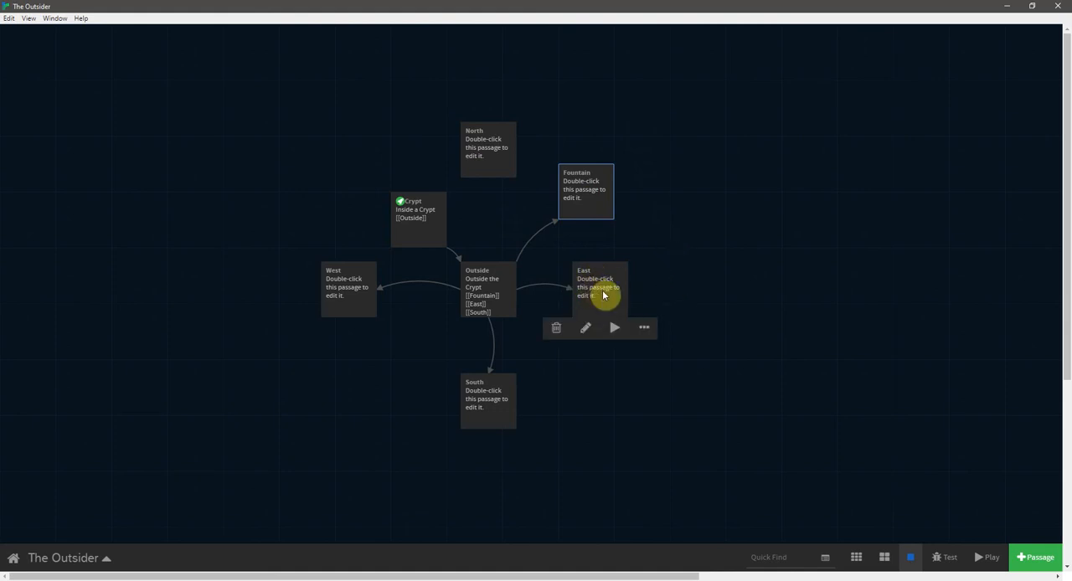
mouse_move(519, 306)
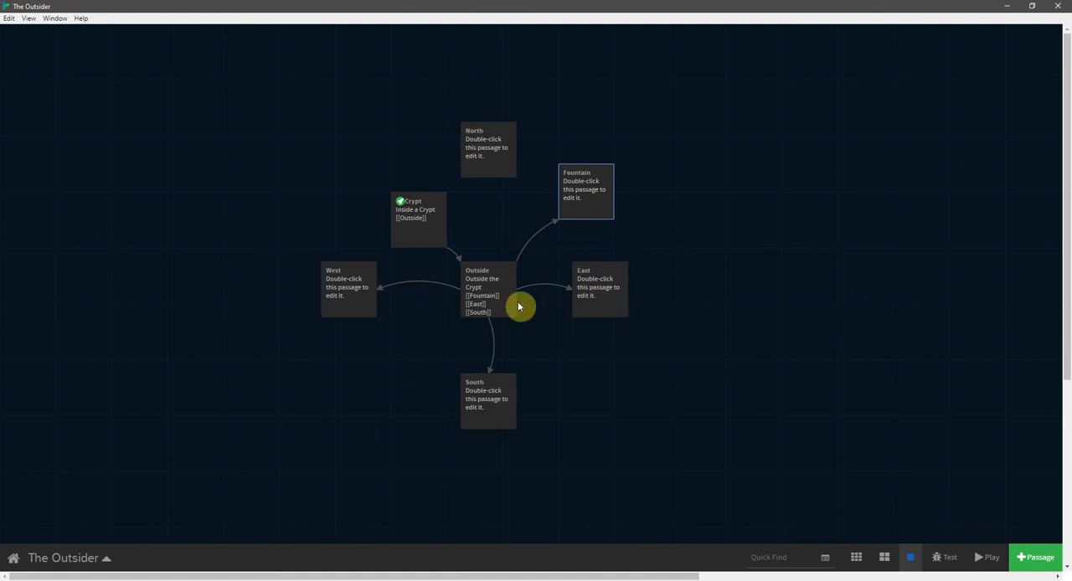
Rename the East passage to Gate and check Outside's updated links.
click(600, 287)
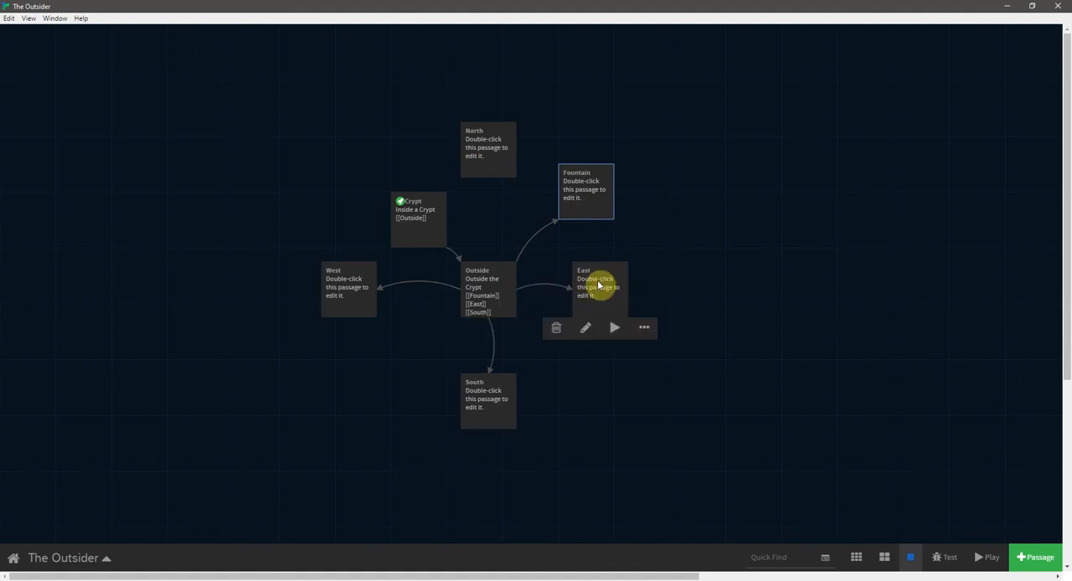
mouse_move(596, 298)
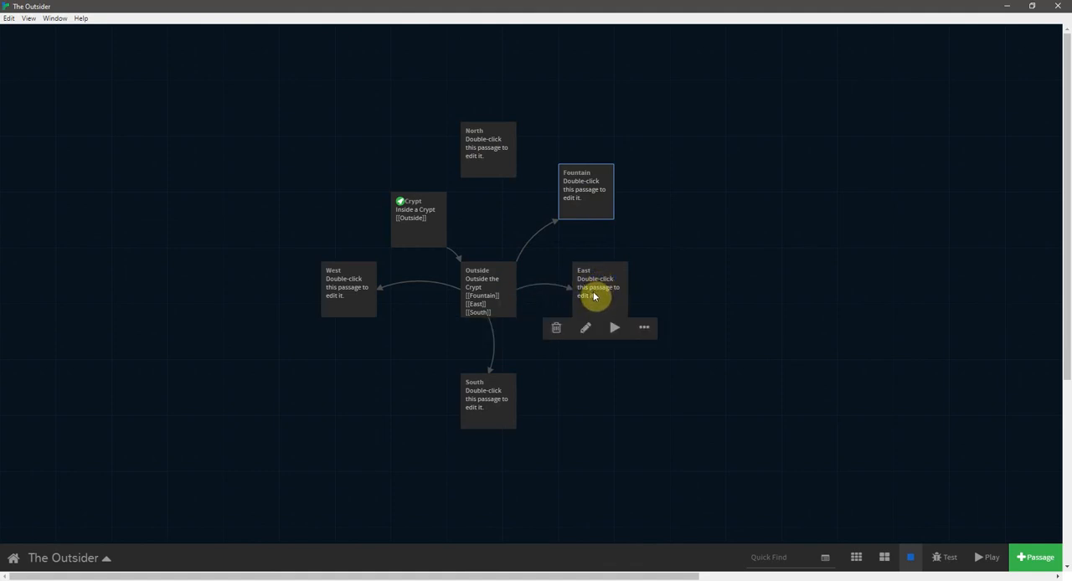
double_click(593, 289)
text(Gate)
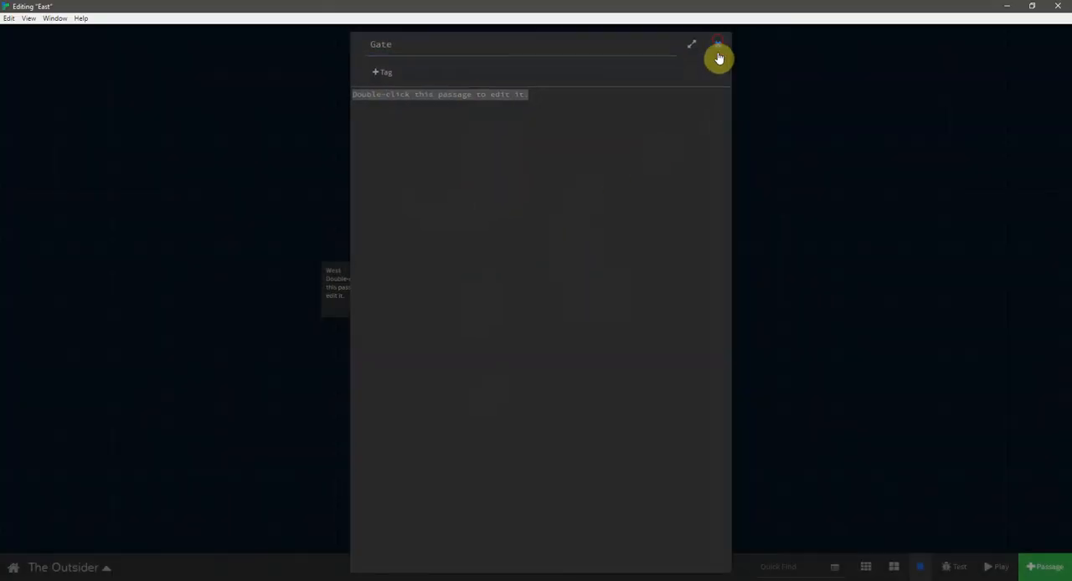
click(715, 41)
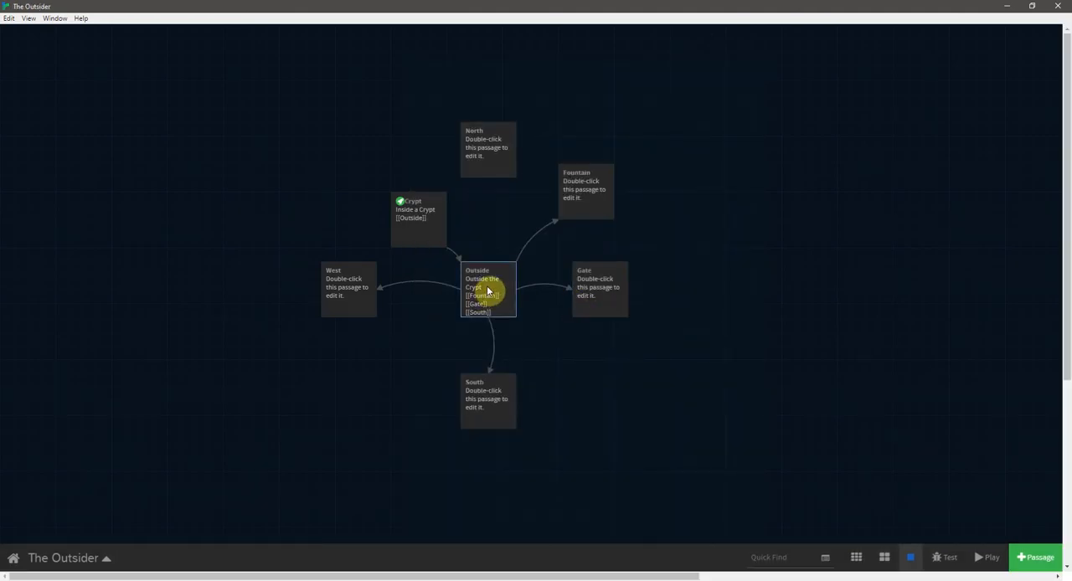
double_click(489, 289)
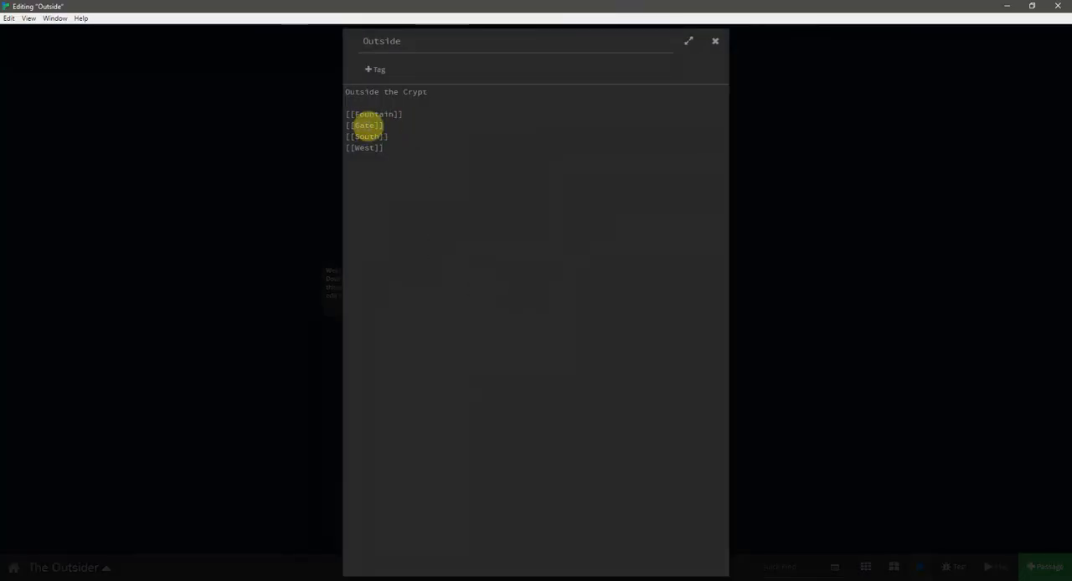
click(715, 41)
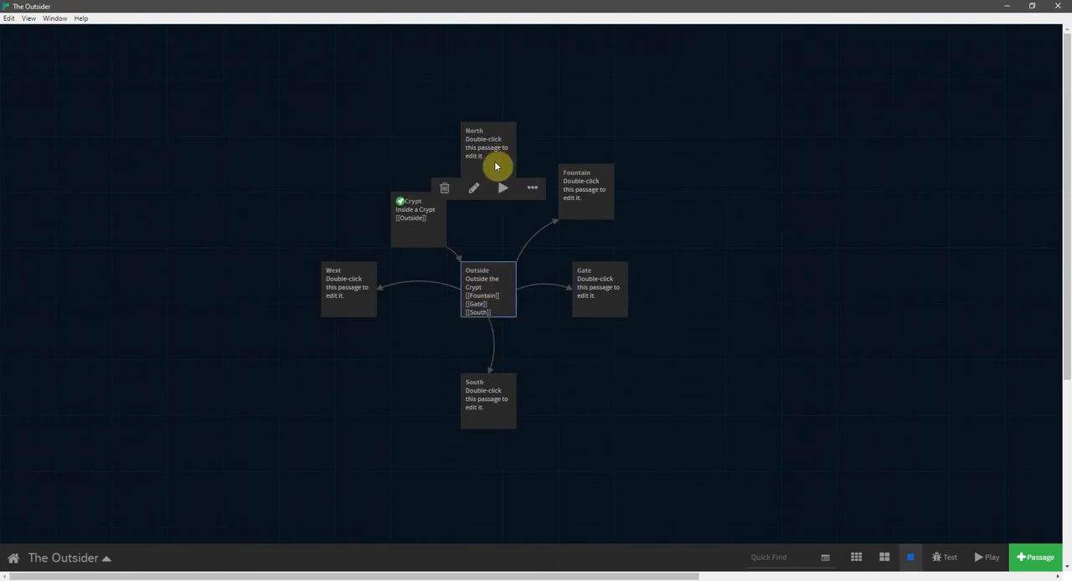
Delete the North passage and put Fountain in its spot above Outside.
click(444, 188)
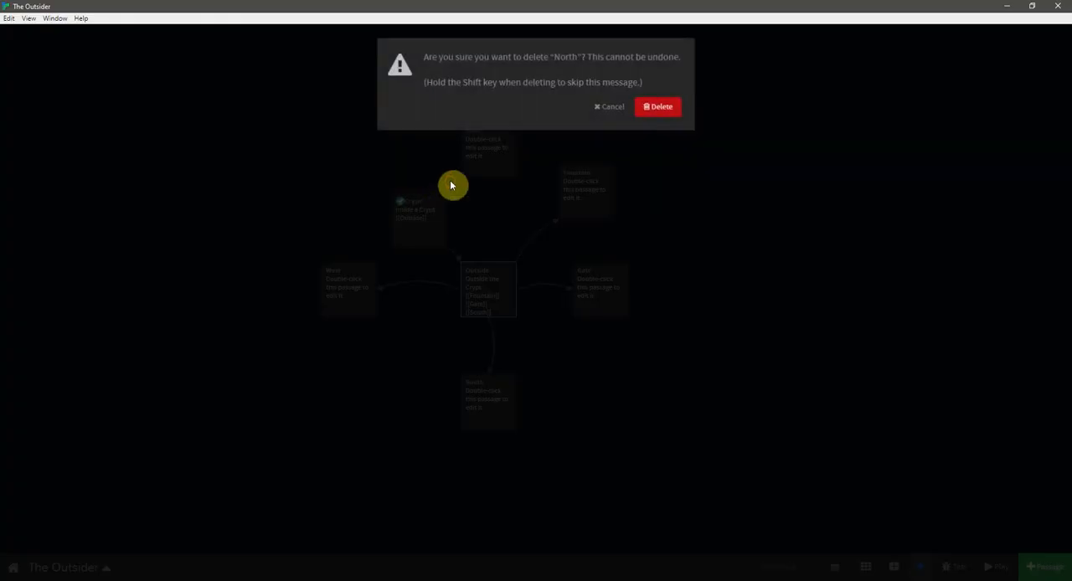
click(658, 107)
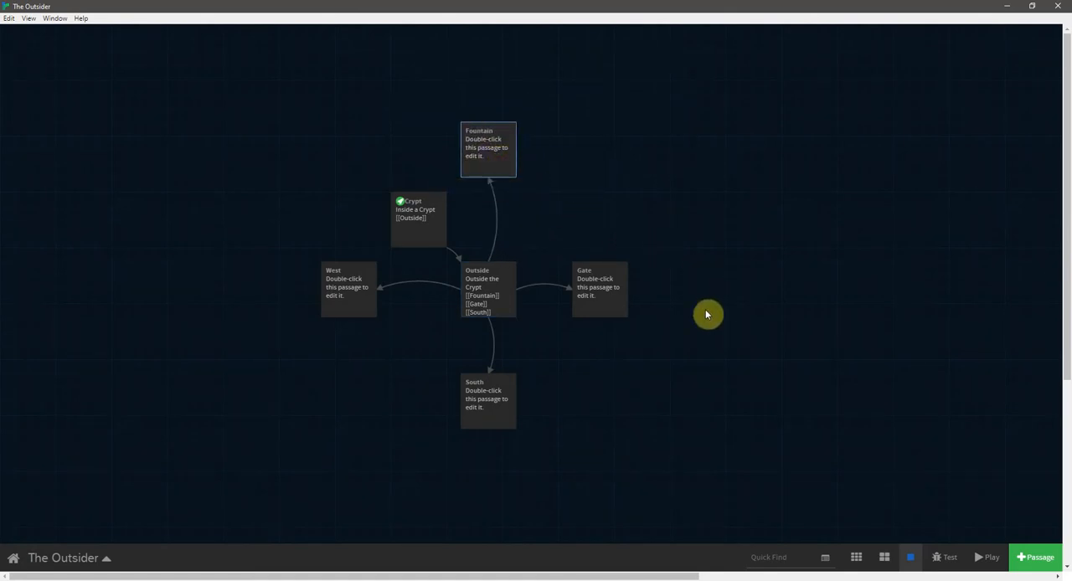
click(487, 289)
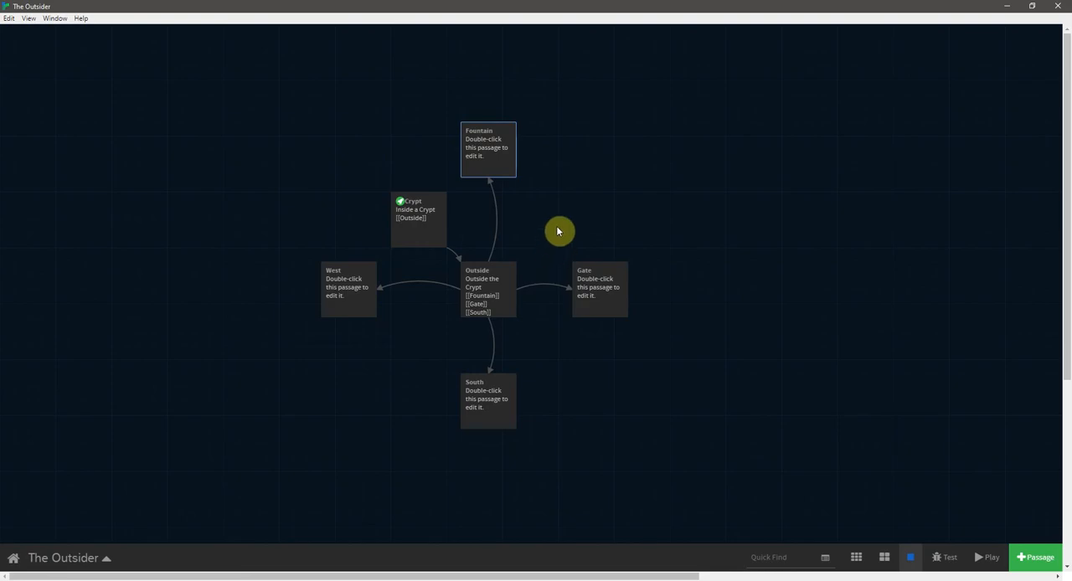
Replace Fountain's text with an autocompleted [[Outside]] link.
double_click(487, 149)
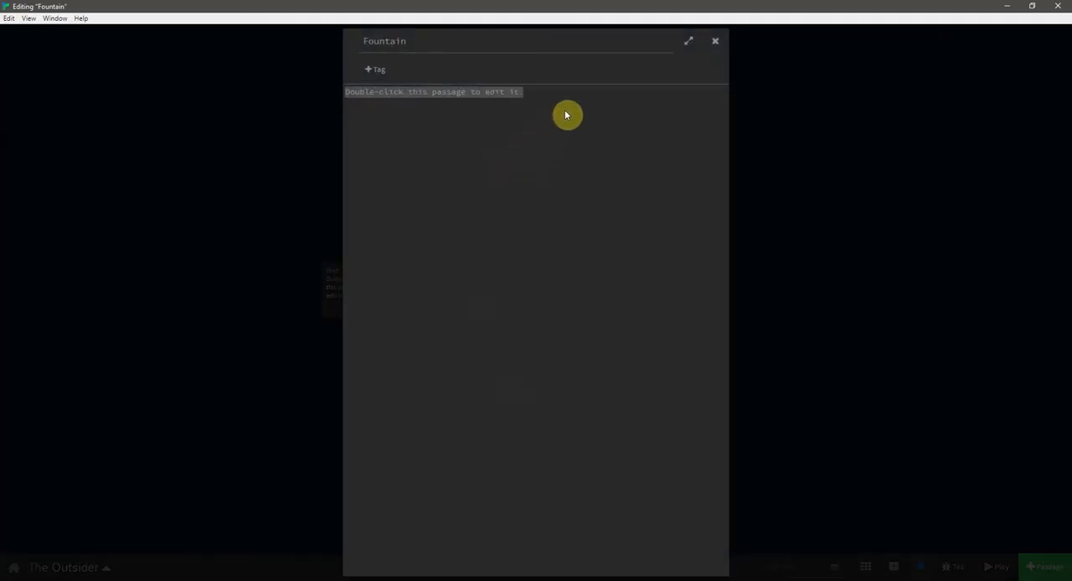
text([[Ou)
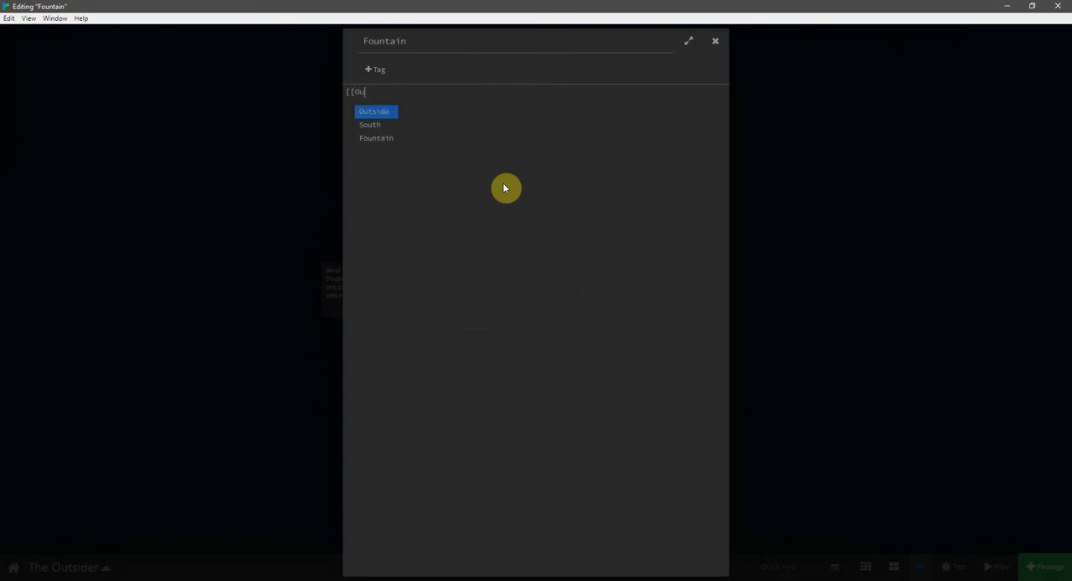
click(375, 111)
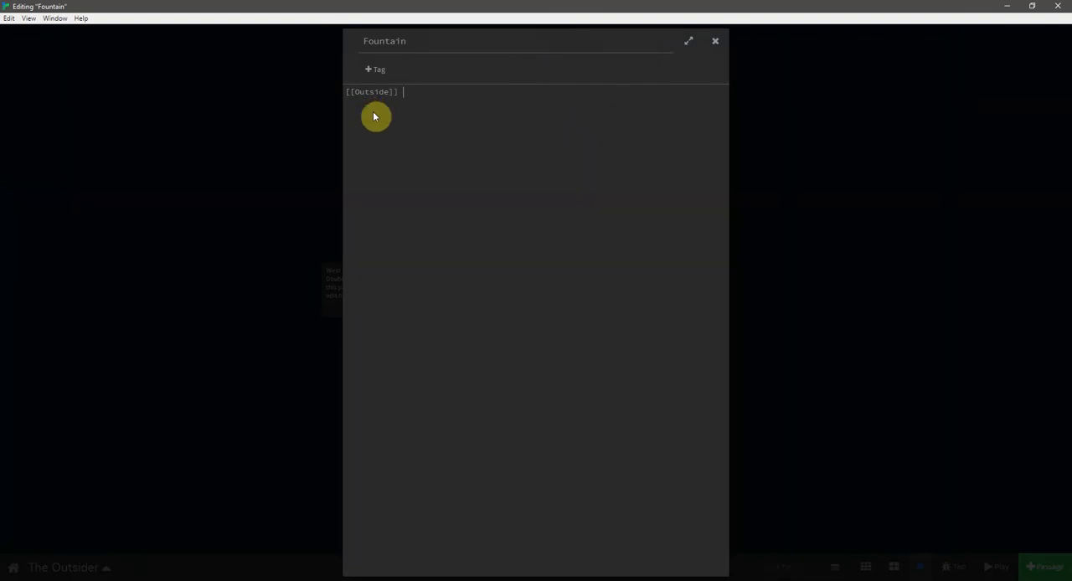
click(715, 41)
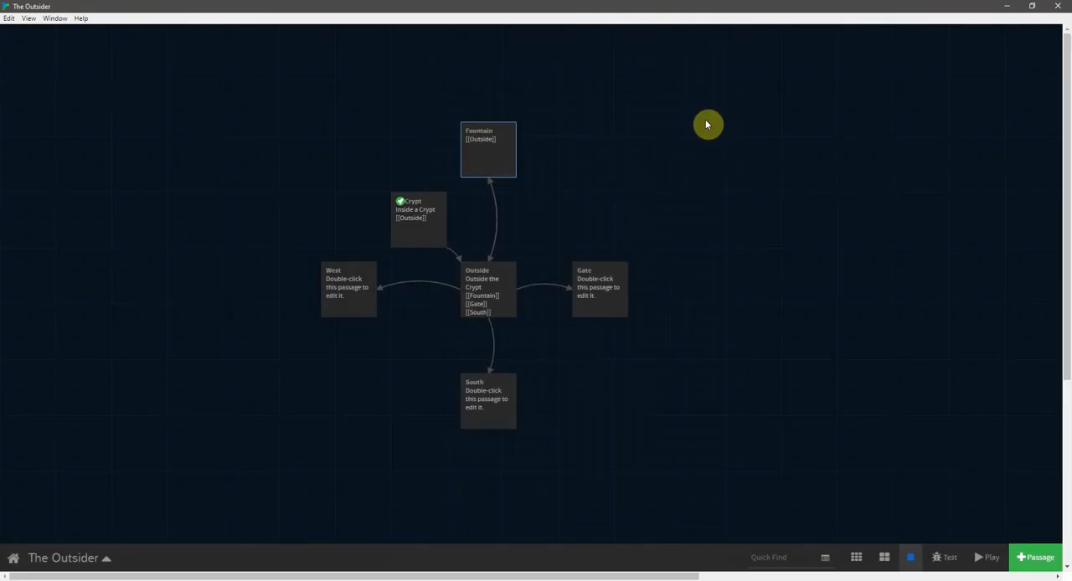
mouse_move(493, 200)
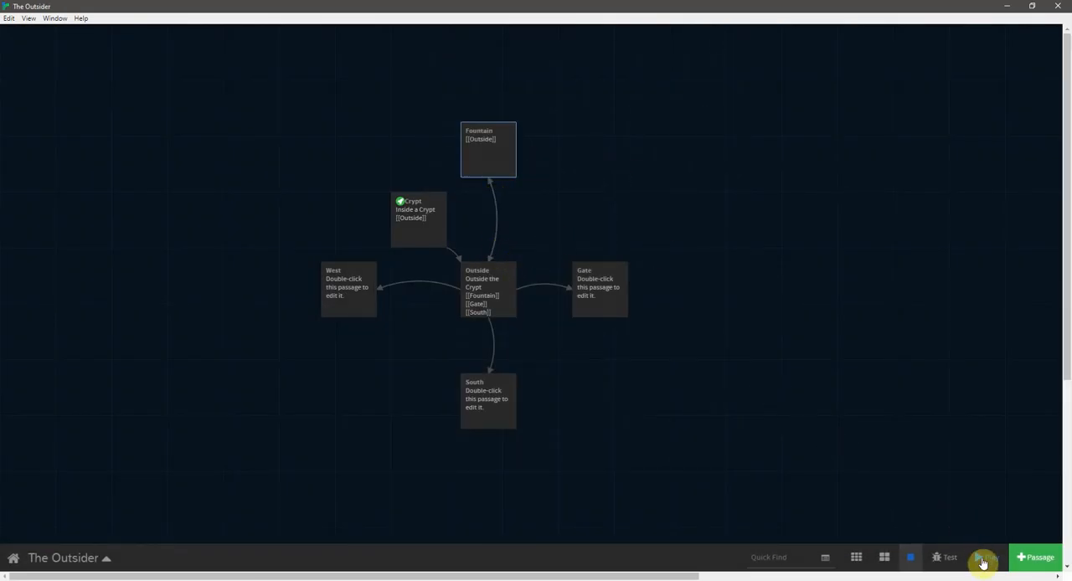
Play the story in Firefox and follow the Outside link from the crypt.
click(989, 559)
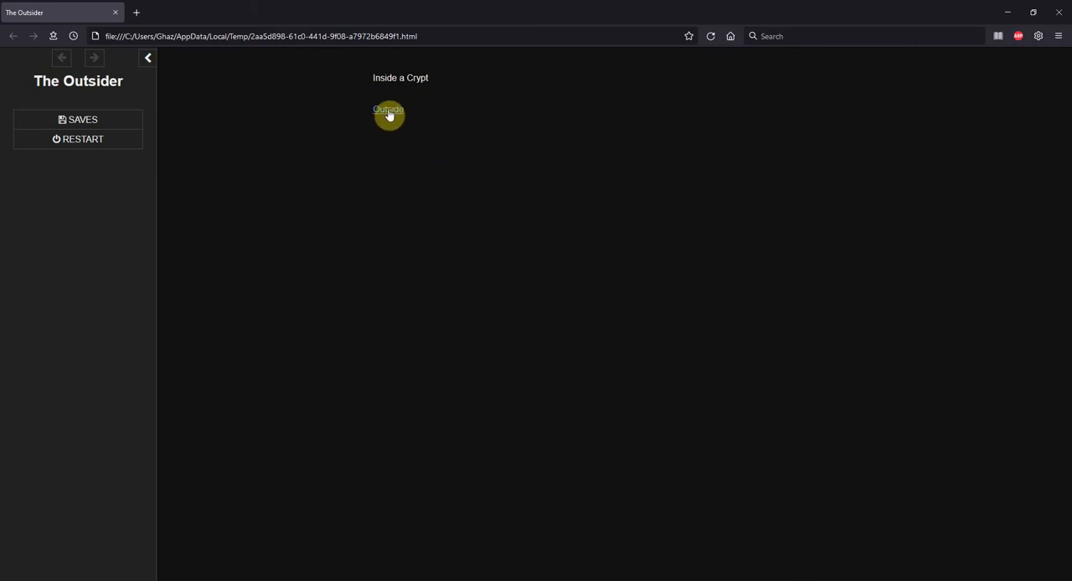
click(388, 109)
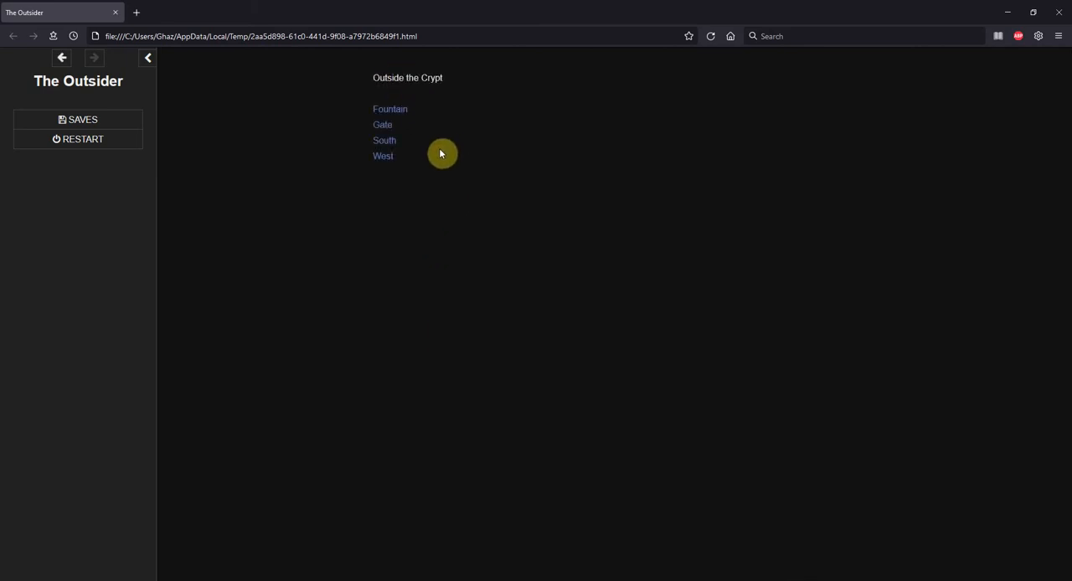
mouse_move(969, 17)
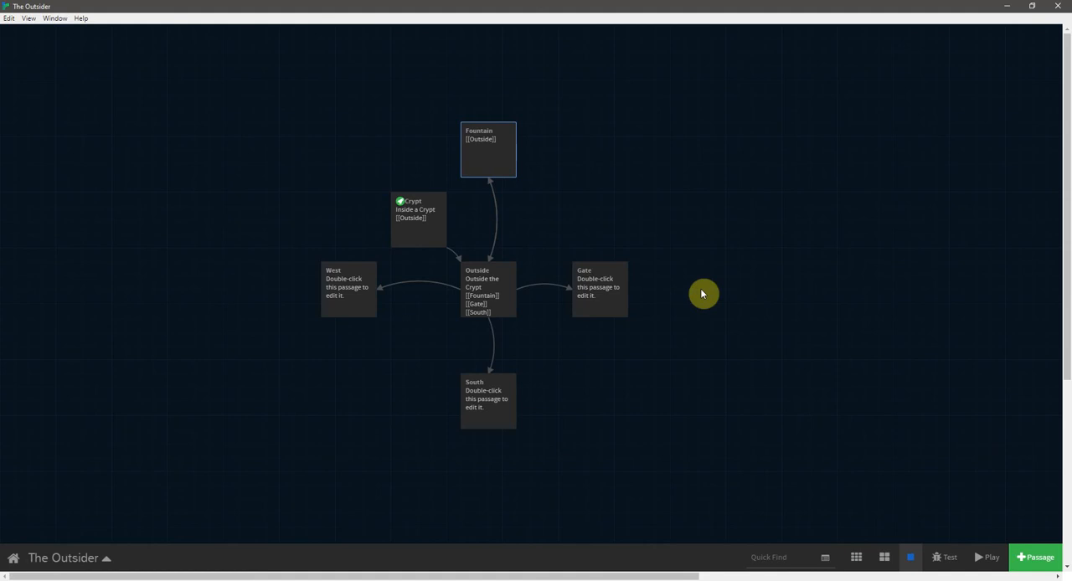
Select the Path passage and review its links in the editor.
click(347, 289)
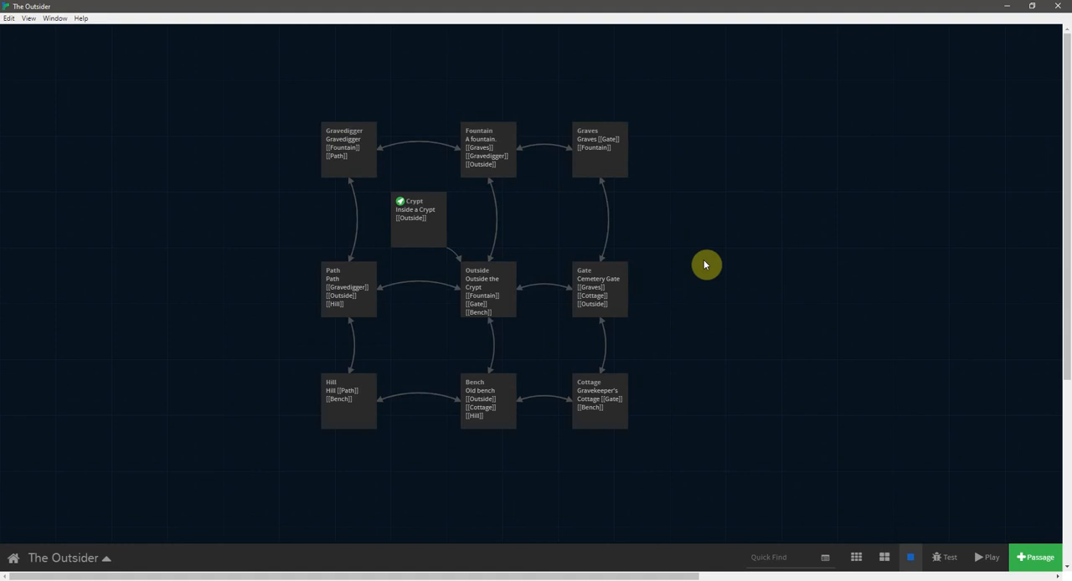
mouse_move(640, 268)
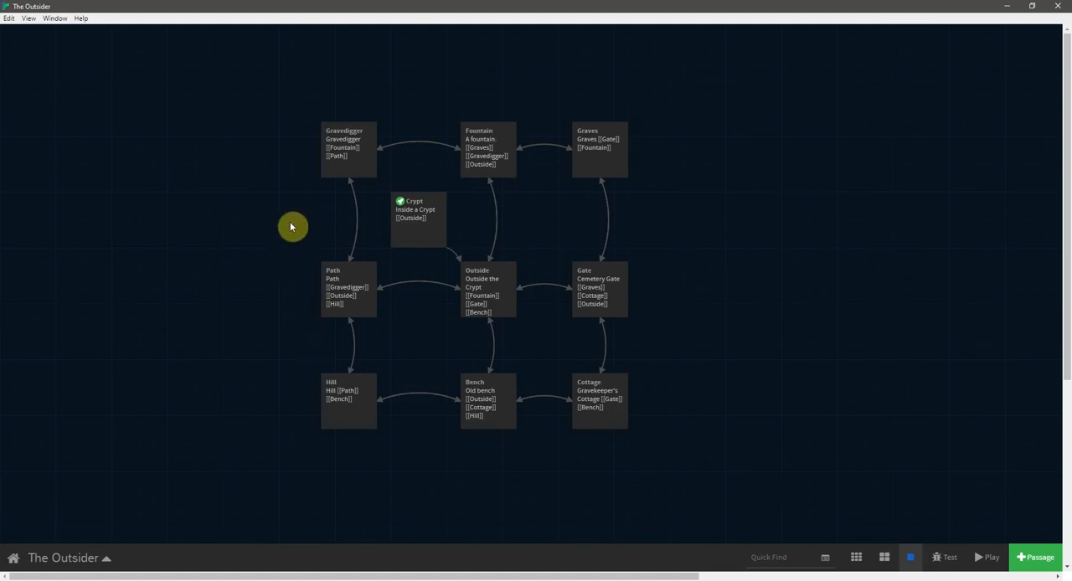
double_click(347, 289)
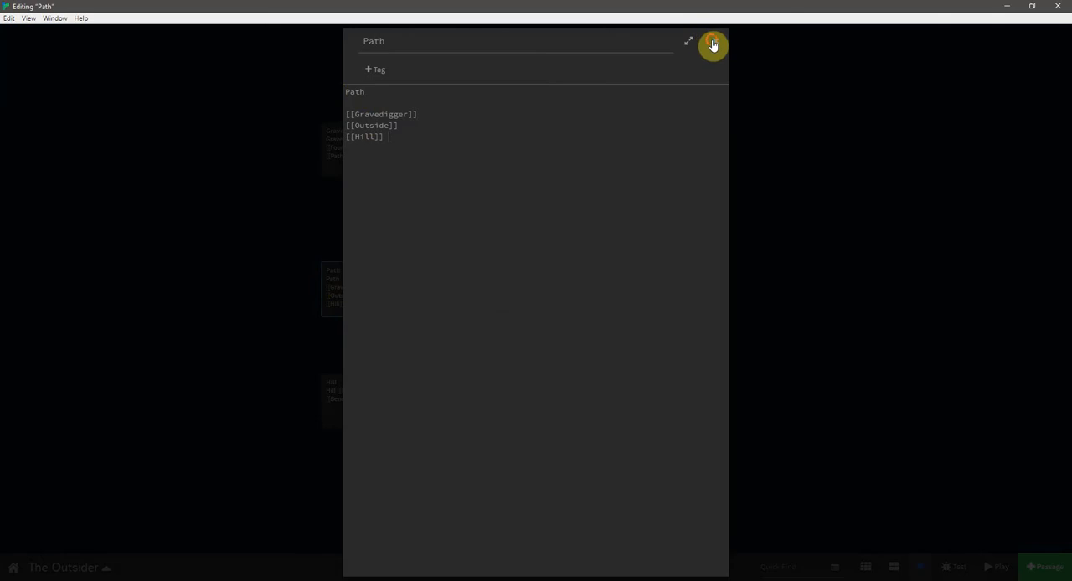
click(712, 45)
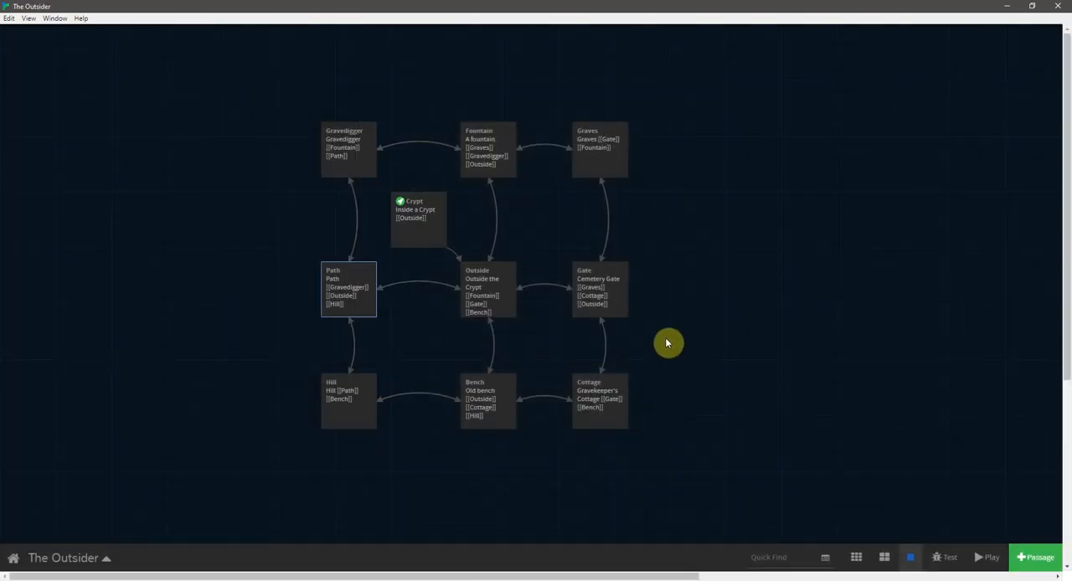
mouse_move(977, 559)
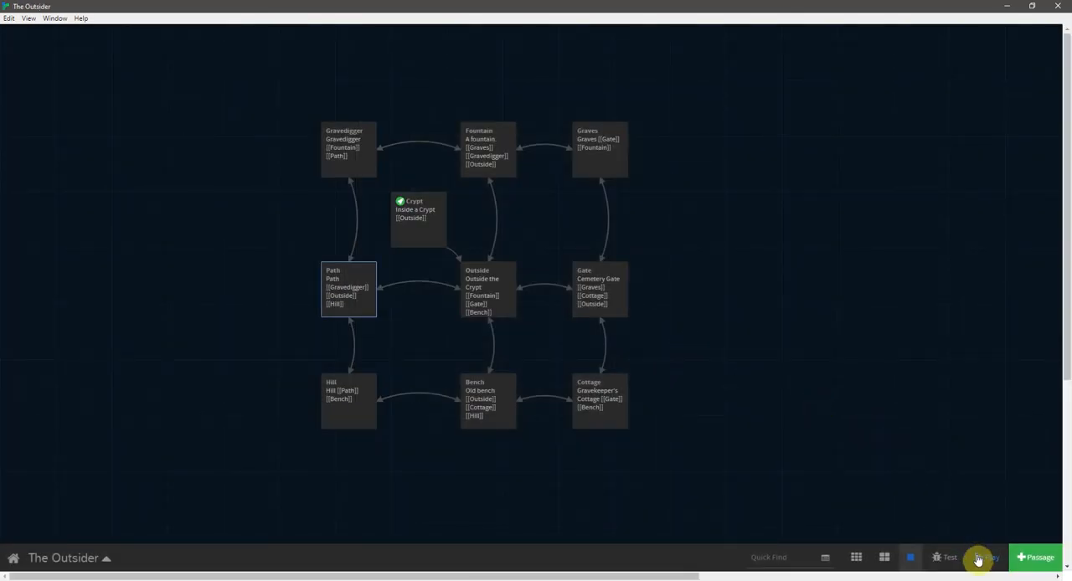
Play-test from Outside through Fountain and Graves to Gate, then select Gate in Twine.
click(979, 558)
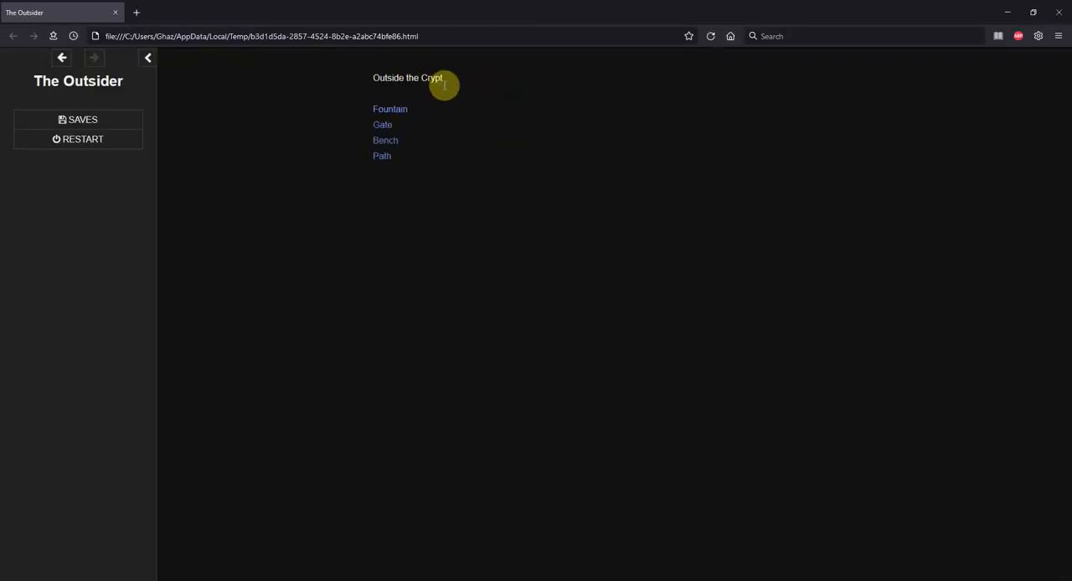
click(390, 109)
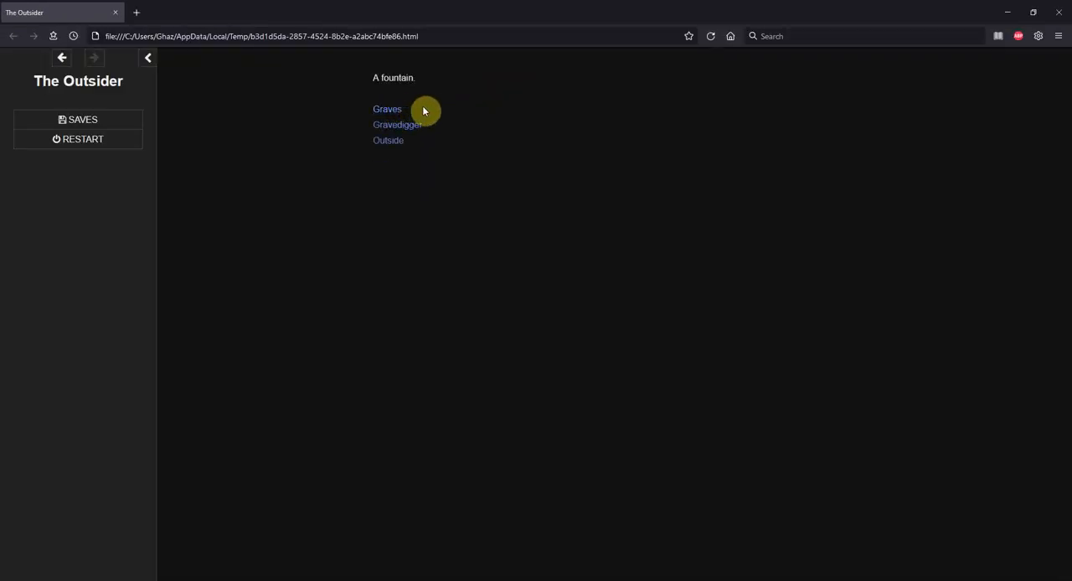
click(387, 108)
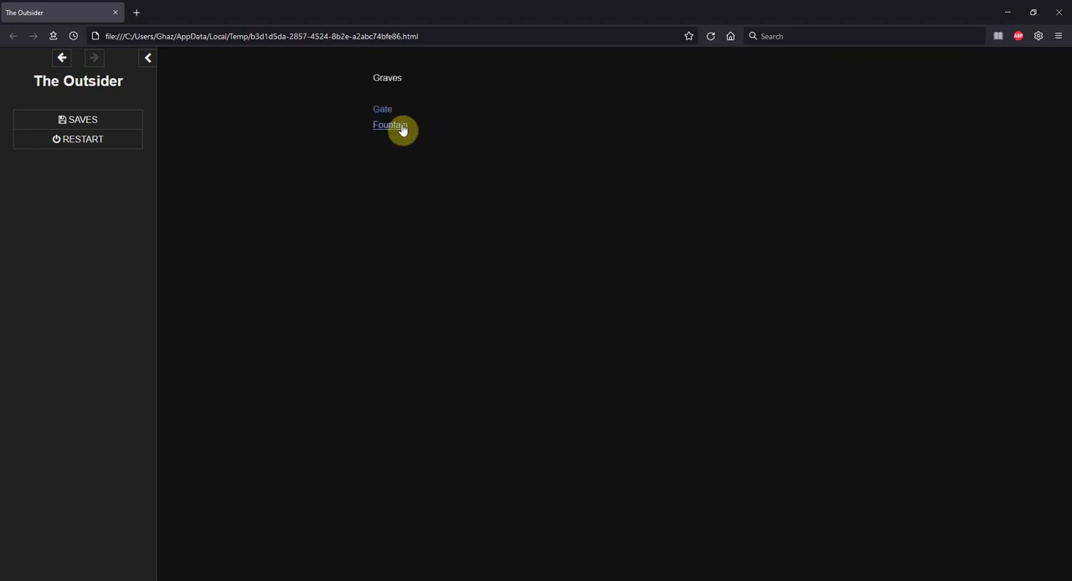
click(382, 109)
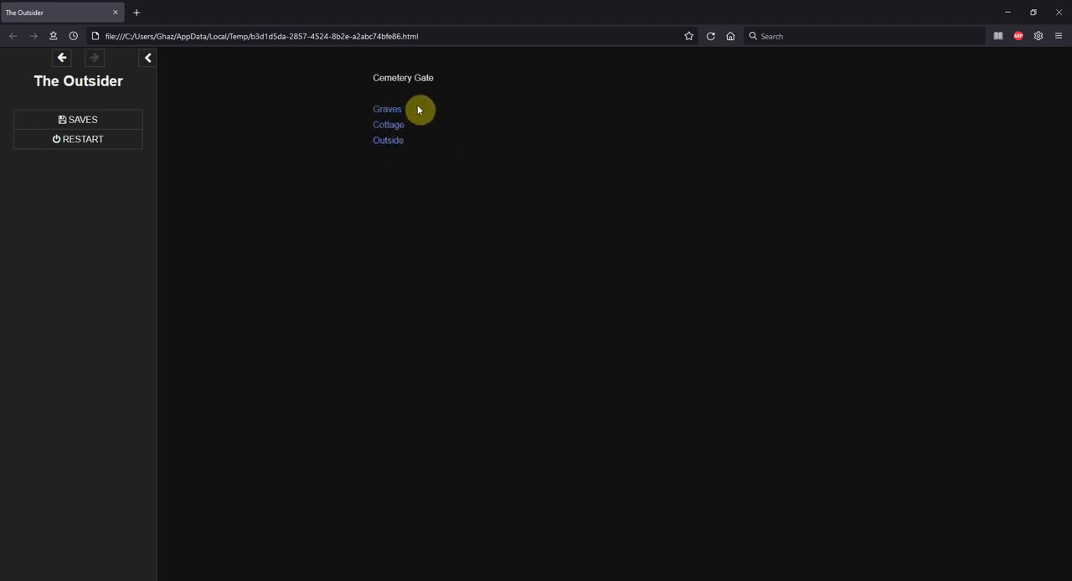
mouse_move(440, 116)
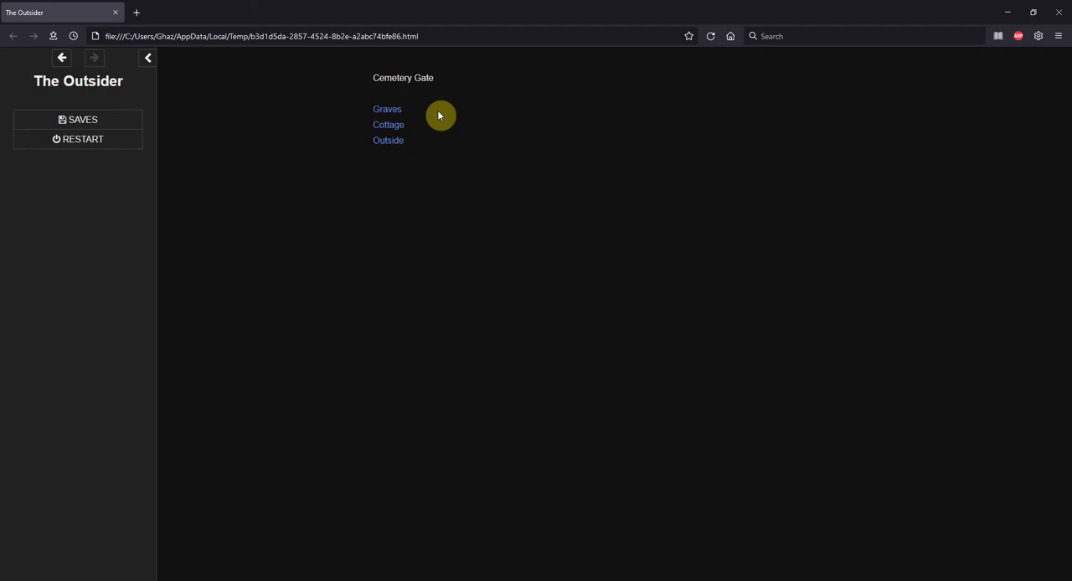
mouse_move(436, 119)
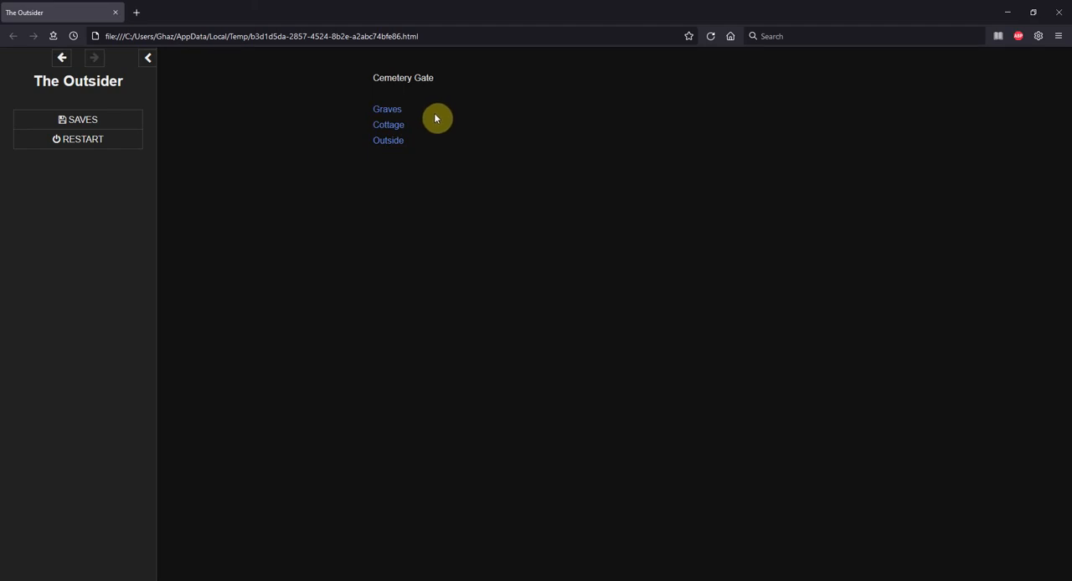
mouse_move(427, 120)
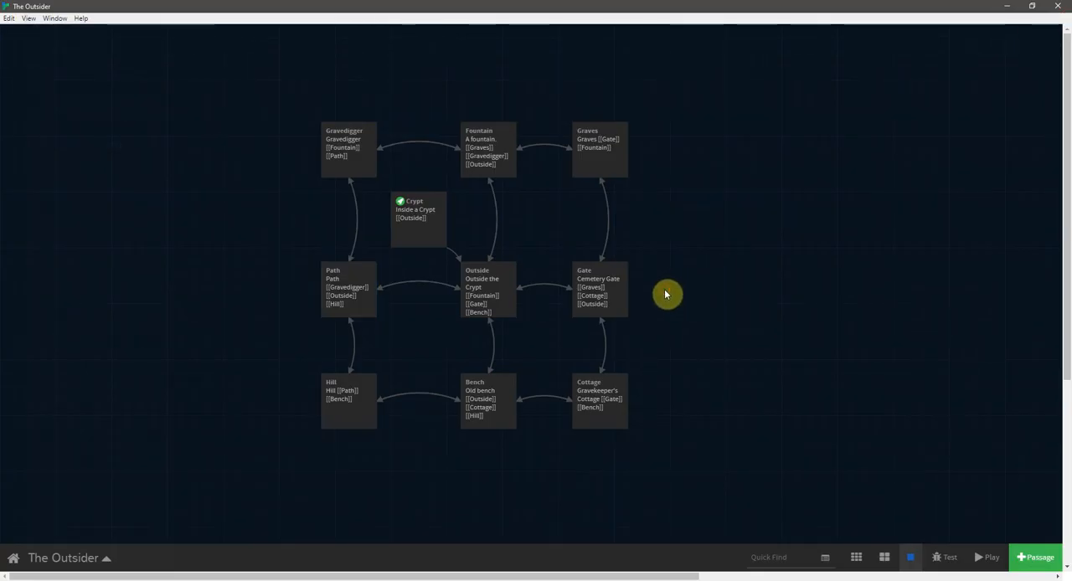
mouse_move(660, 306)
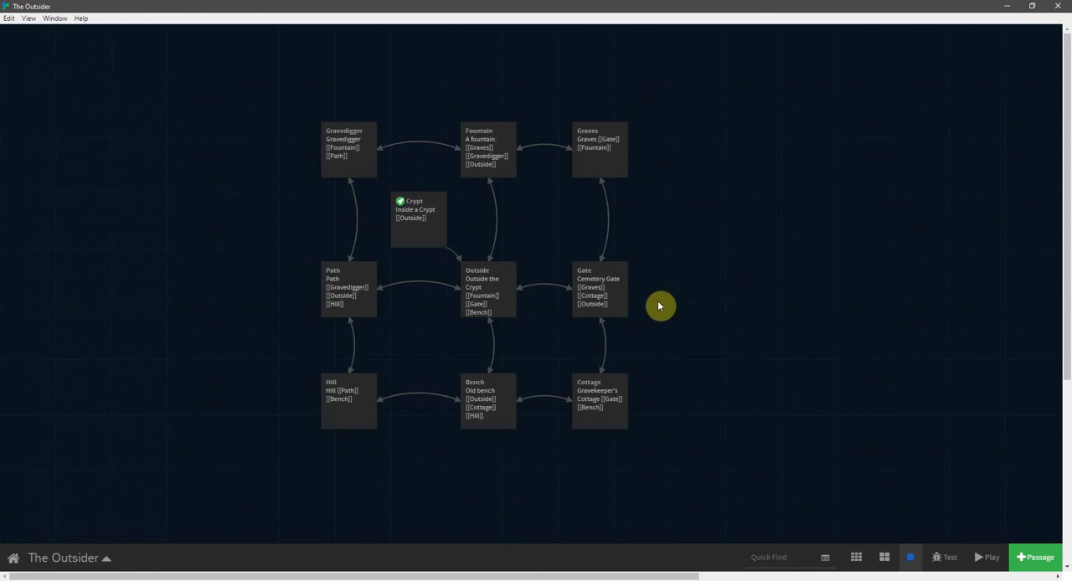
click(598, 289)
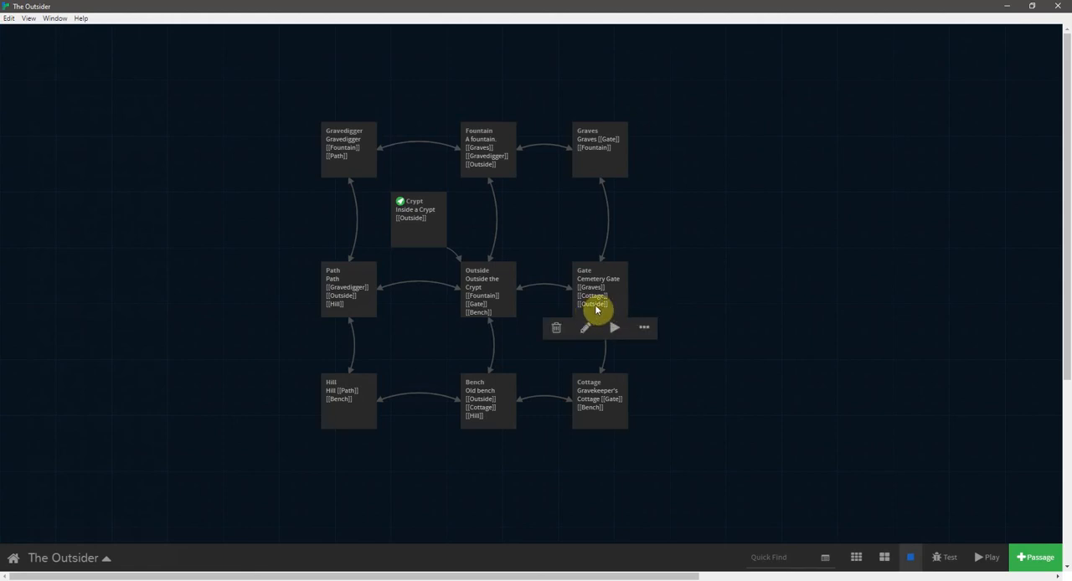